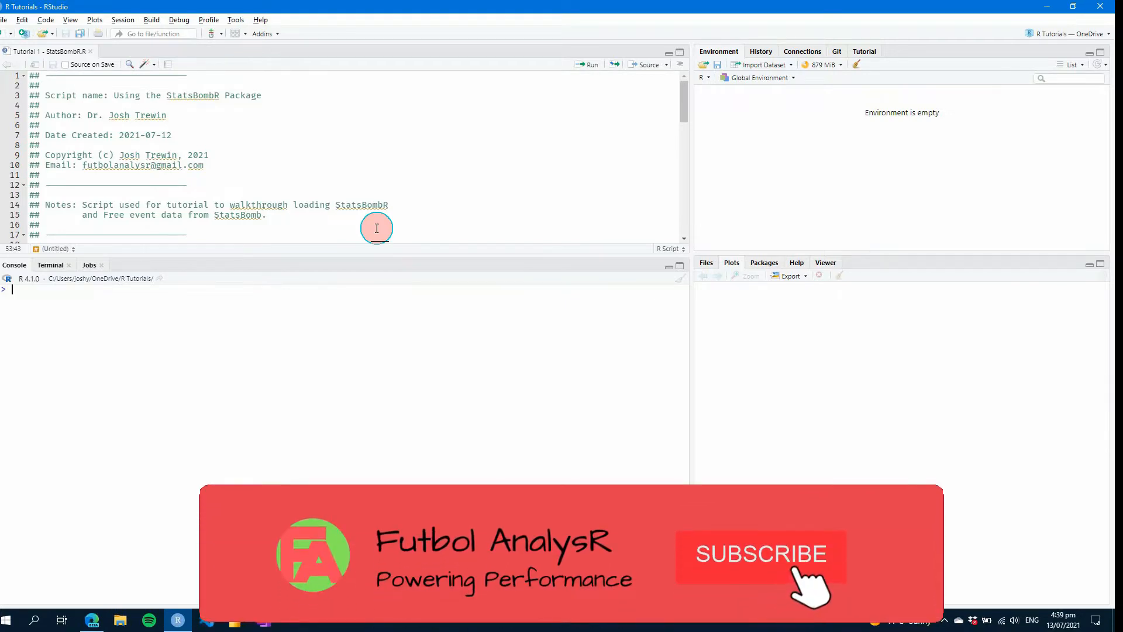
Step: Move from the CRAN R 4.1.0 page to the RStudio download page's Choose Your Version list
click(759, 555)
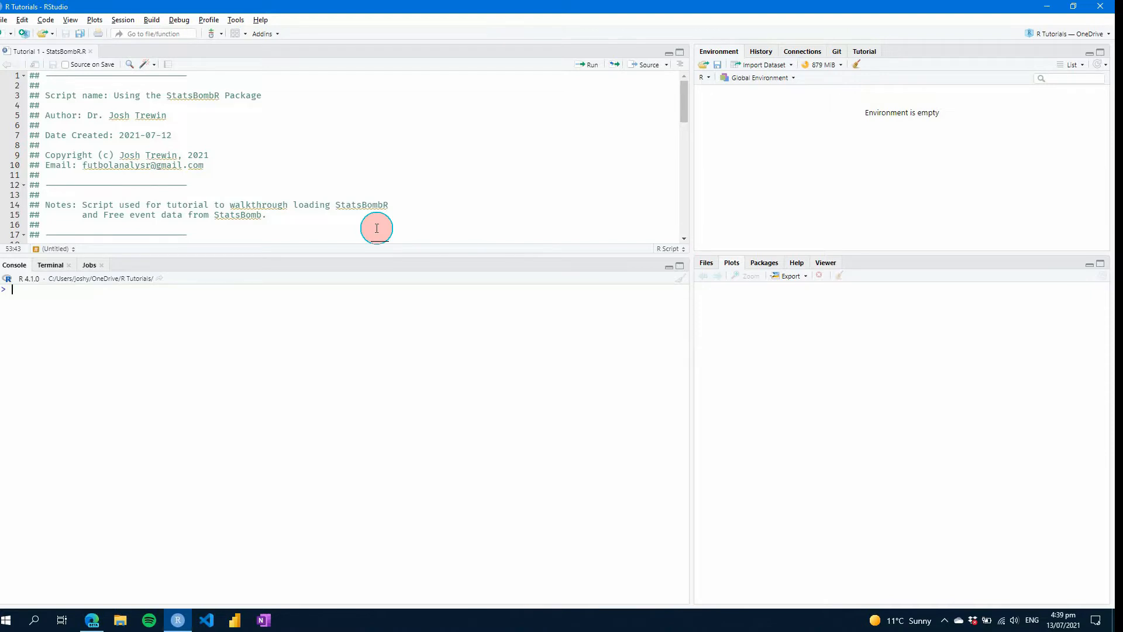
mouse_move(475, 266)
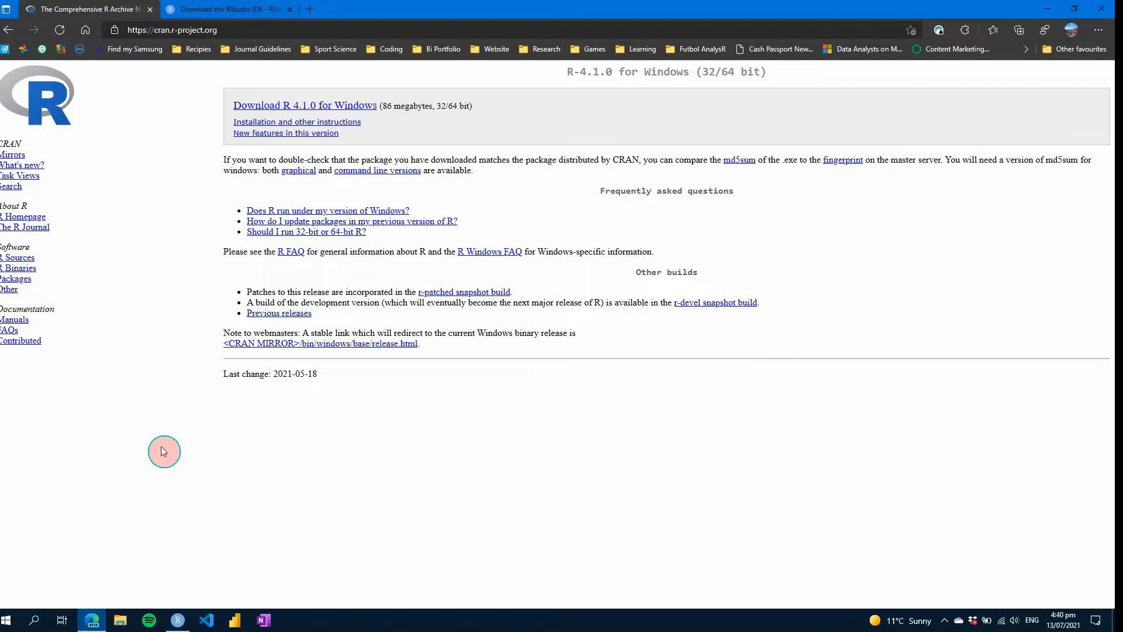
click(171, 31)
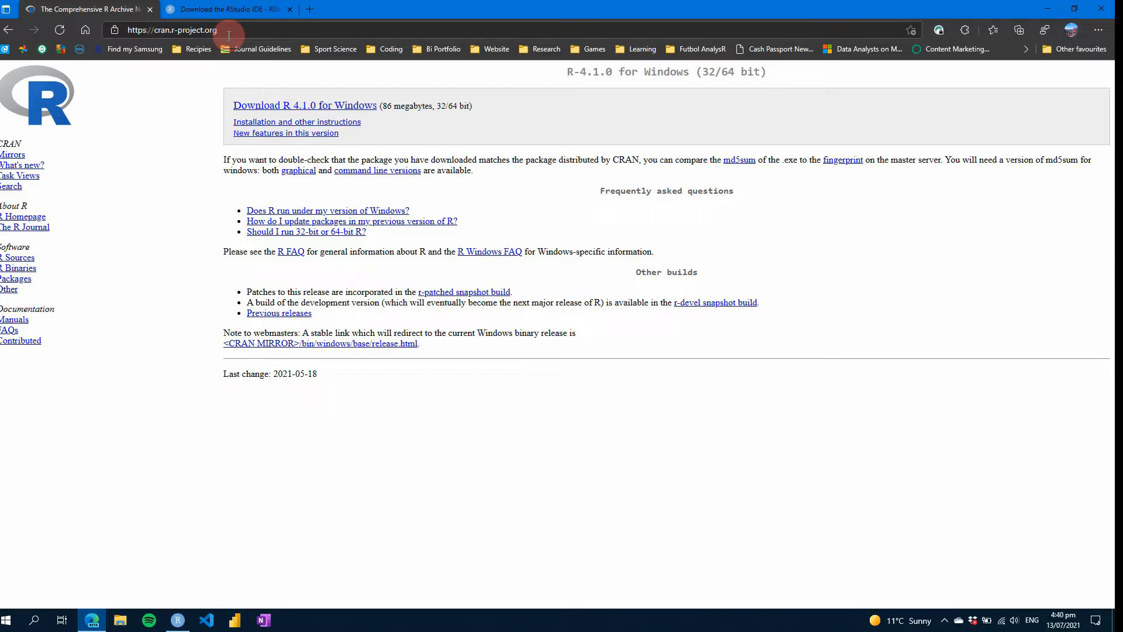
click(228, 8)
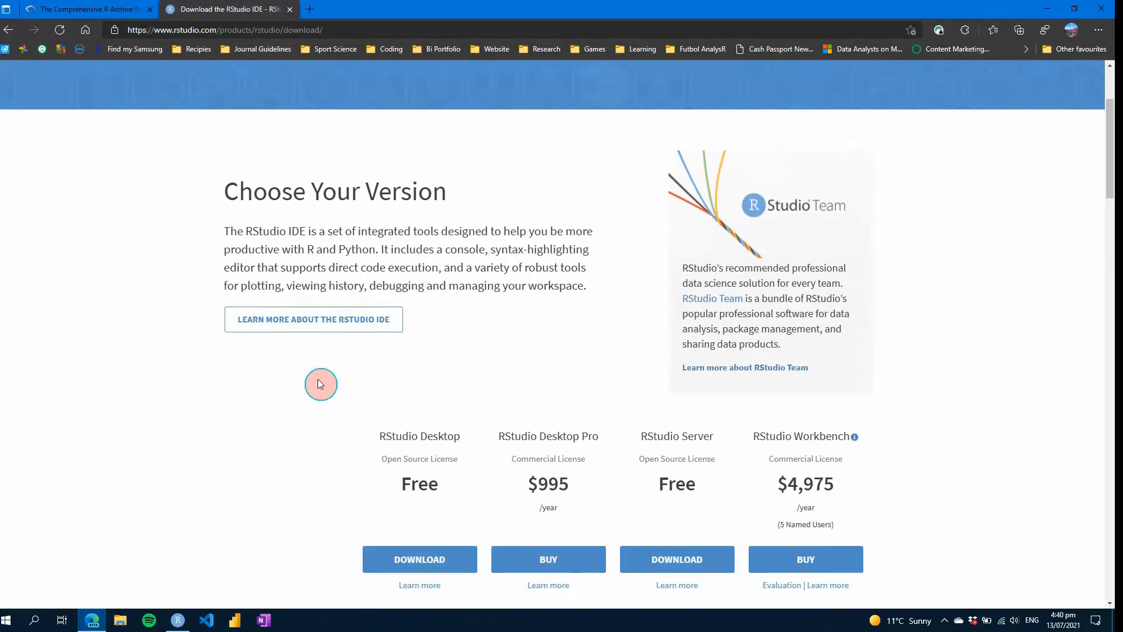
scroll(down, 3)
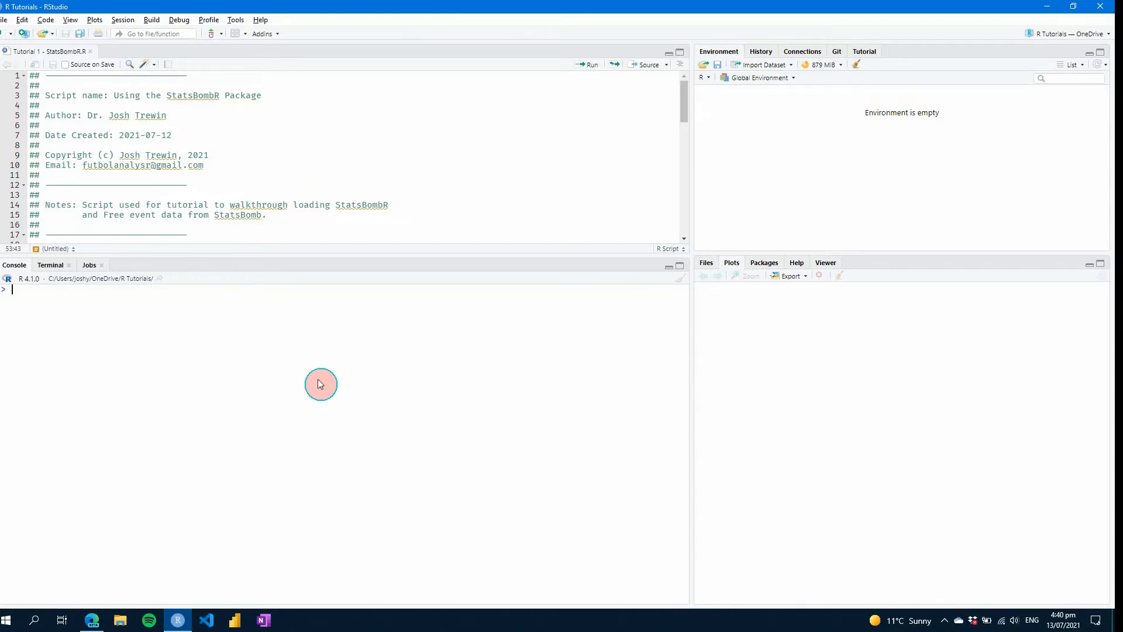
mouse_move(280, 238)
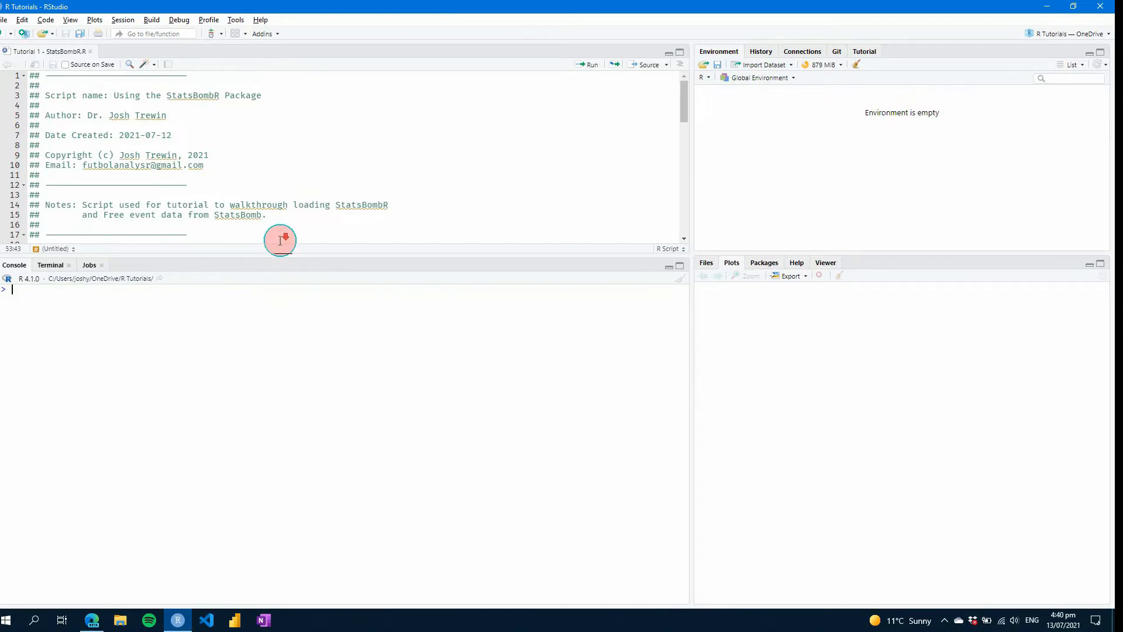
Step: Scroll the script down to the Download packages section defining the five-package vector
scroll(down, 3)
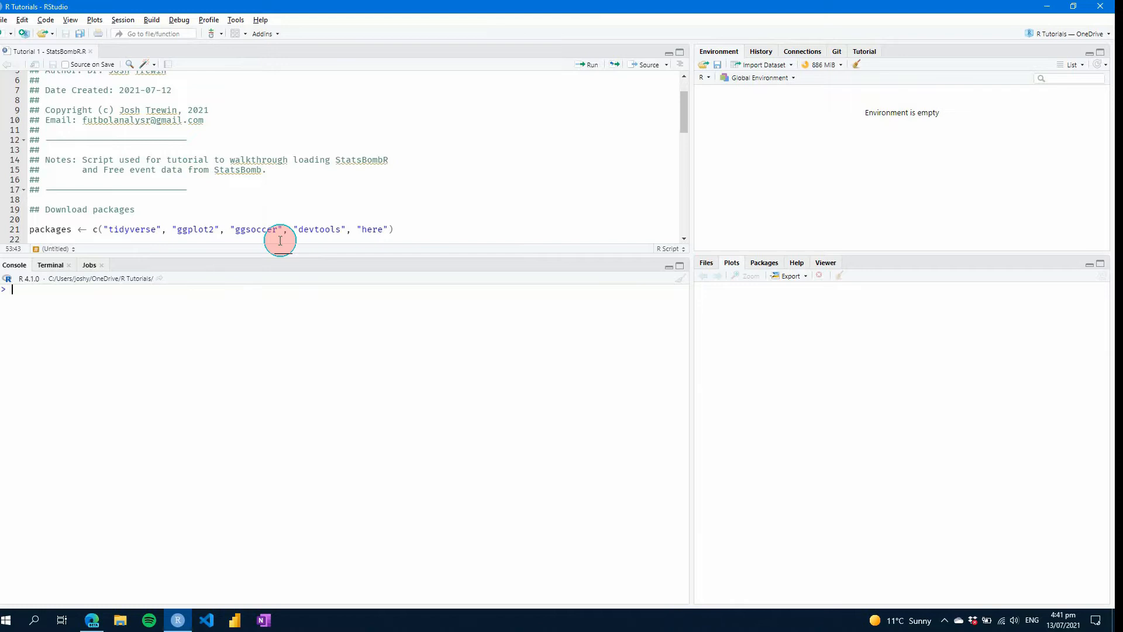
mouse_move(343, 219)
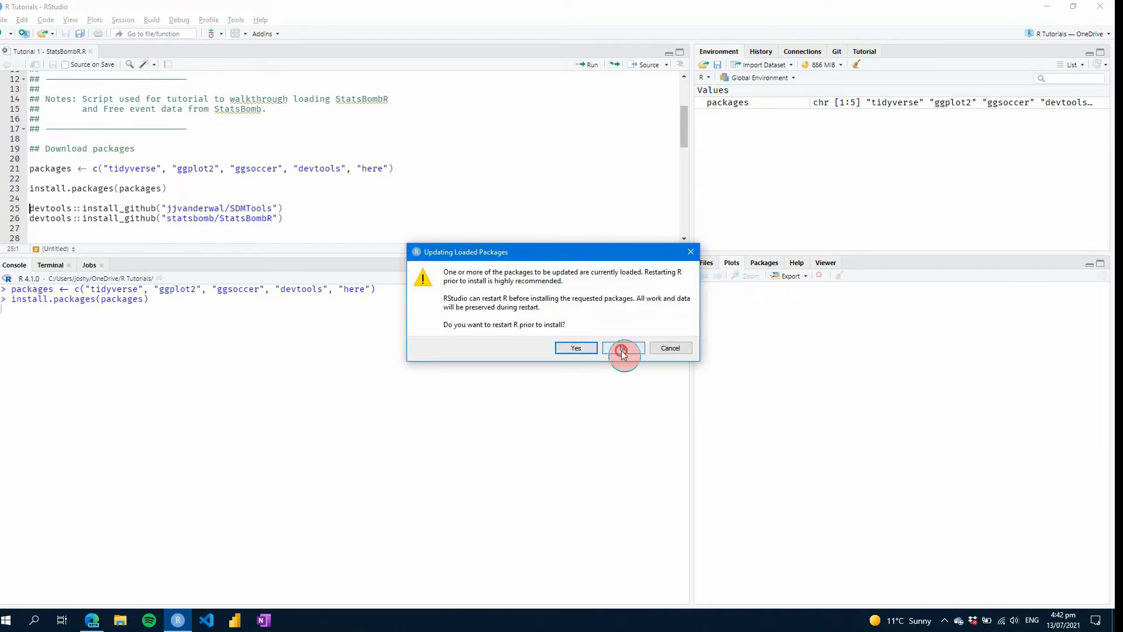
Step: Decline restarting R, let the installs finish, and position at the install_github lines for StatsBombR and SDMTools
click(622, 348)
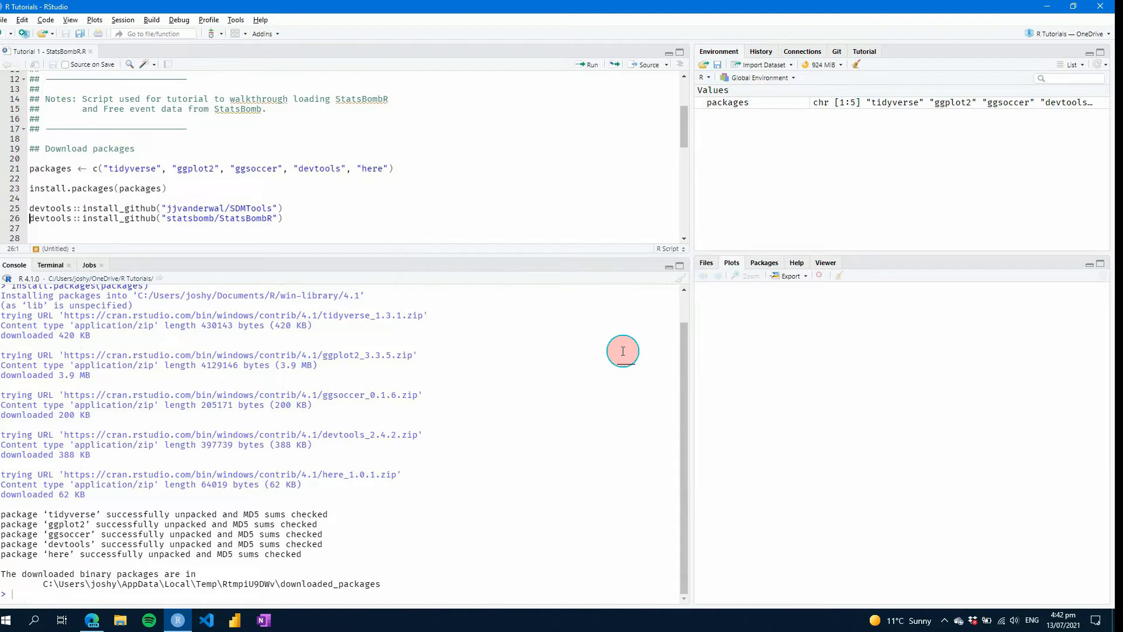
click(209, 219)
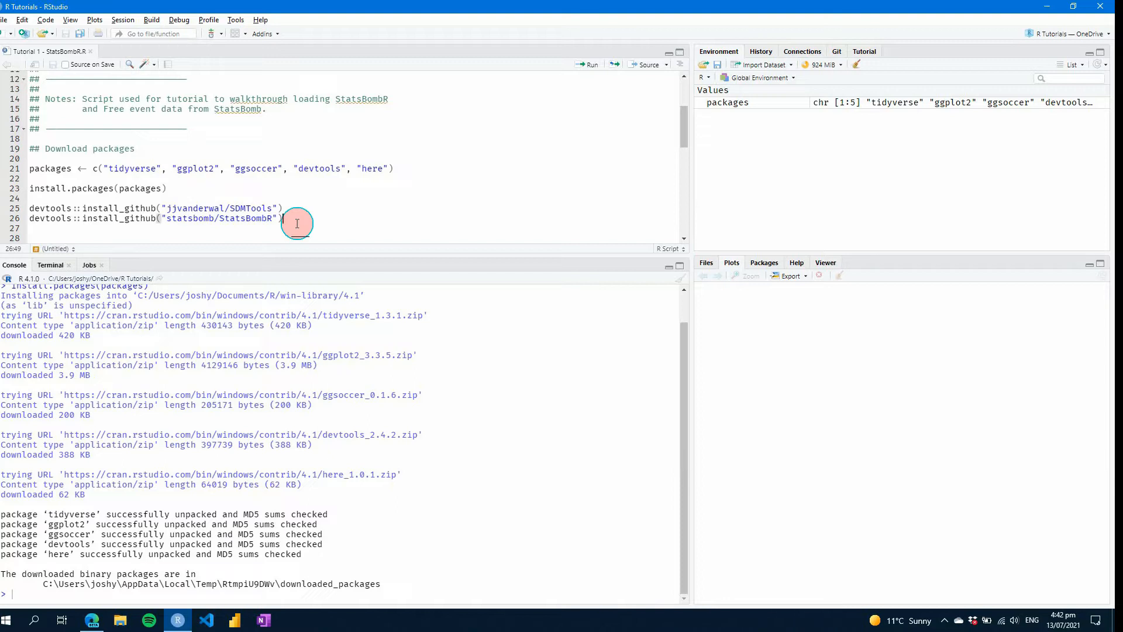
click(283, 209)
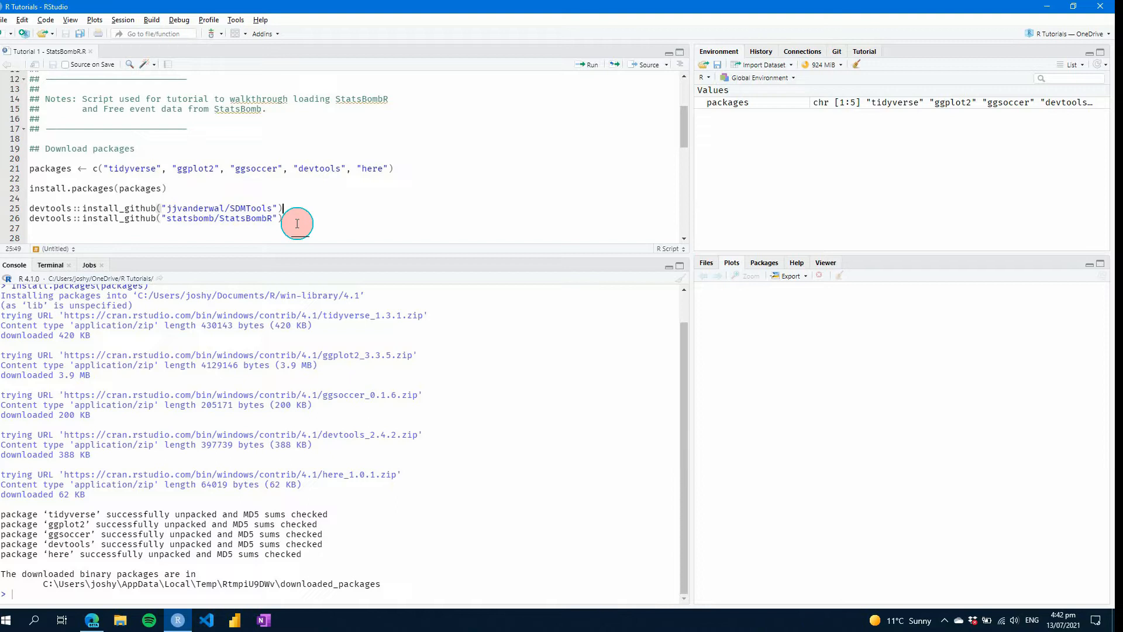
click(273, 208)
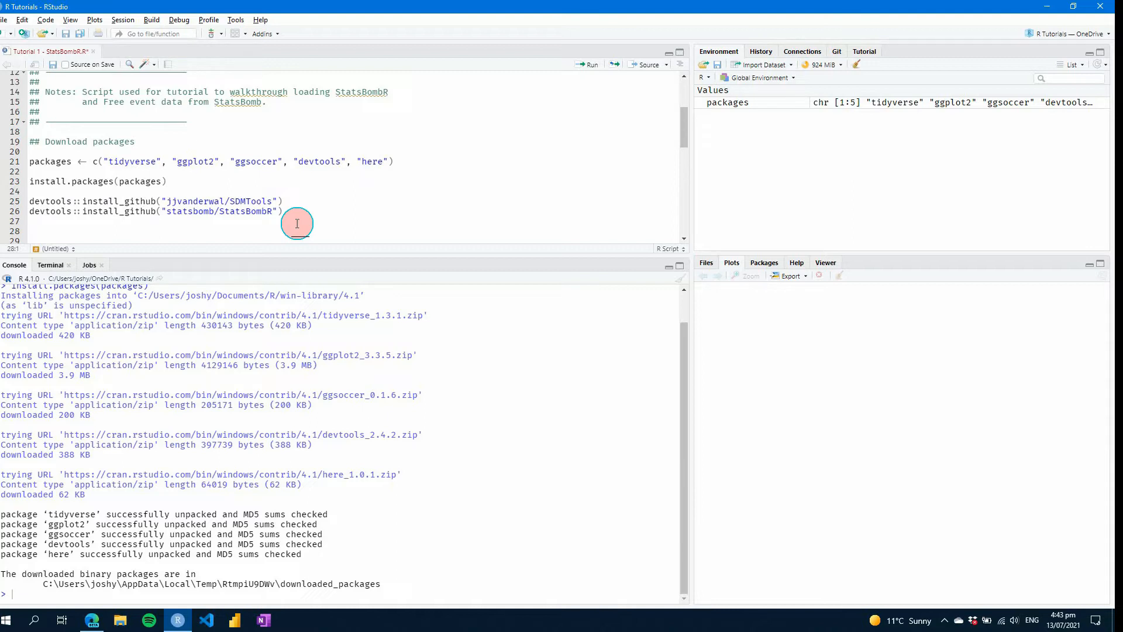
Step: Write FreeCompetitions() on line 28, run the library() lines, then return to line 28 to remove it
text(Fre)
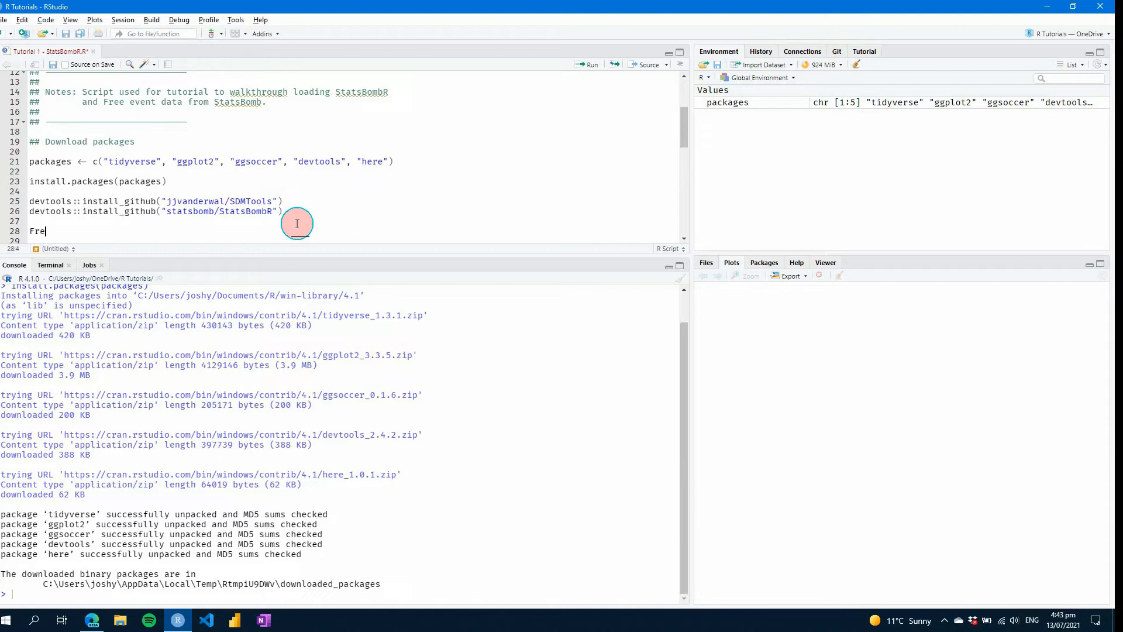
text(eCompetitions)
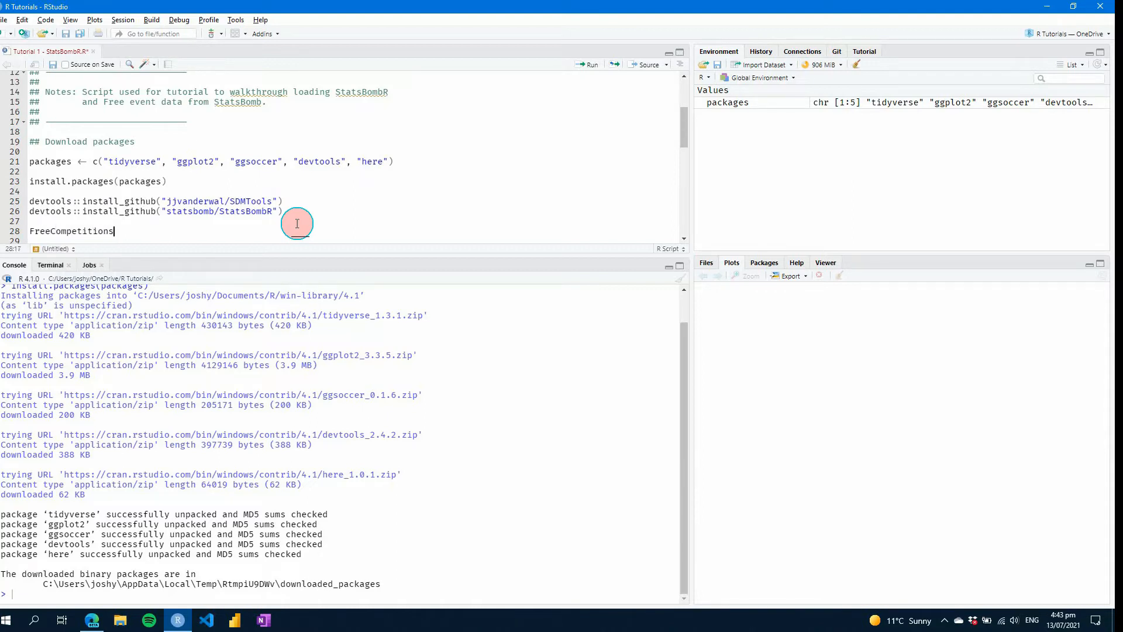
text(())
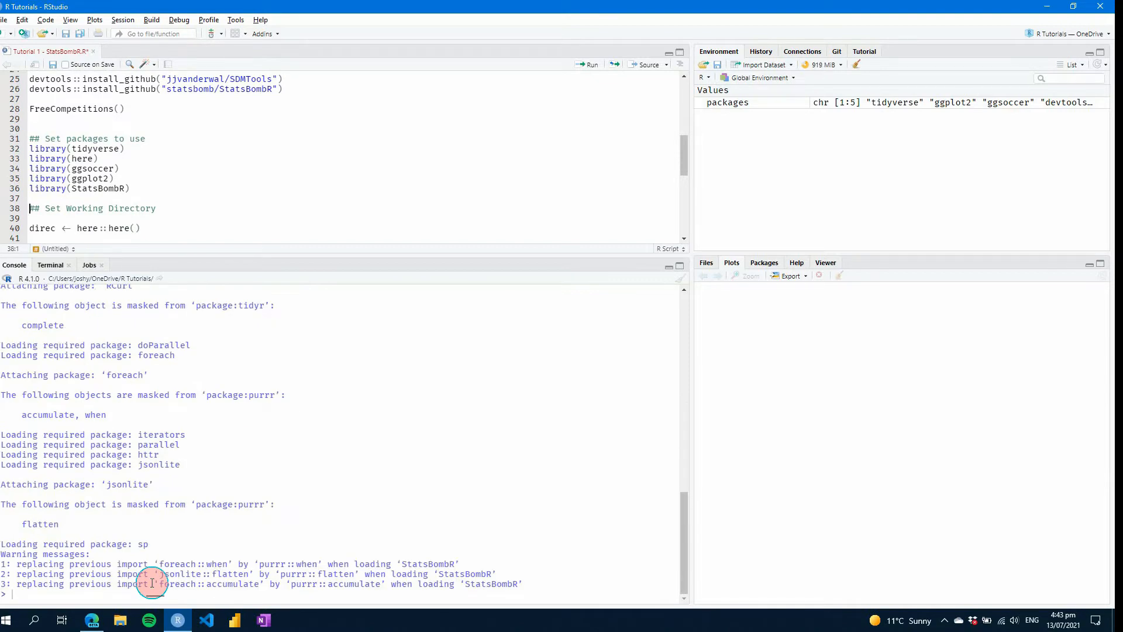
mouse_move(154, 119)
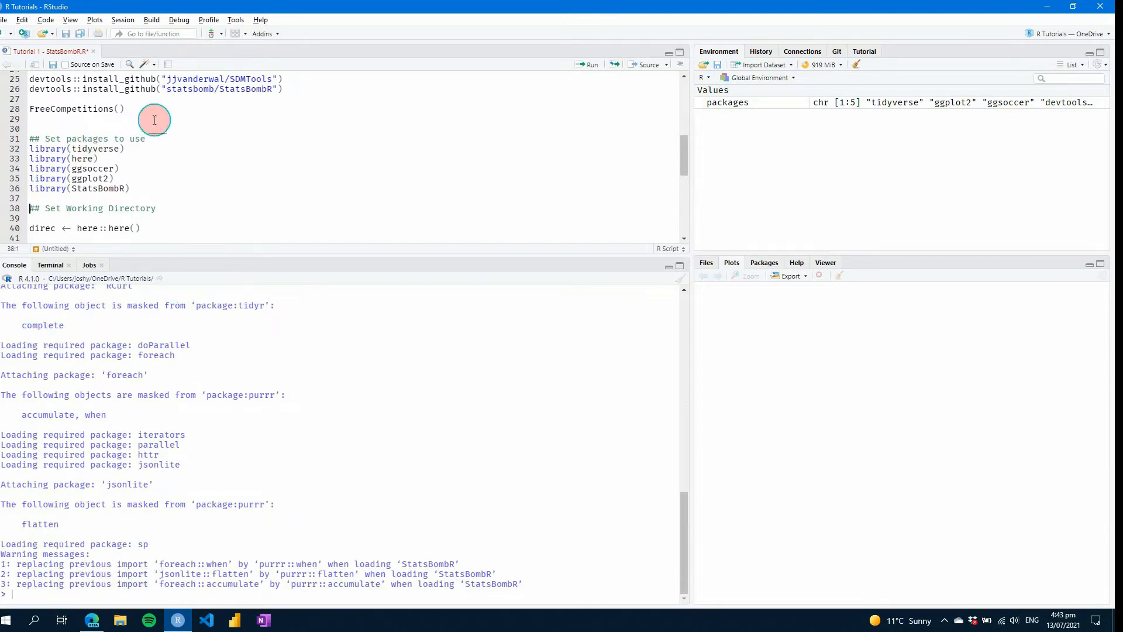
click(51, 108)
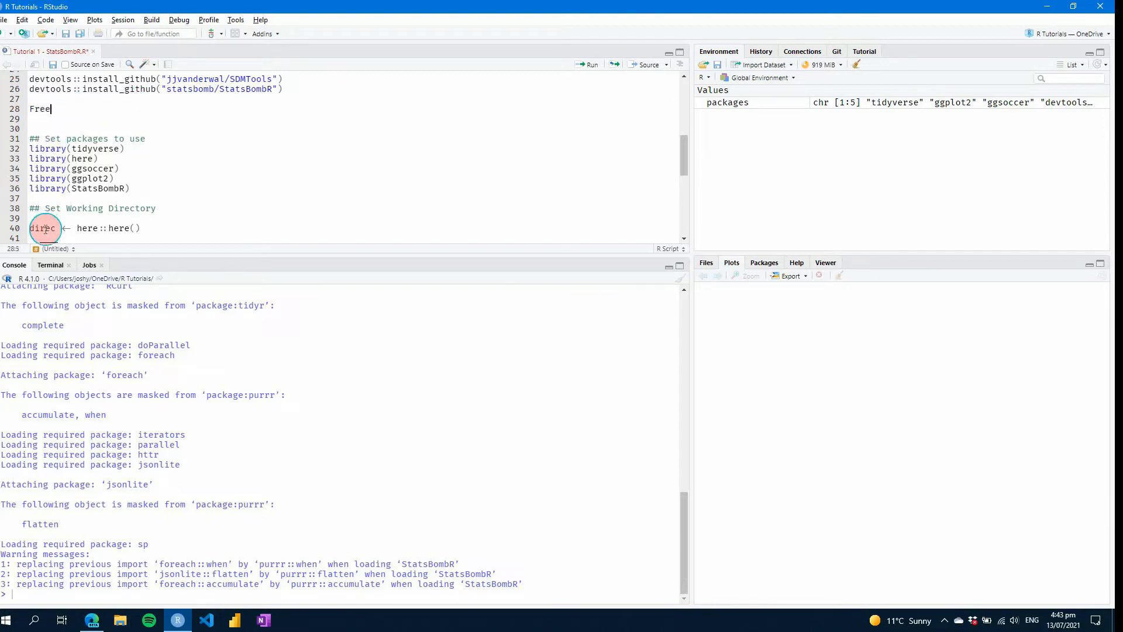
text(C)
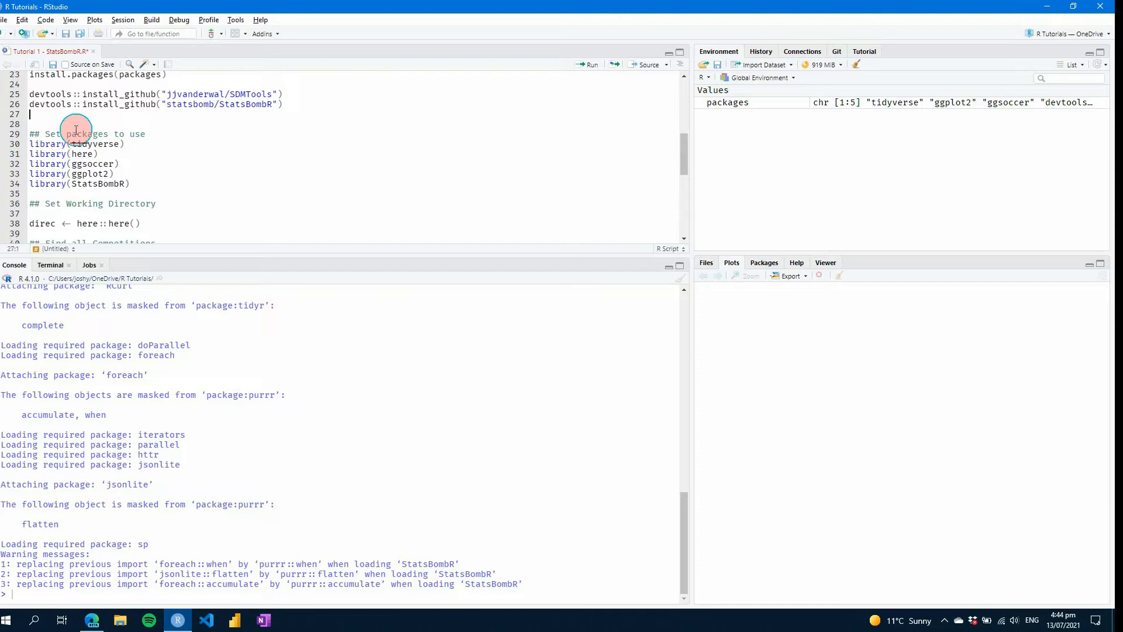
Step: Delete the stray line, set direc with here::here(), and assign competitions <- FreeCompetitions()
click(136, 222)
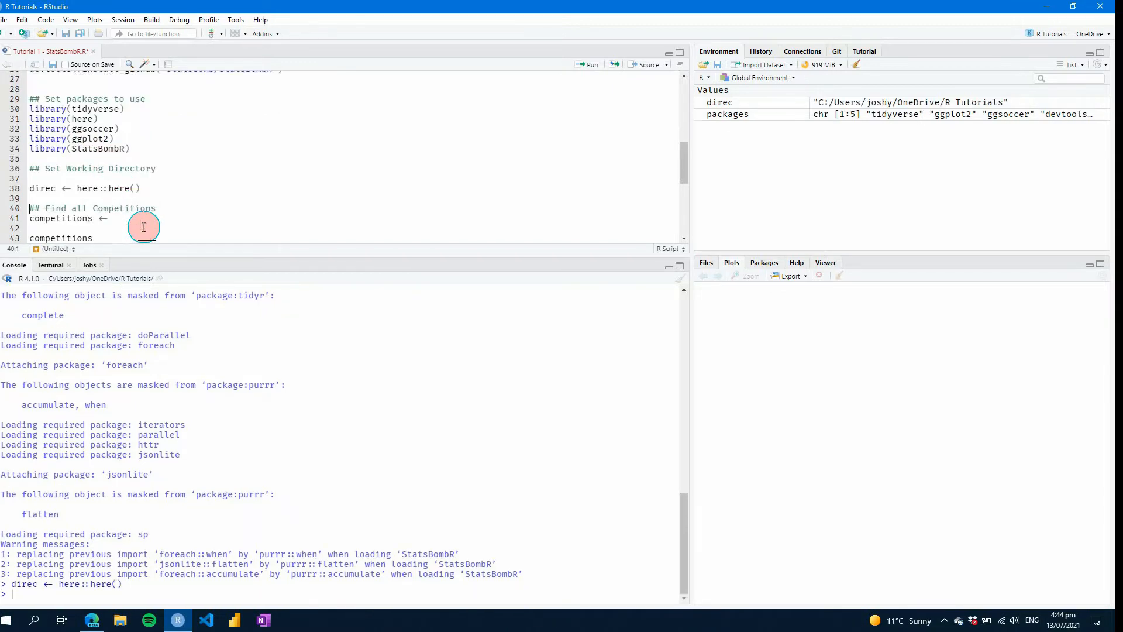
mouse_move(758, 101)
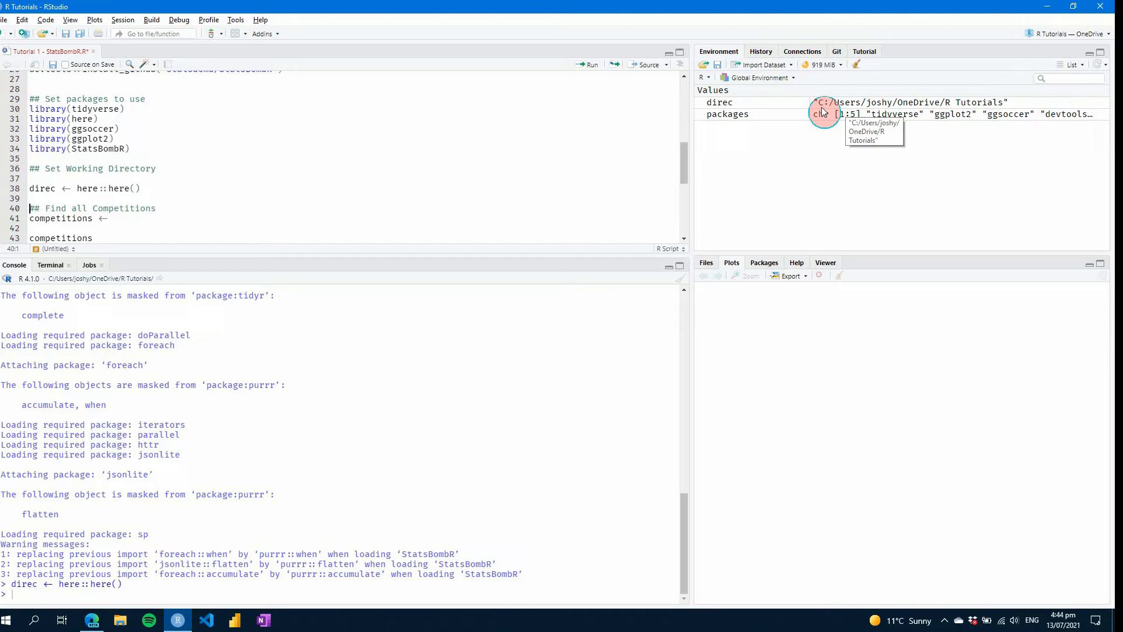
mouse_move(402, 169)
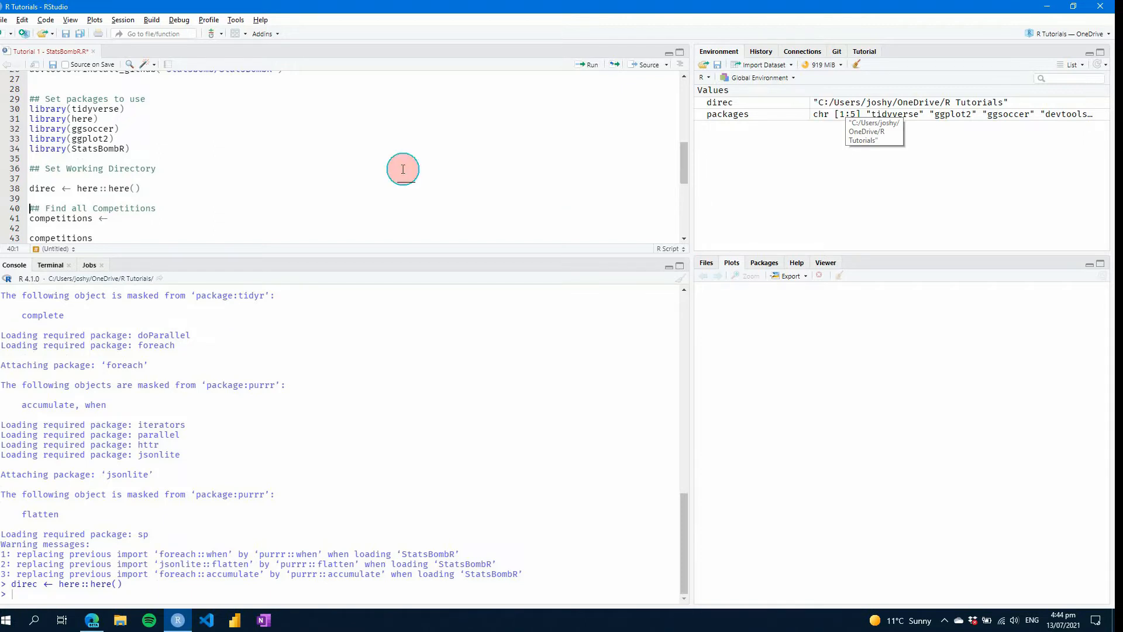
click(121, 219)
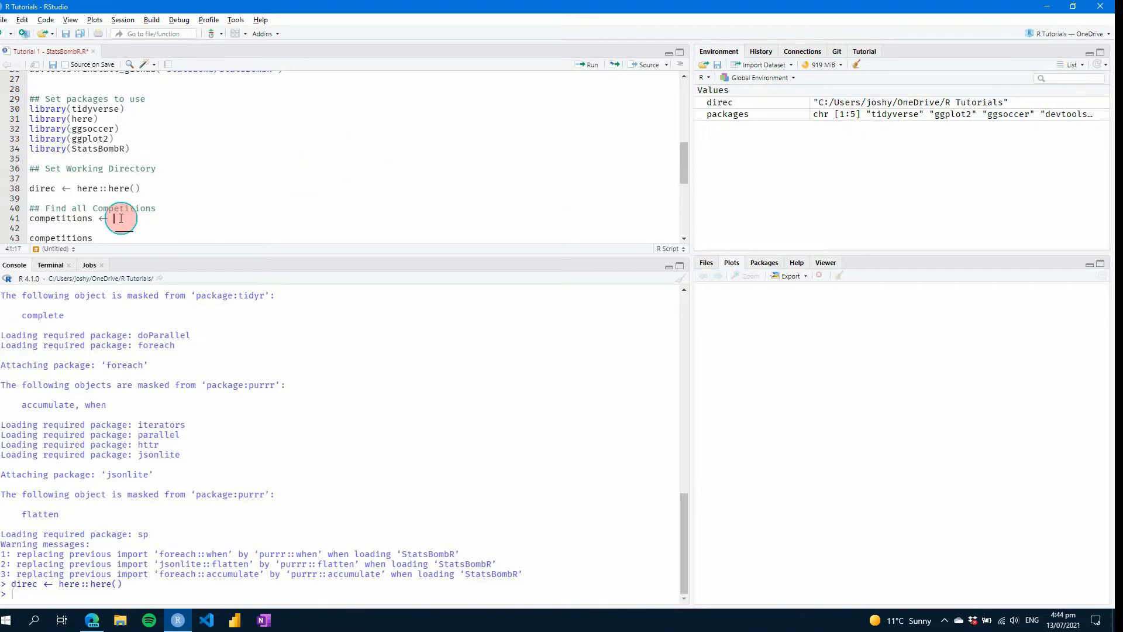
text(FreeCompetitions())
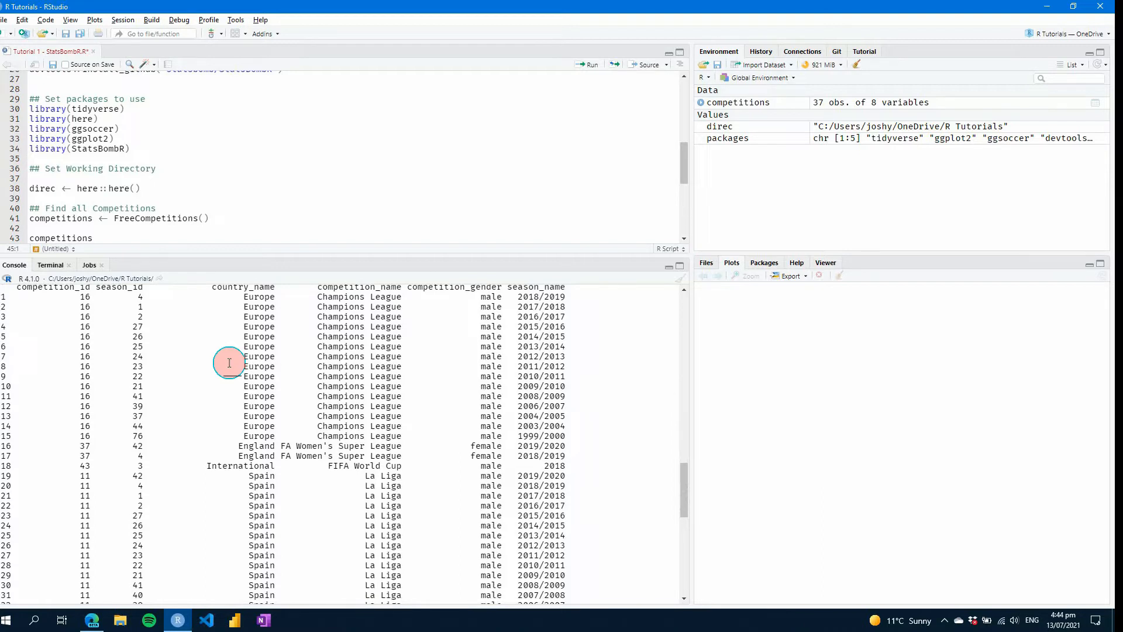
mouse_move(79, 446)
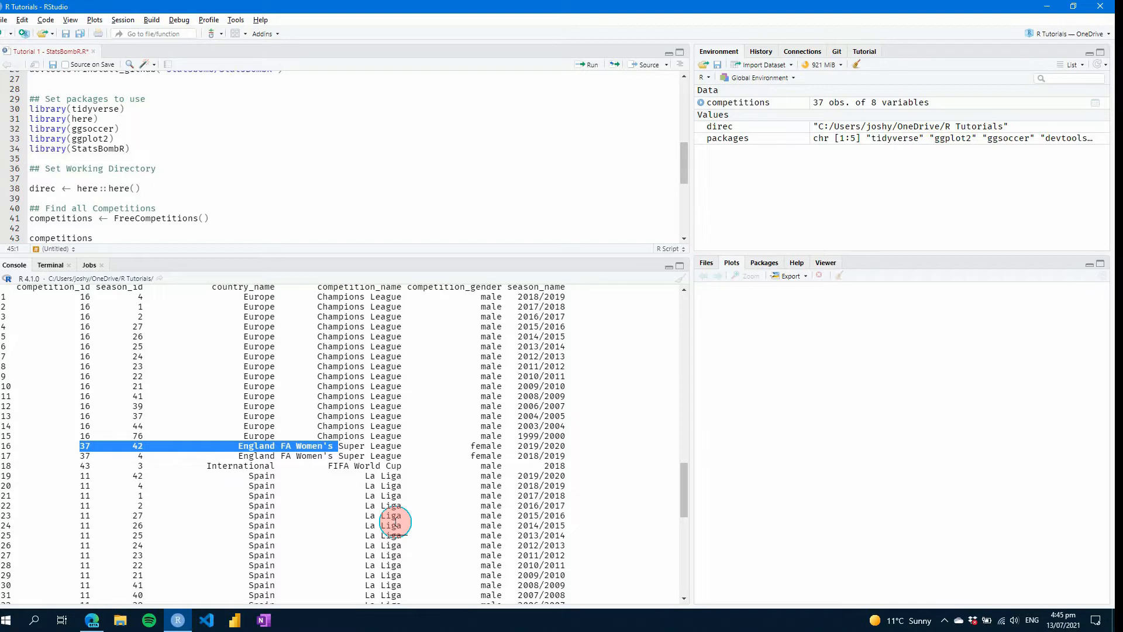
Step: Pipe FreeCompetitions() into filter() on competition 37 and season_id == 42 for the 2019/2020 FA WSL
click(235, 220)
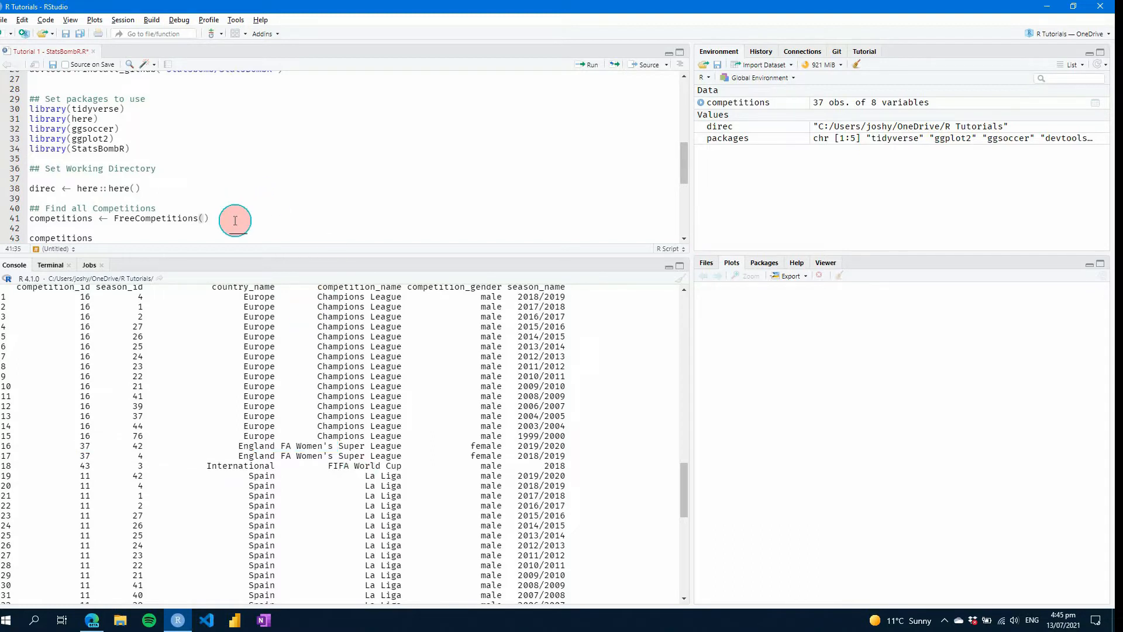
text(%>%)
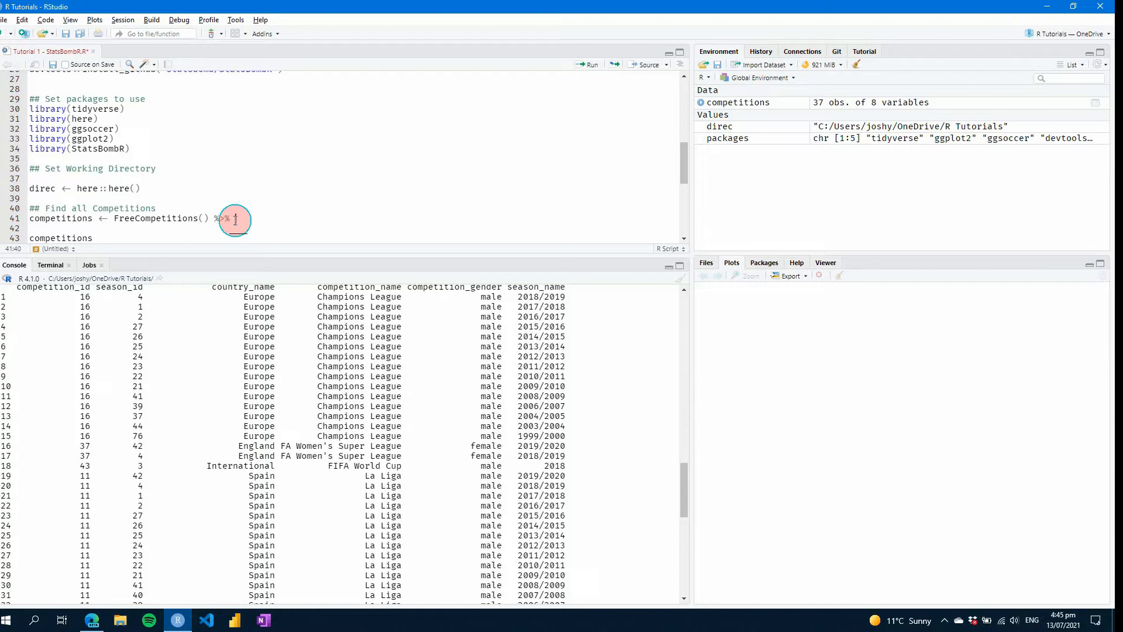
text(FI)
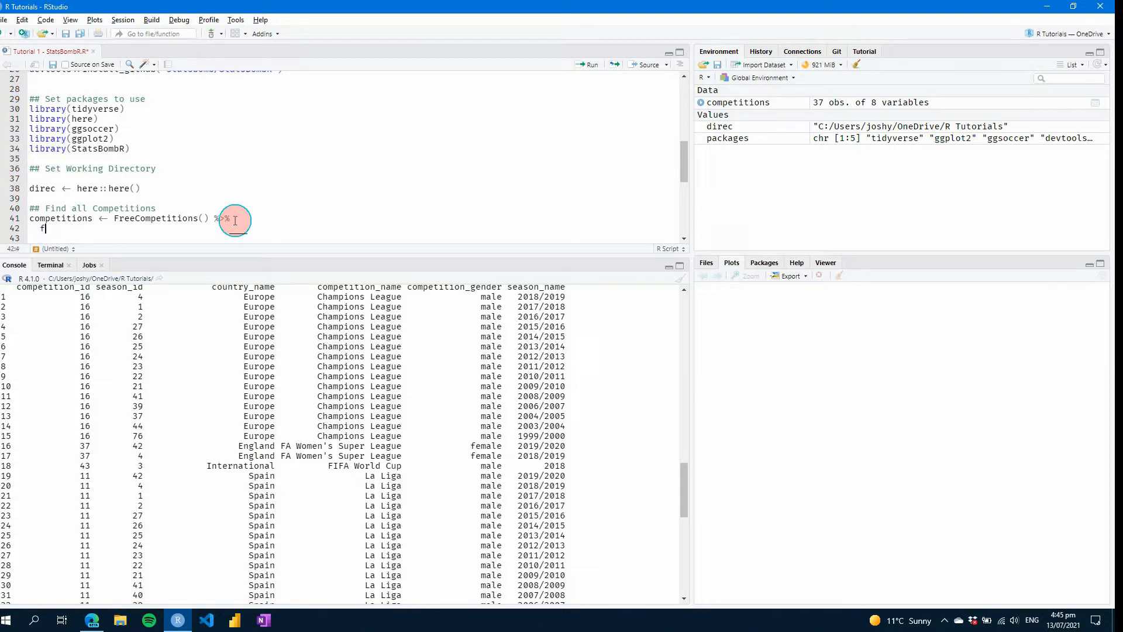
text(ilter()
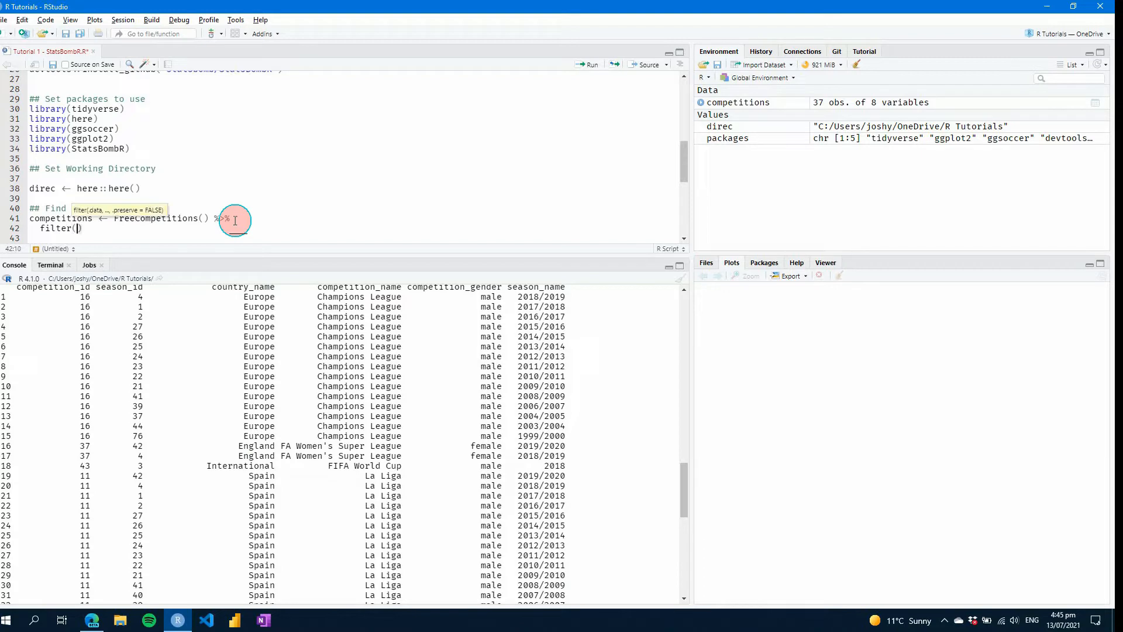
text(competition_id)
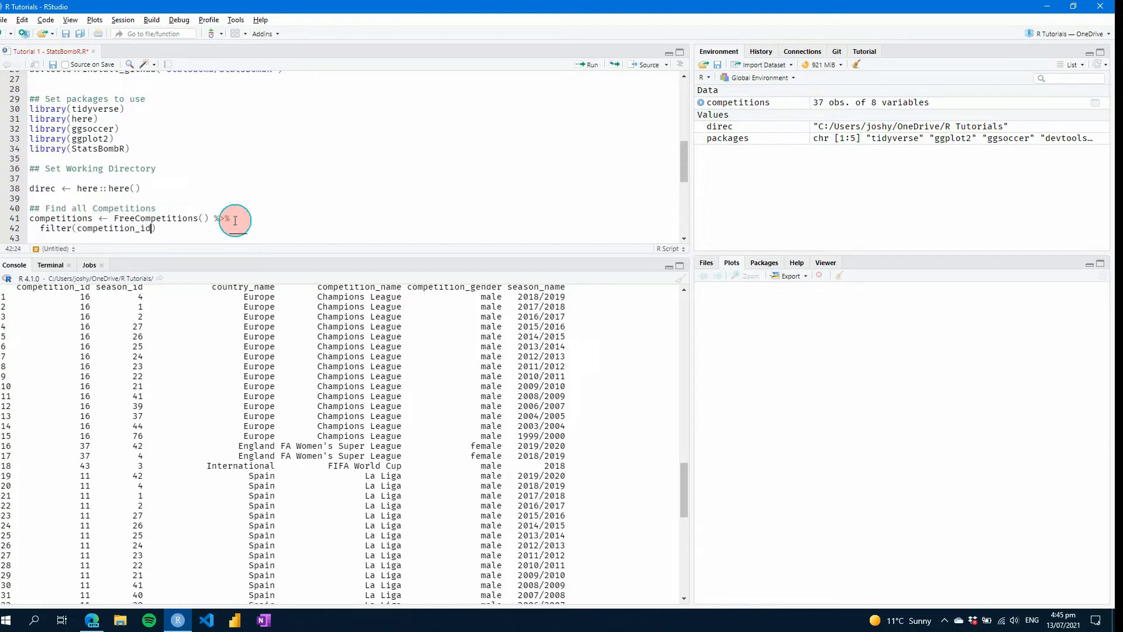
text(== 37 & season_id ==)
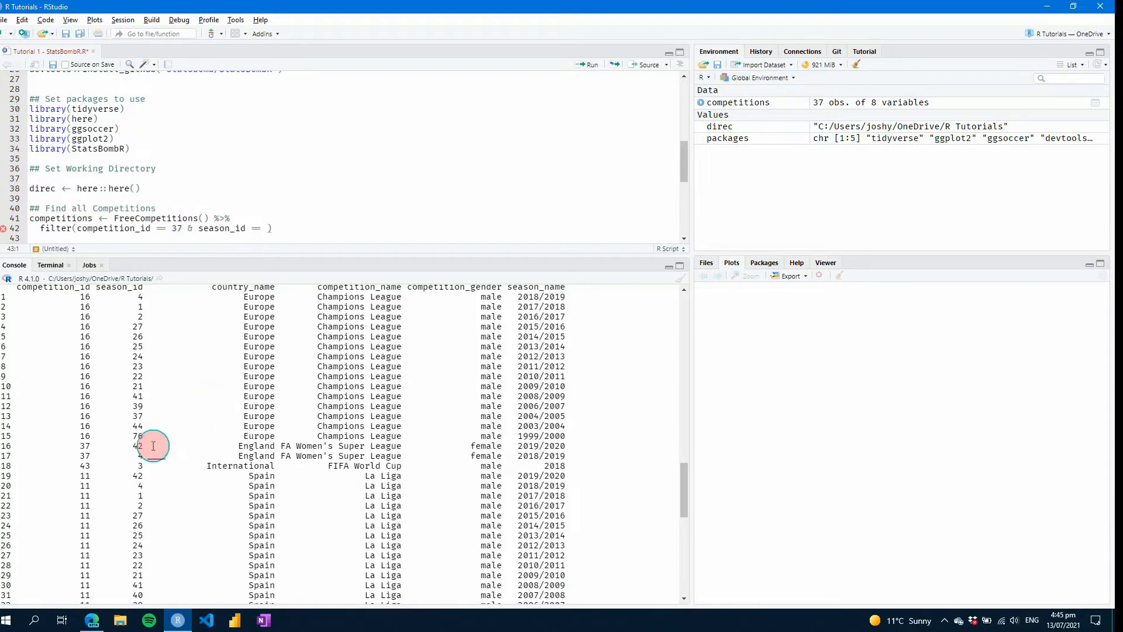
double_click(138, 446)
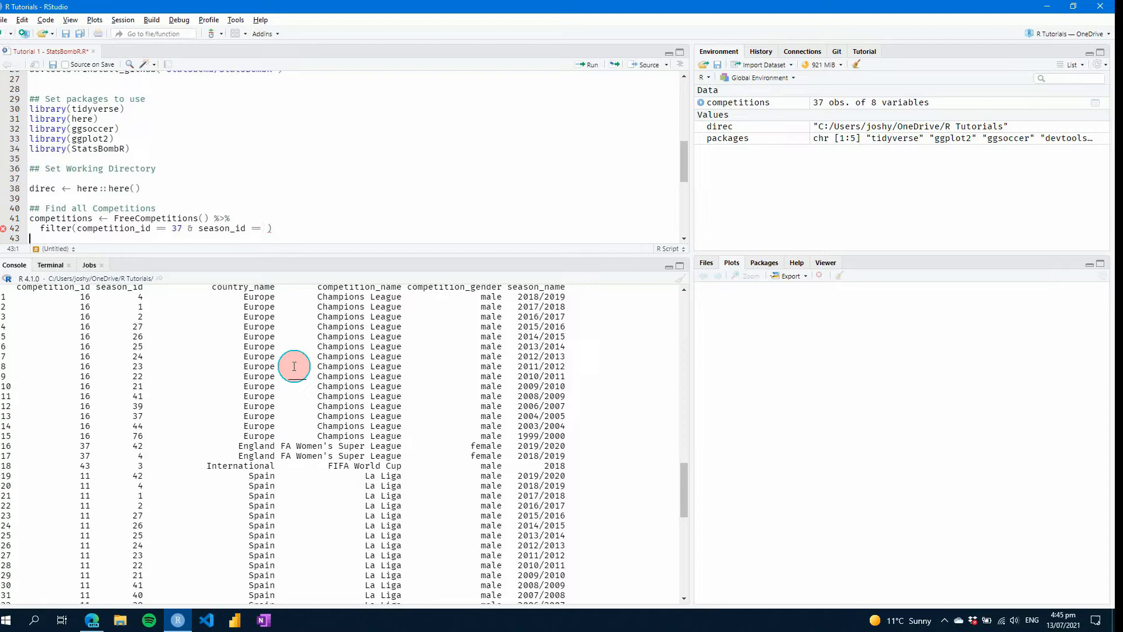
text(42)
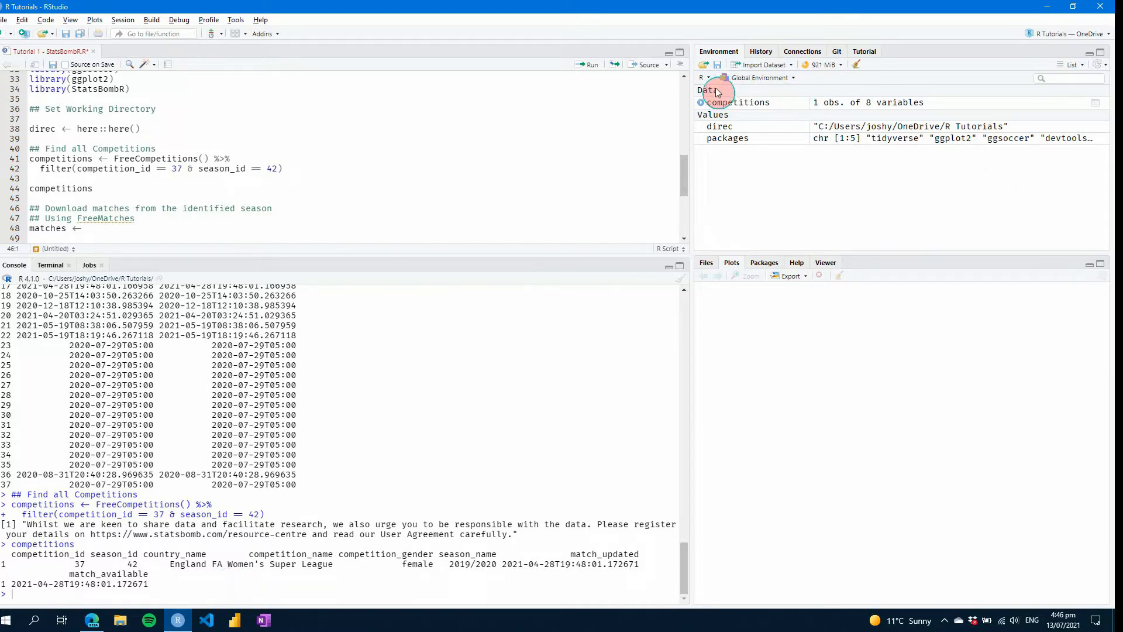
mouse_move(789, 108)
text( F)
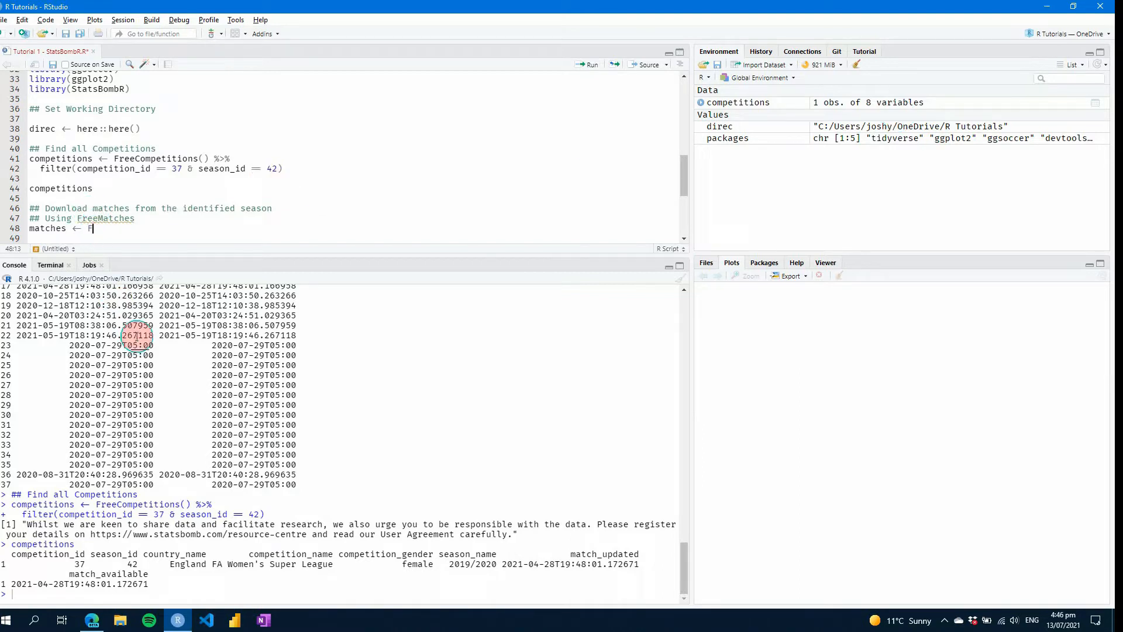
Step: Assign matches <- FreeMatches(Competitions = competitions), run it, and browse the 87-match table's columns
text(reeMatch)
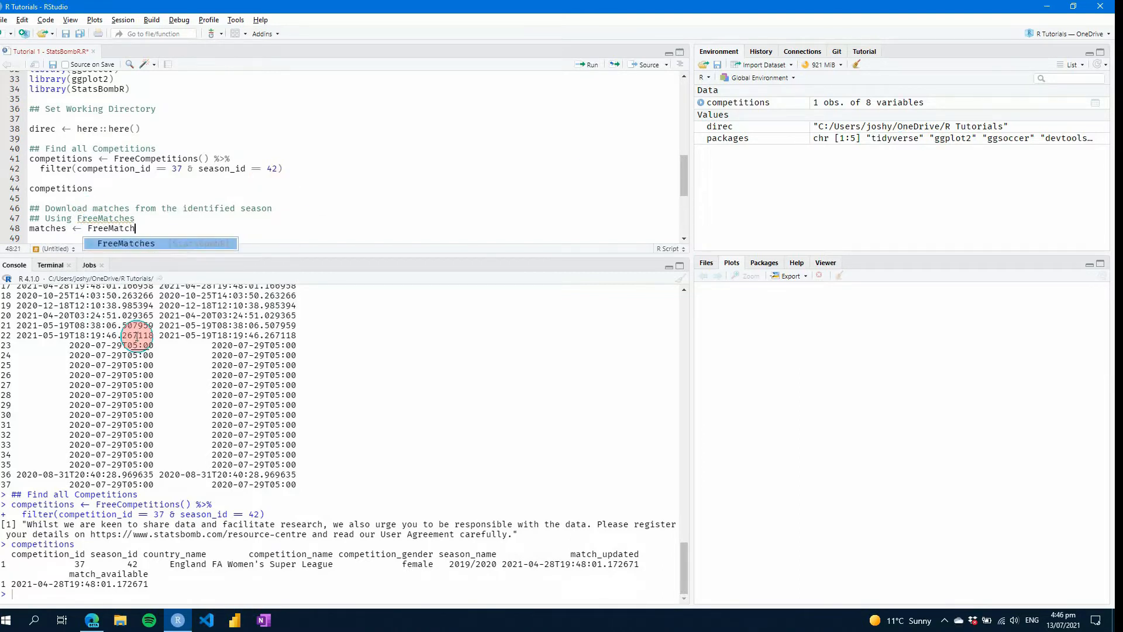
text((Compl)
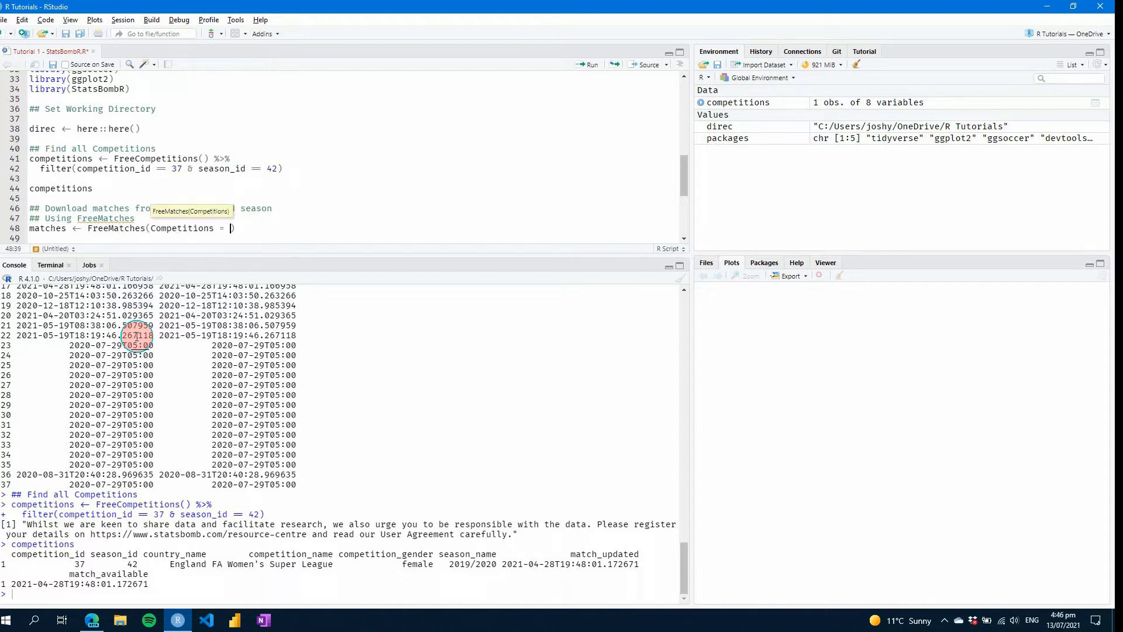
text(competitions)
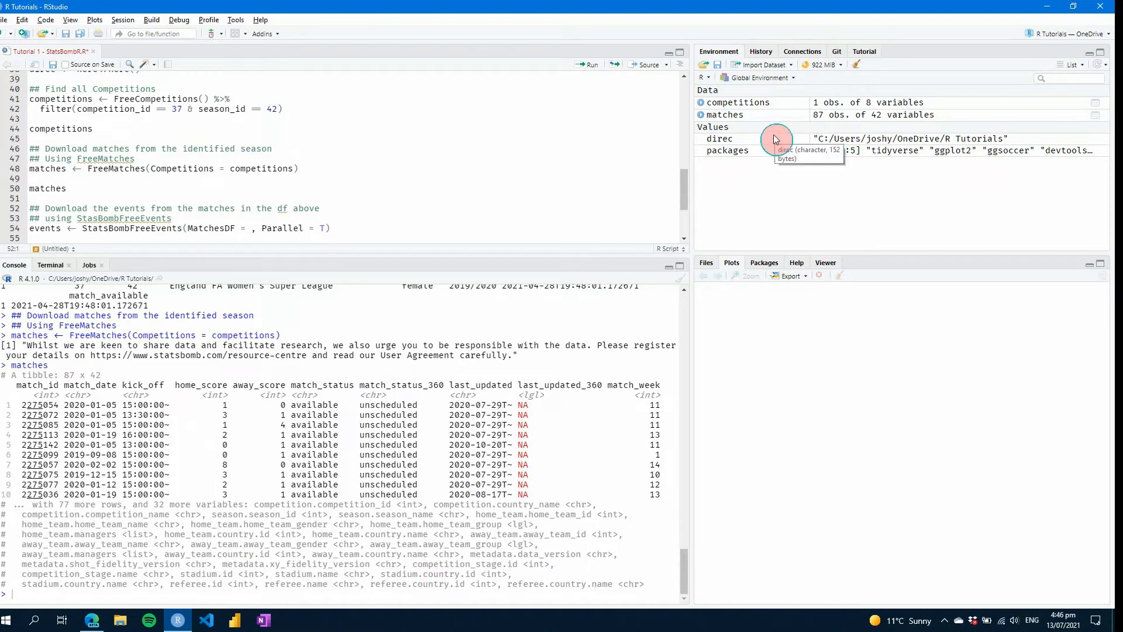
mouse_move(722, 123)
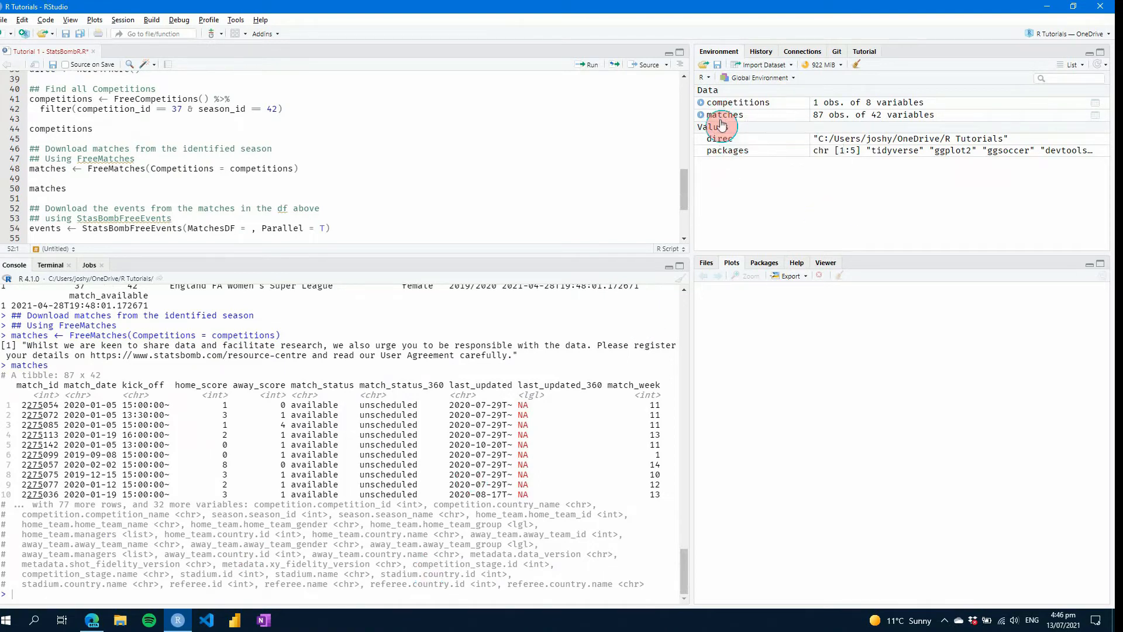
mouse_move(723, 116)
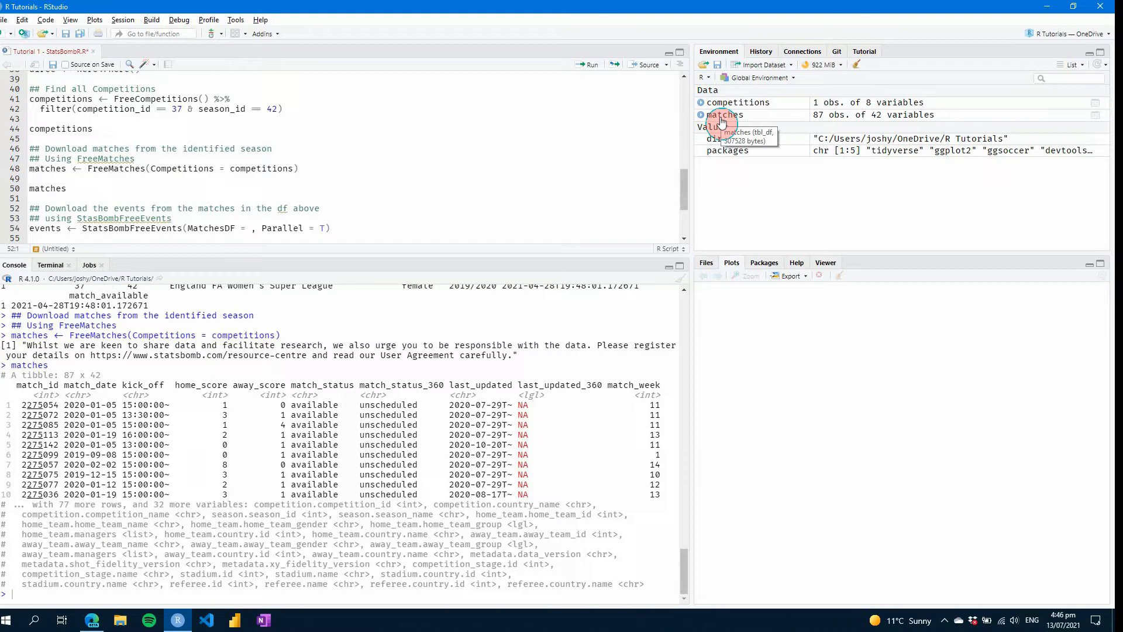
click(724, 115)
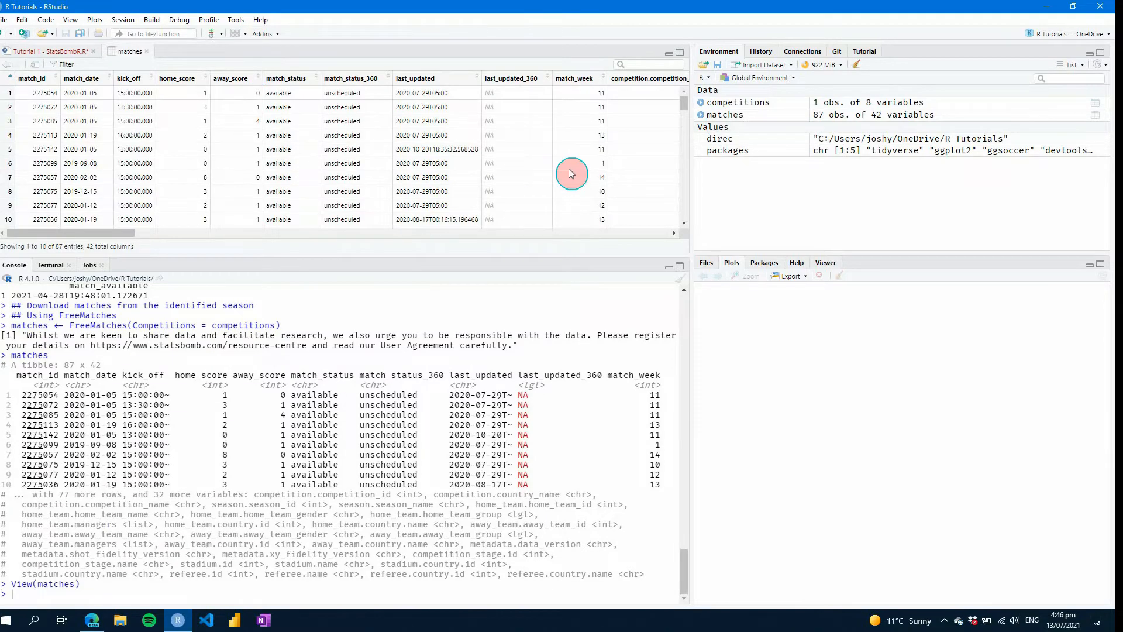
scroll(right, 3)
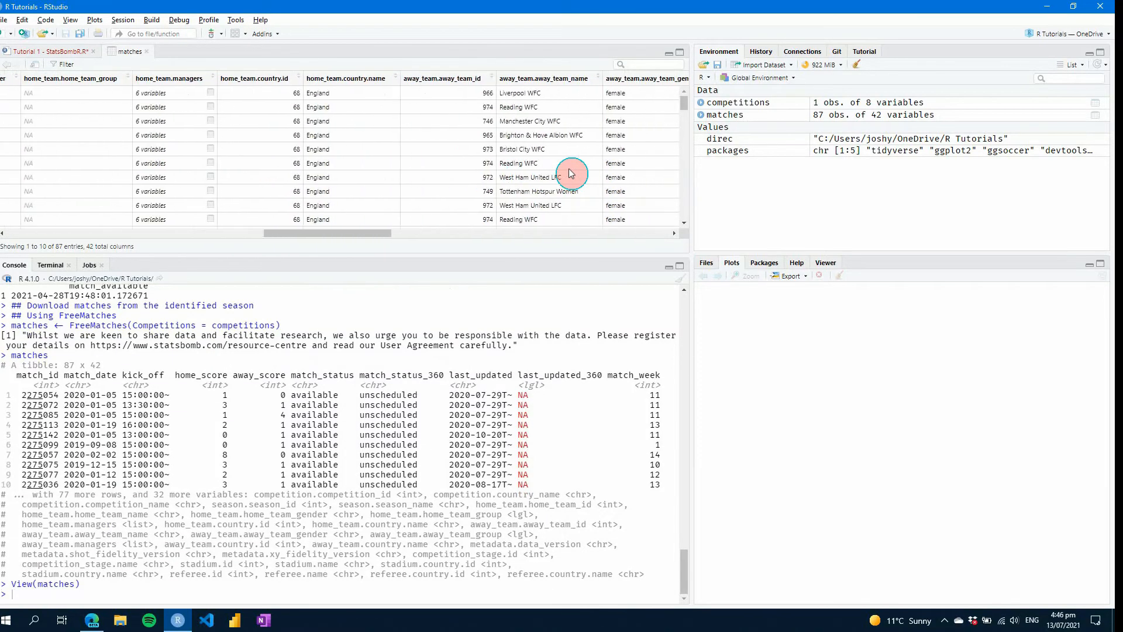
scroll(right, 3)
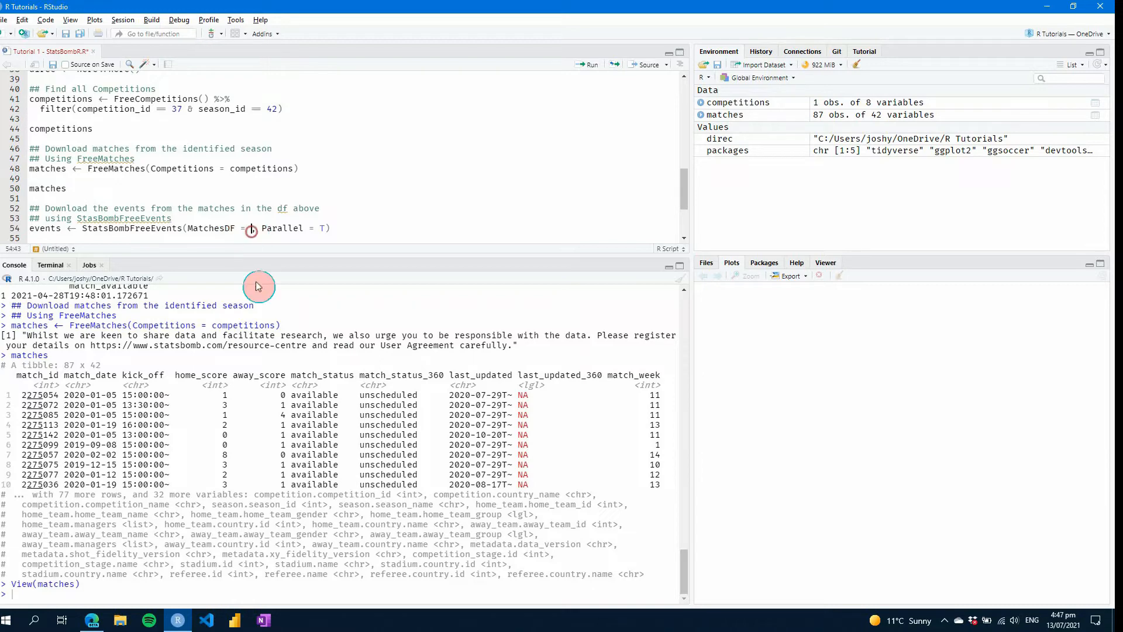
Step: Complete StatsBombFreeEvents(MatchesDF = matches) to pull 292,264 events, then move down to the allclean step
text(matches)
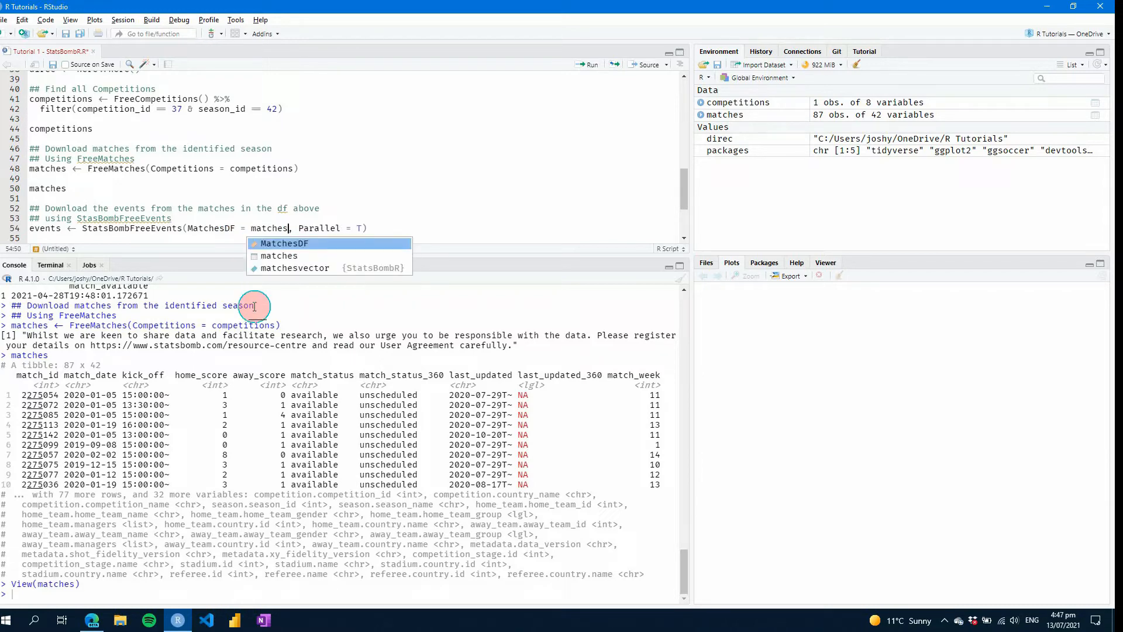
key(Escape)
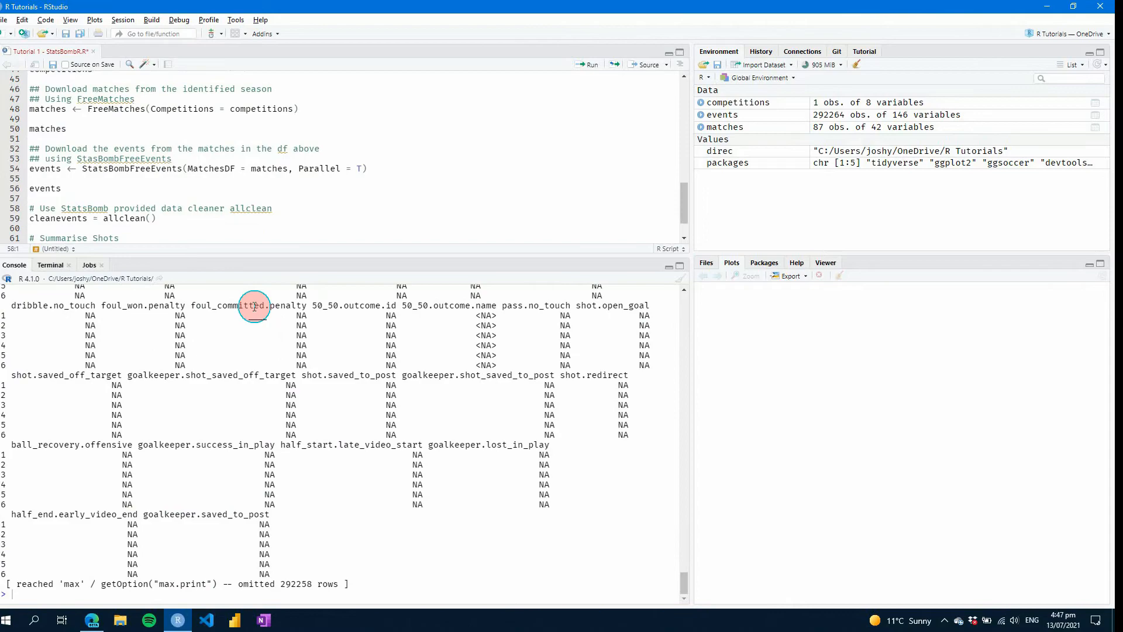
scroll(down, 3)
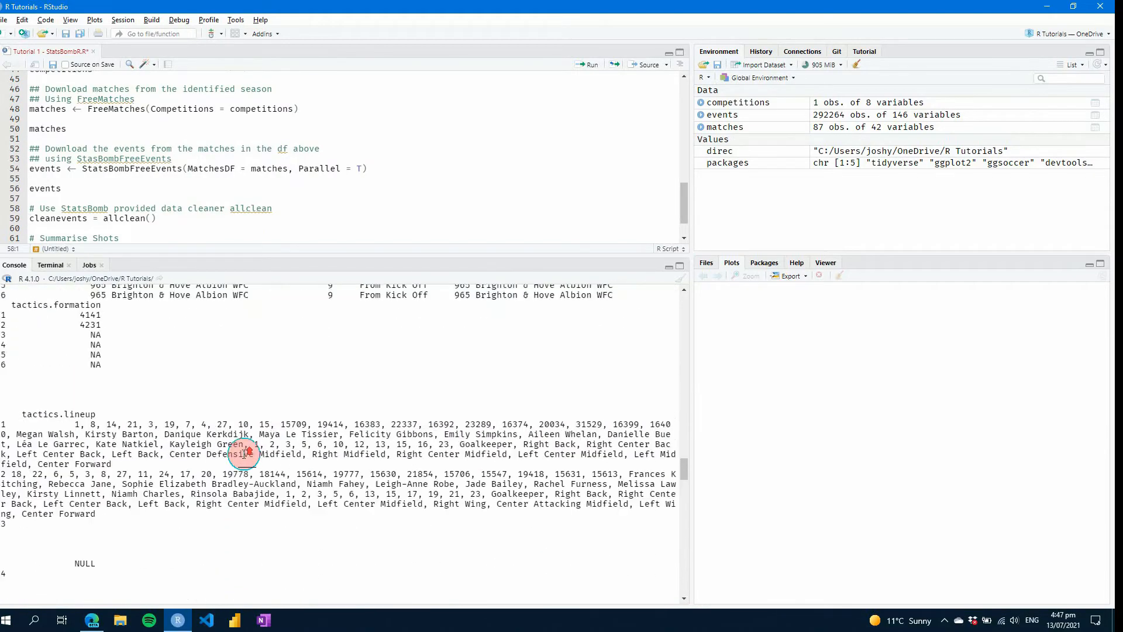
scroll(down, 3)
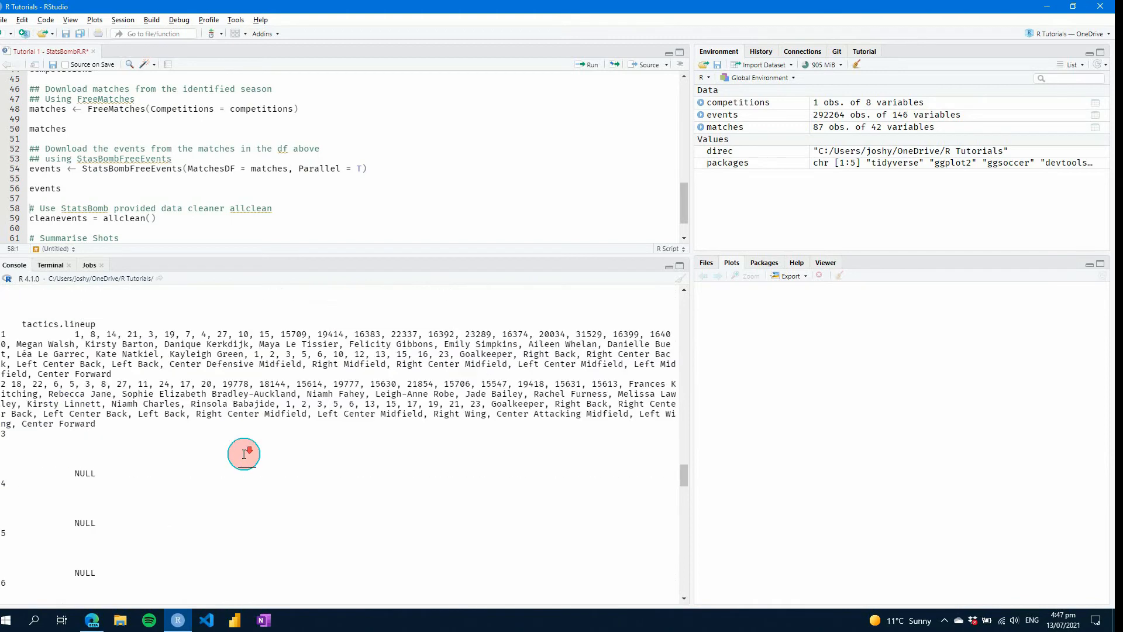
Step: View the events table from the Environment pane and scan sideways through type.name and team.name columns
click(722, 115)
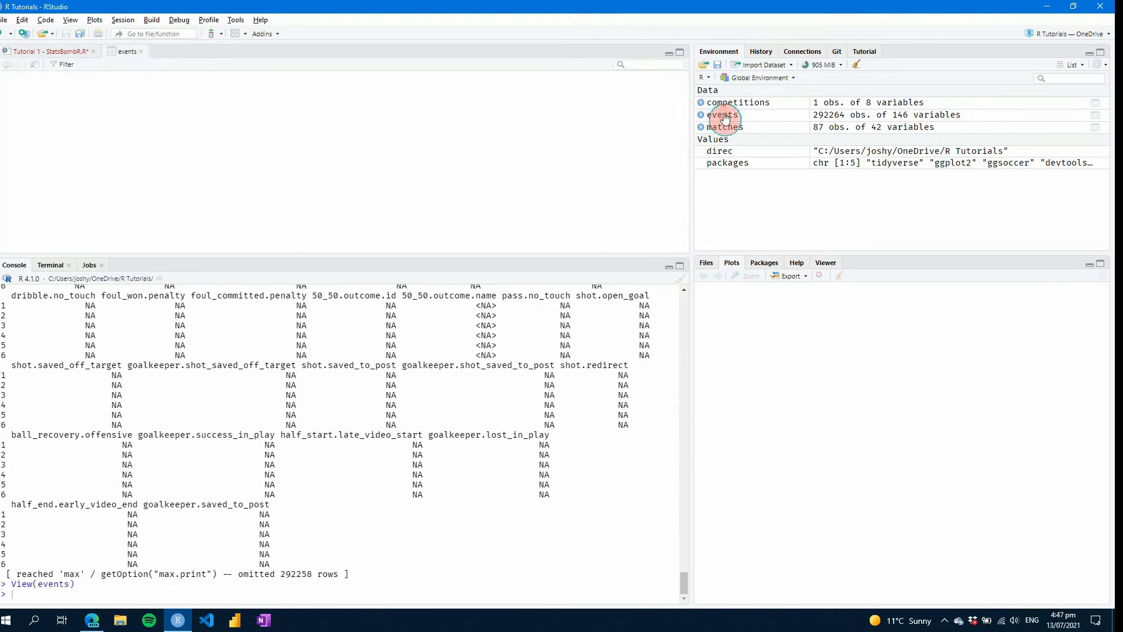
click(723, 115)
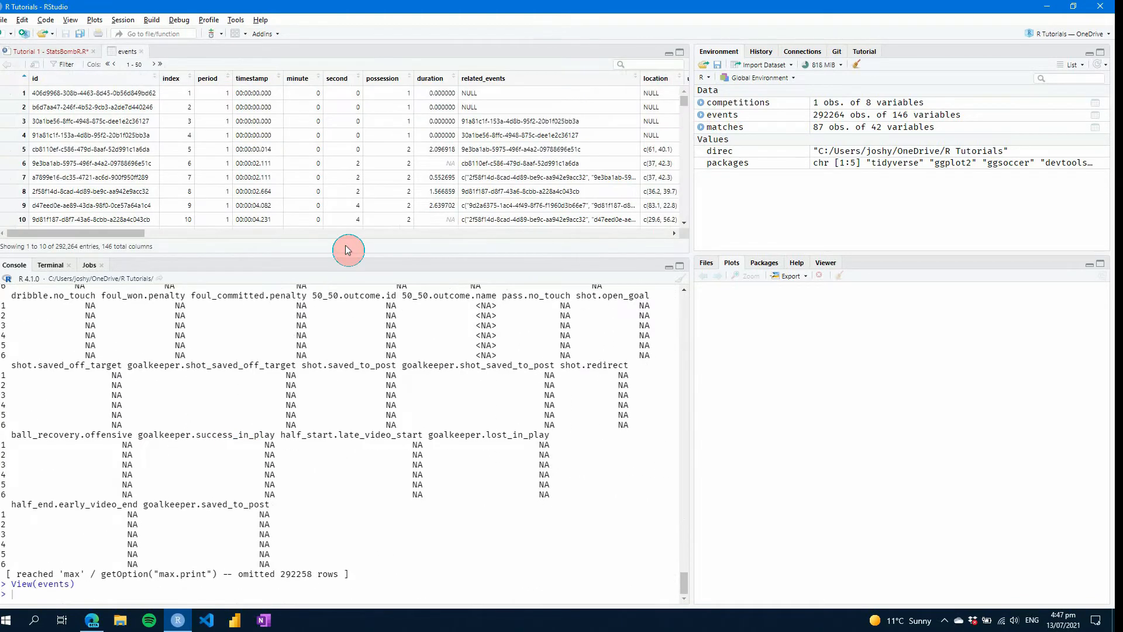
mouse_move(330, 256)
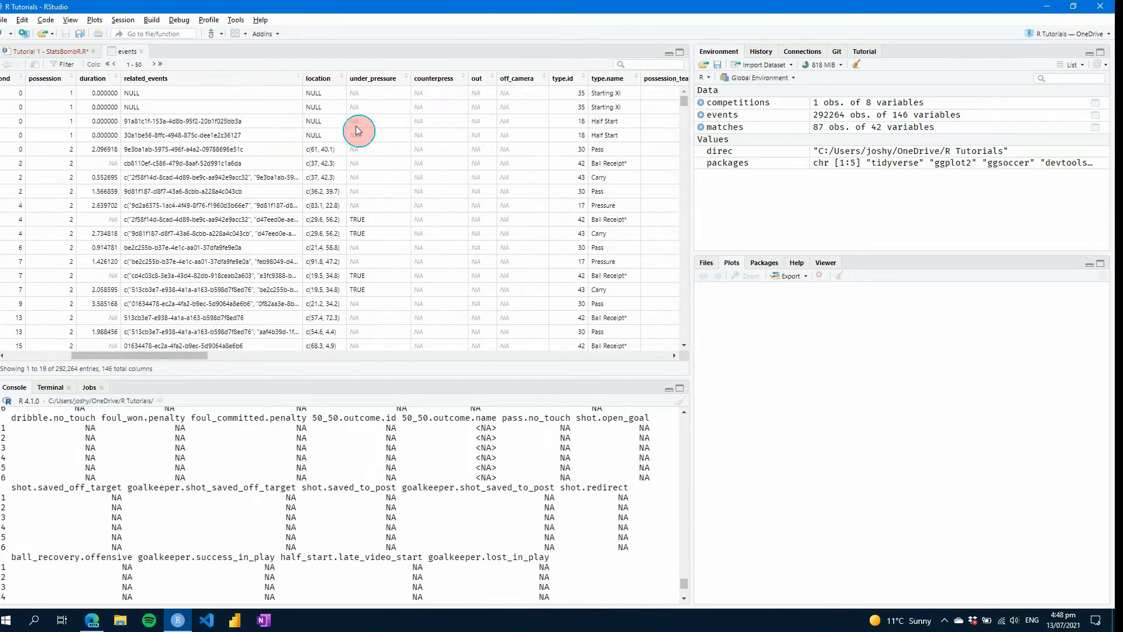
mouse_move(264, 130)
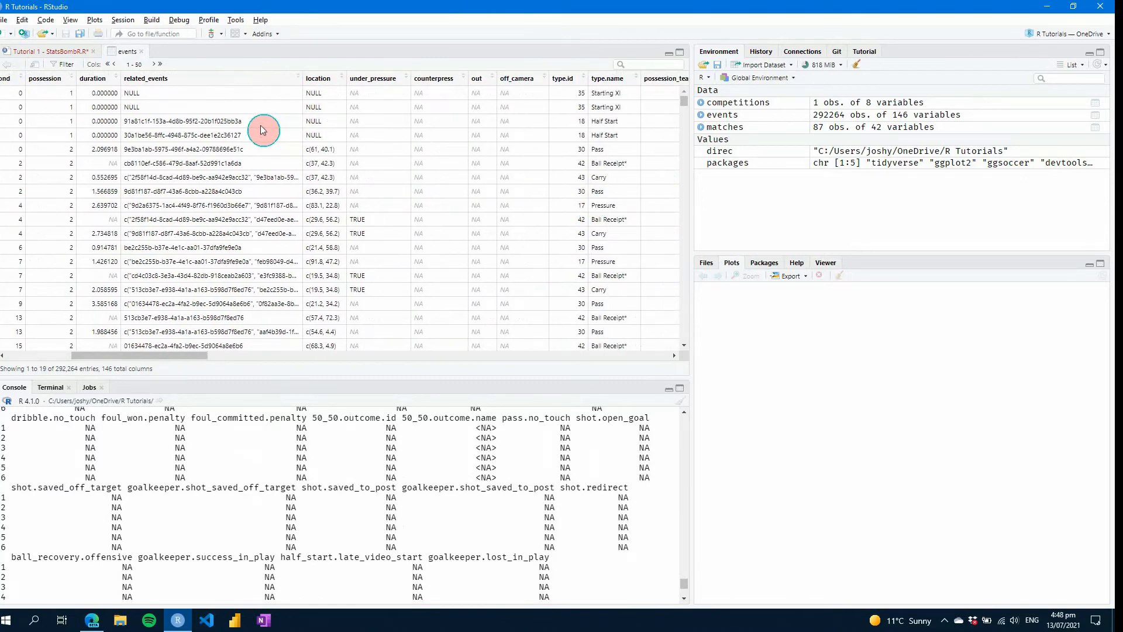
scroll(right, 3)
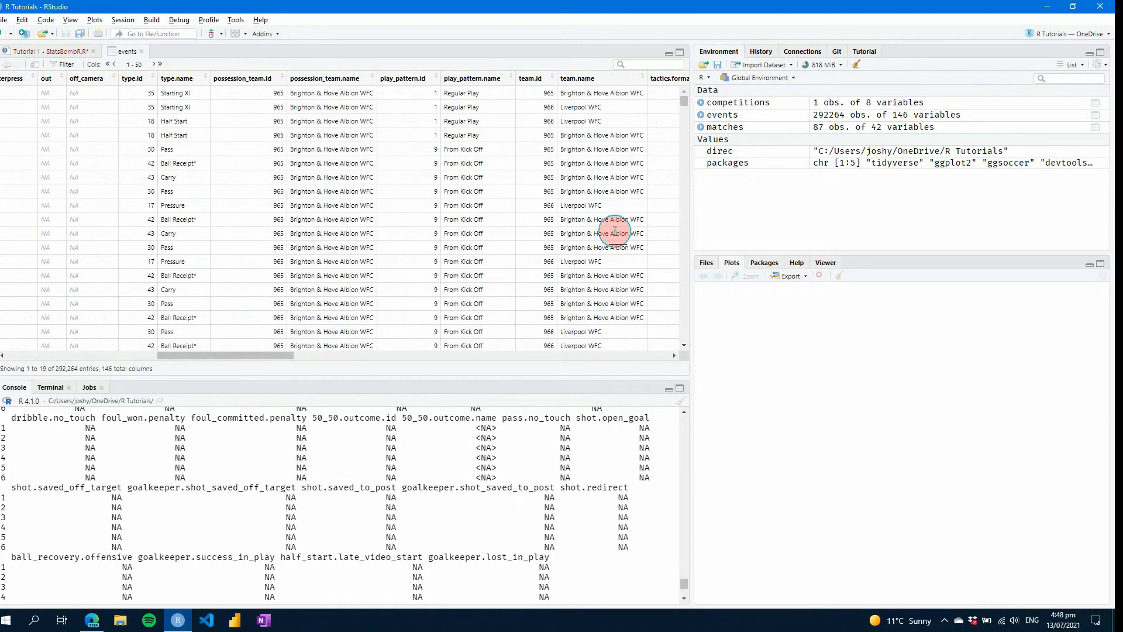
scroll(left, 3)
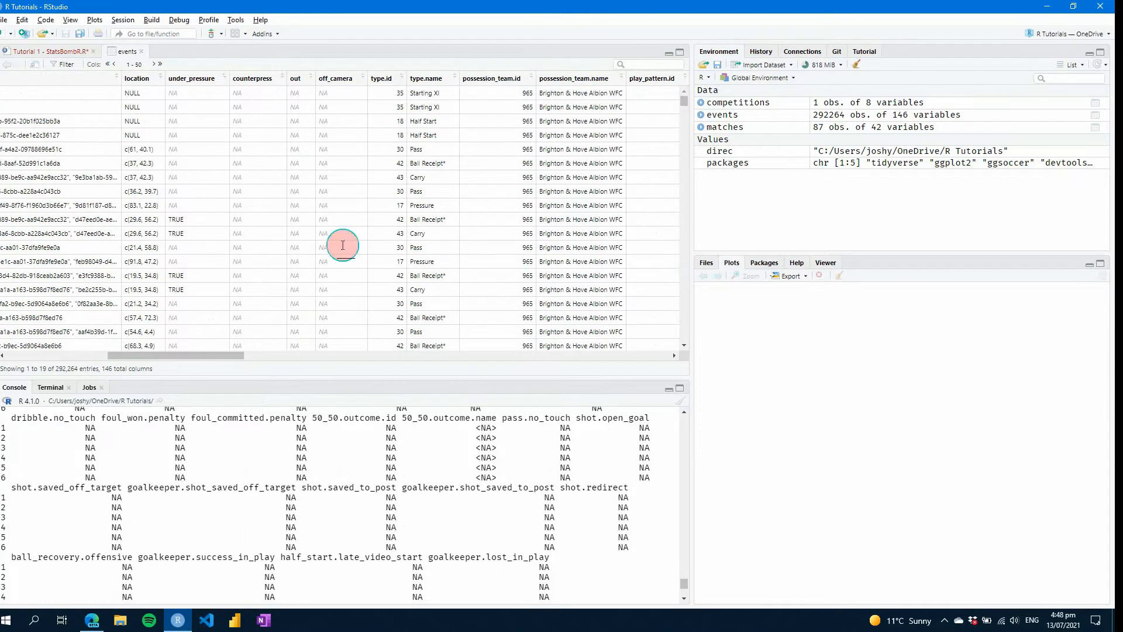
mouse_move(131, 148)
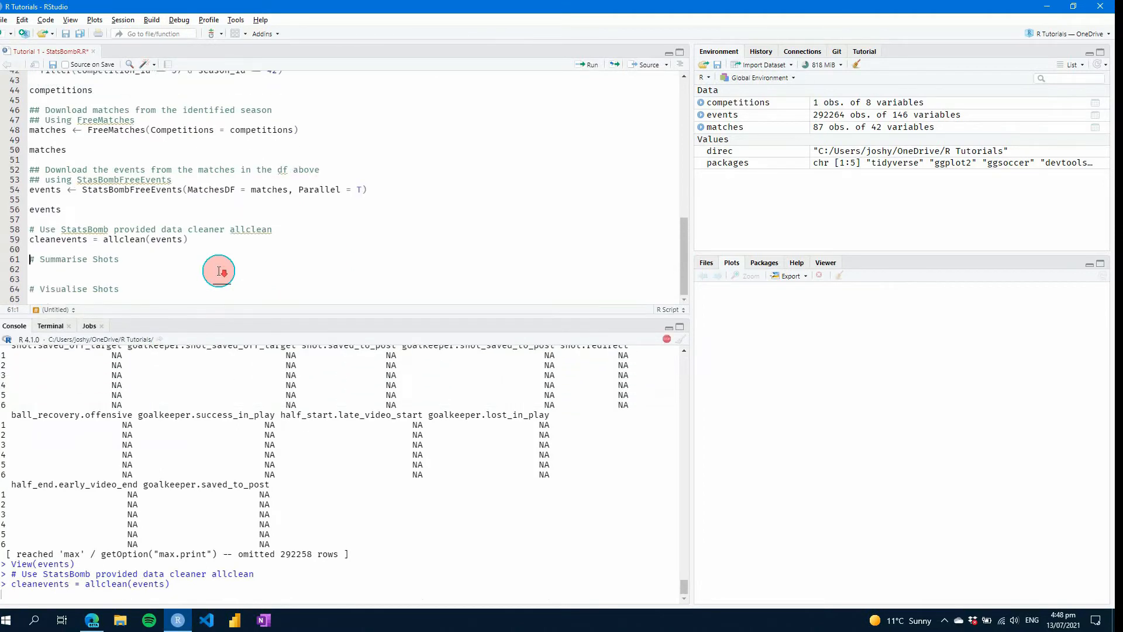
mouse_move(219, 270)
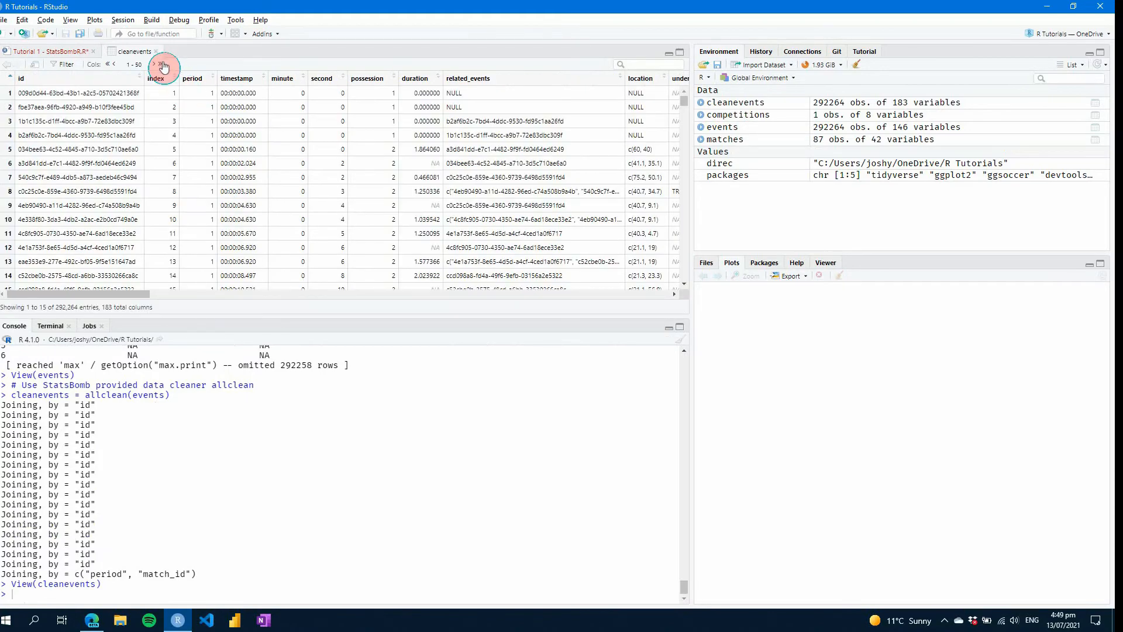
Step: Browse the later cleanevents columns such as location.x, DistToGoal and AngleToKeeper
click(164, 64)
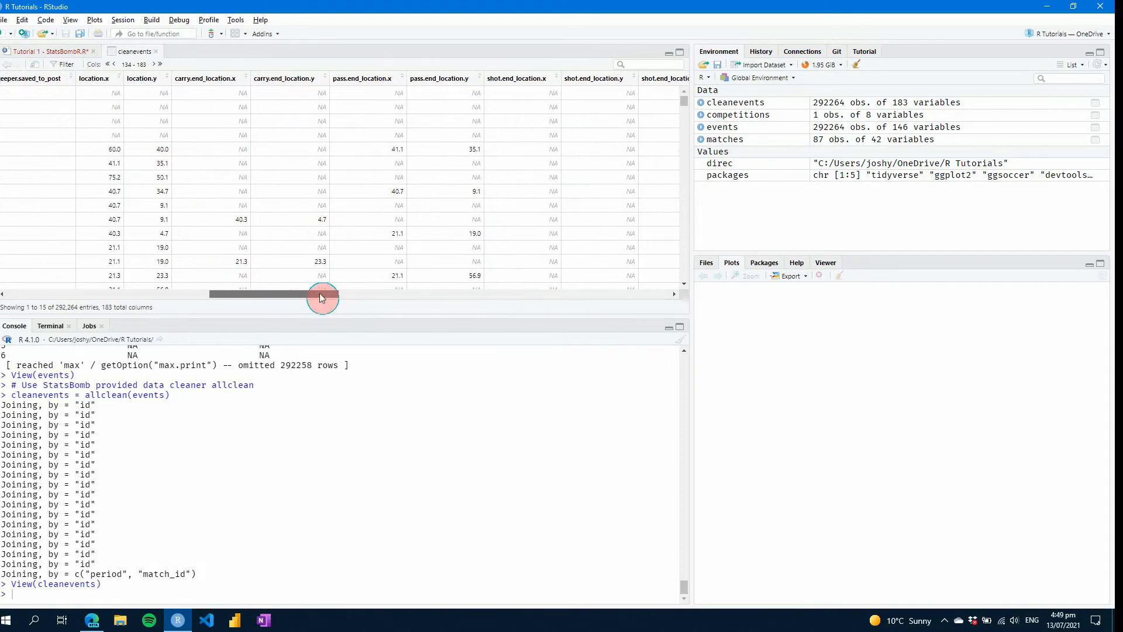
drag(323, 292, 387, 293)
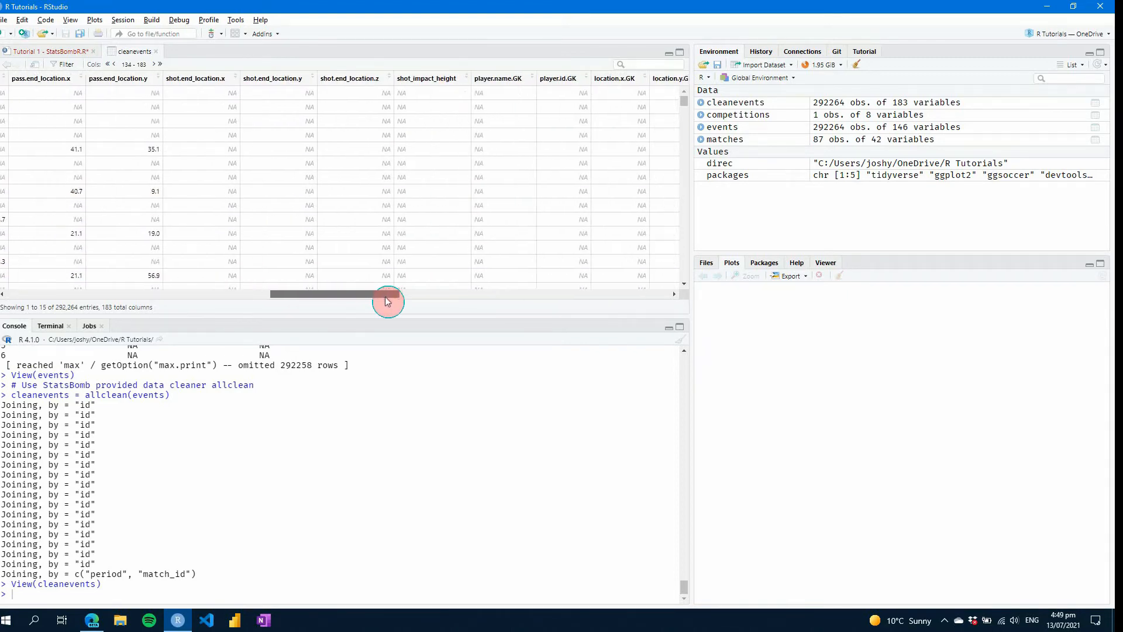
drag(387, 294, 464, 293)
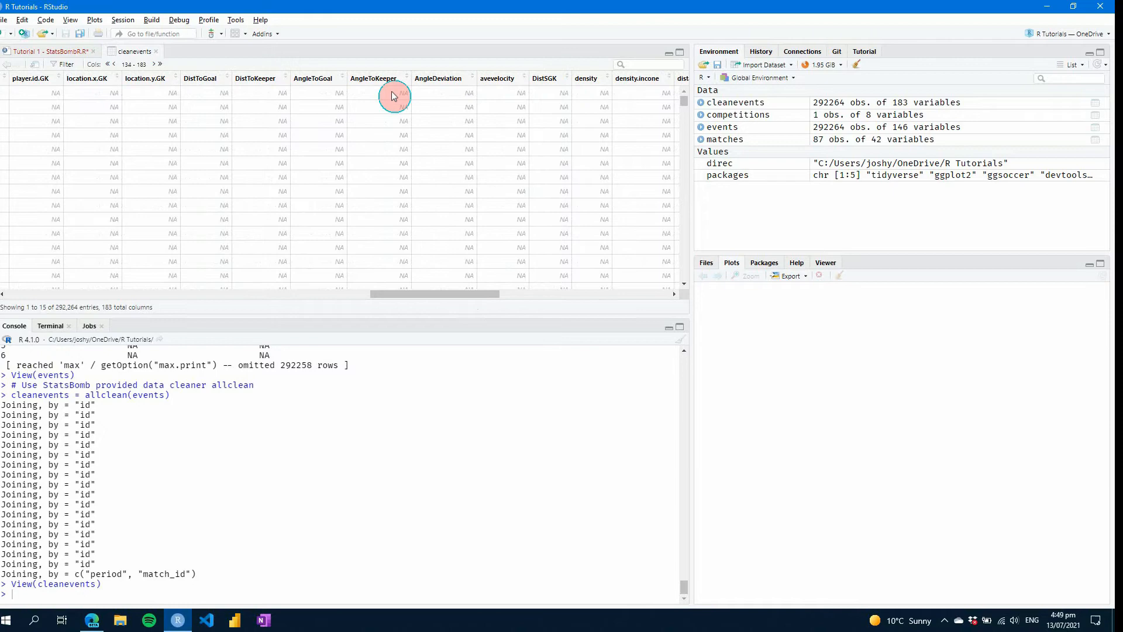
mouse_move(393, 195)
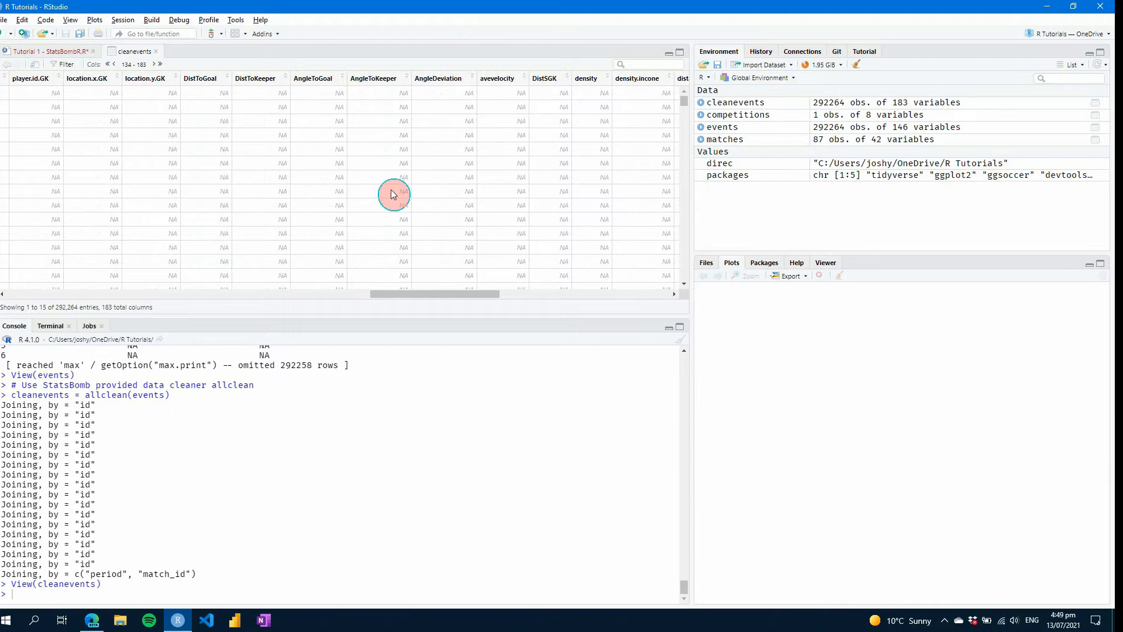
scroll(right, 3)
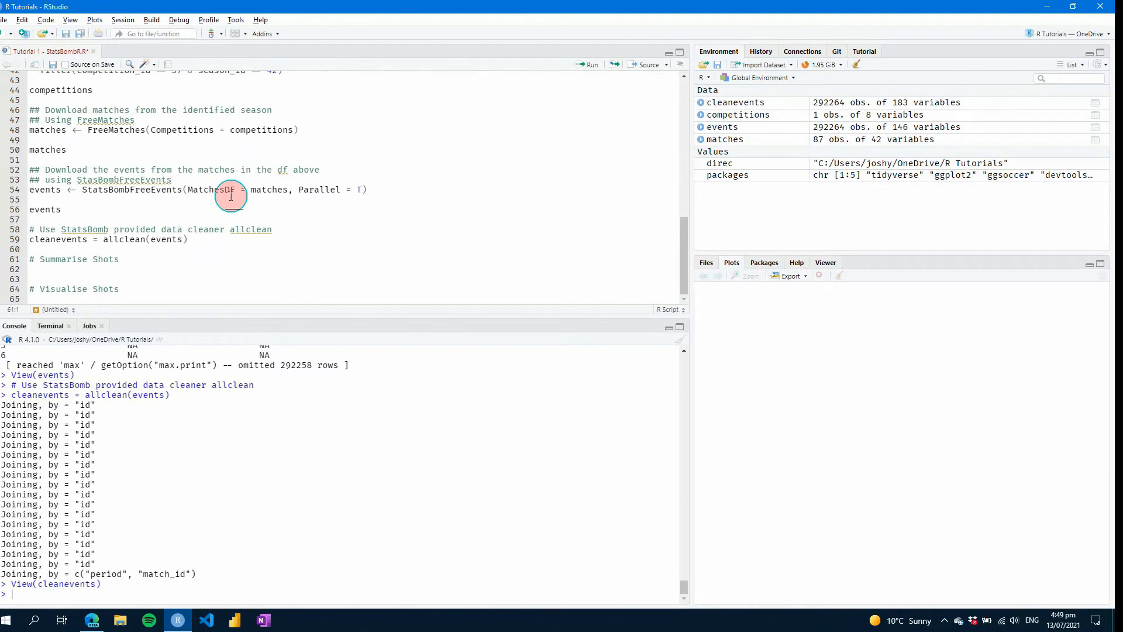
Step: Under Summarise Shots, assign summary from cleanevents piped into group_by on cleanevents$team.name
click(31, 269)
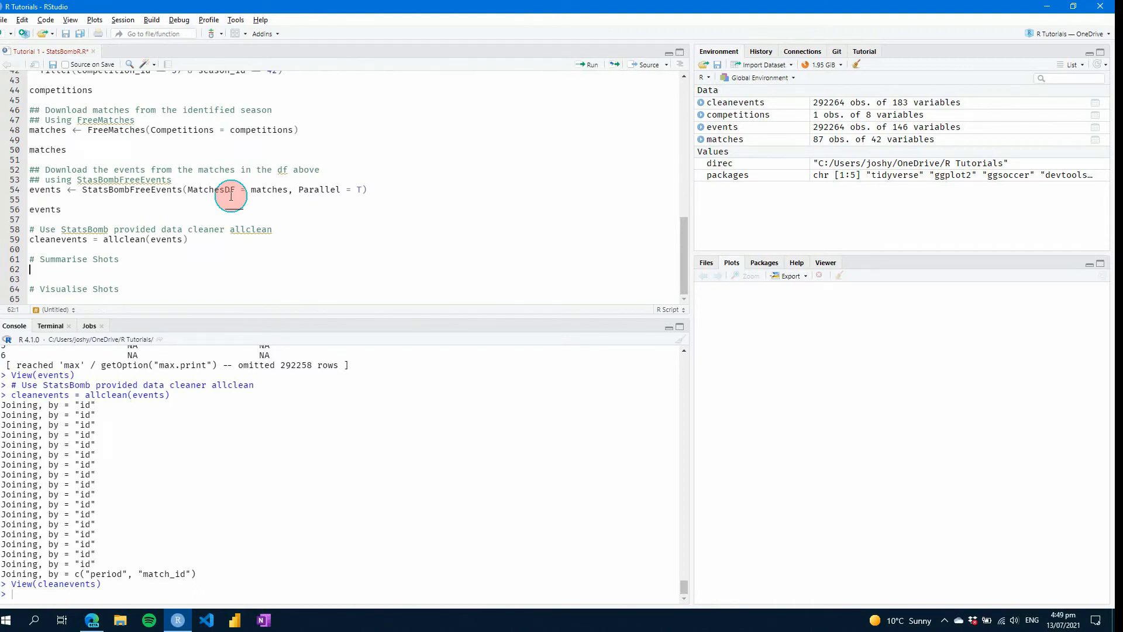
text(summary <-)
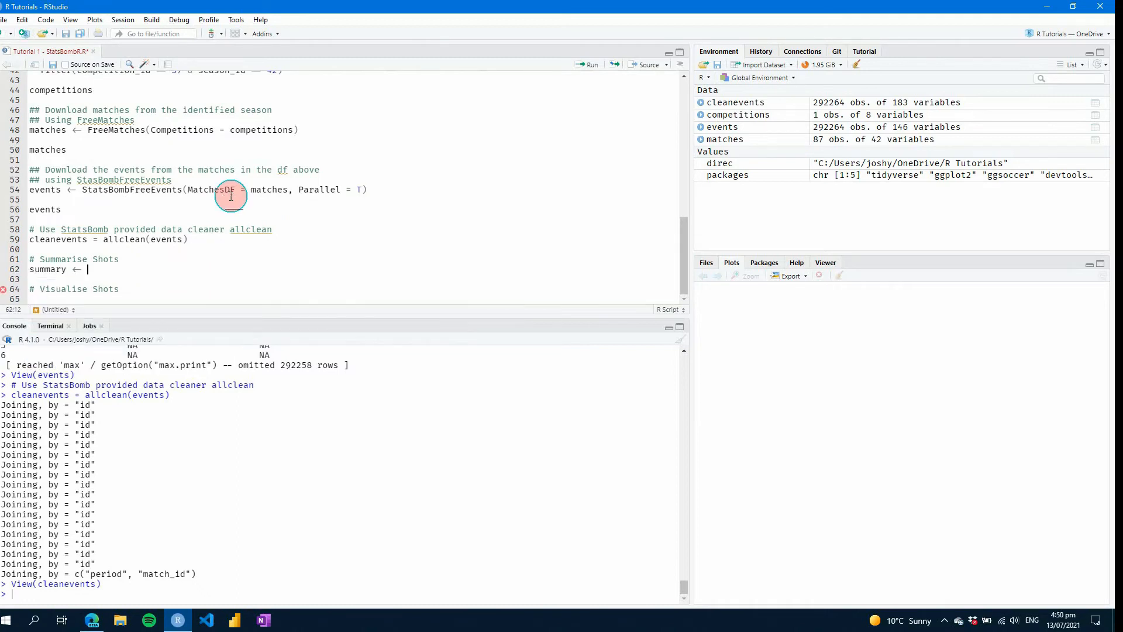
text(cleanevents %>%)
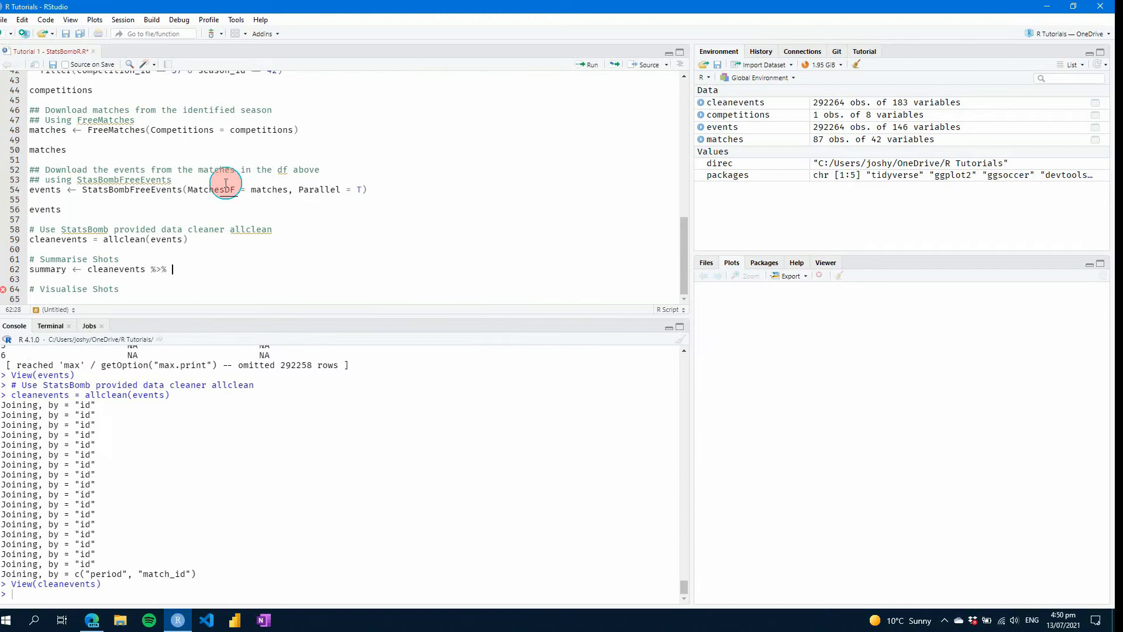
text(grou)
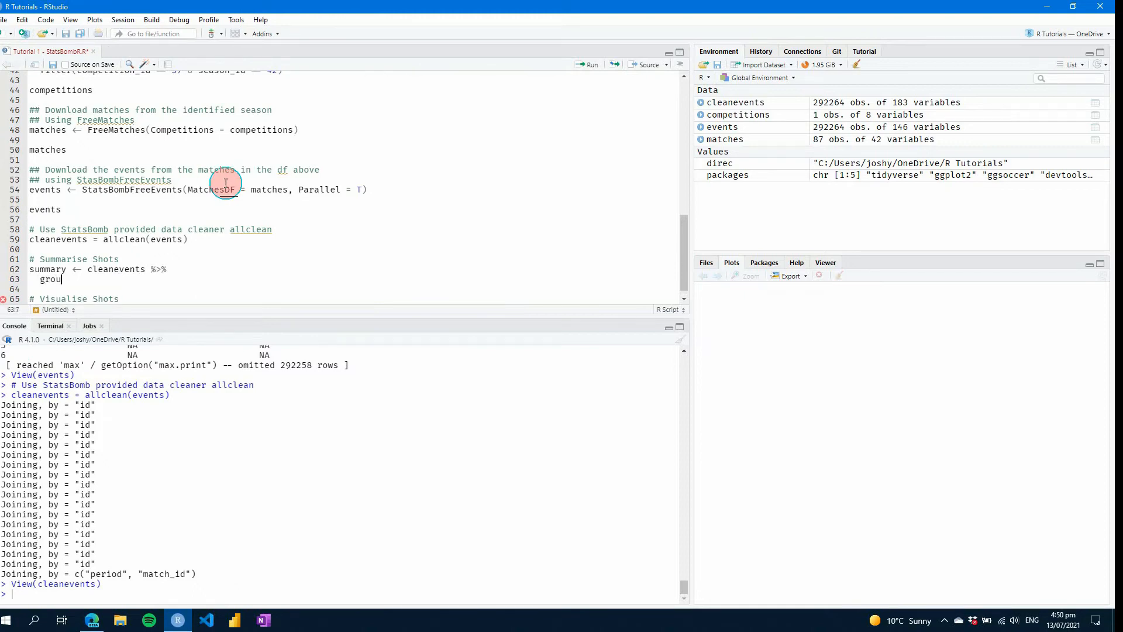
text(p_by()
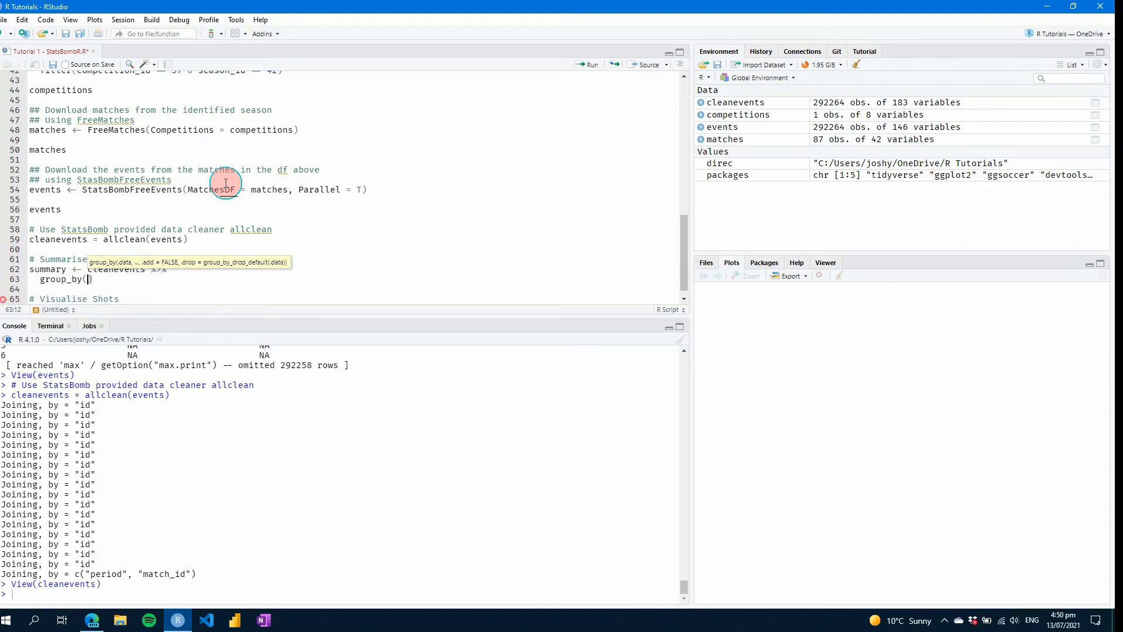
text(team.name)
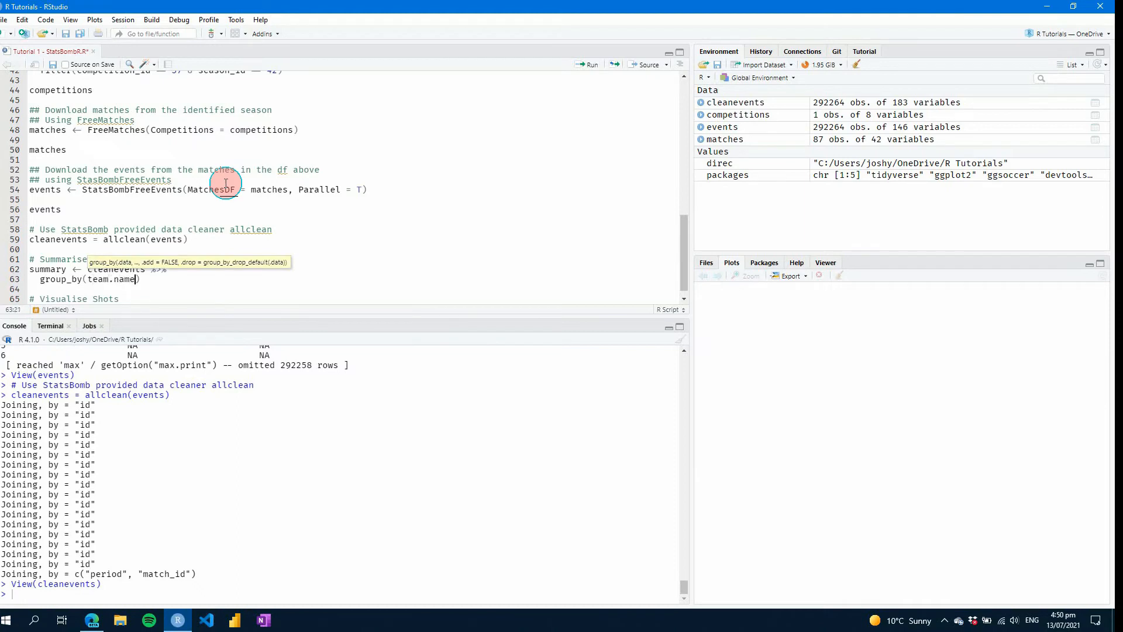
double_click(112, 279)
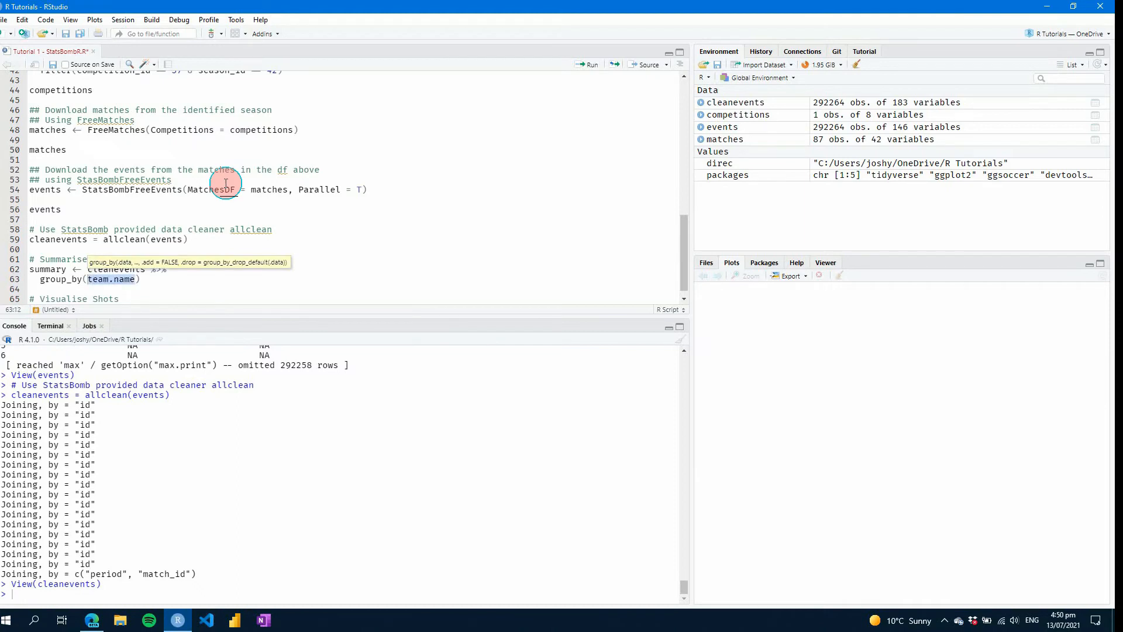
text(clea)
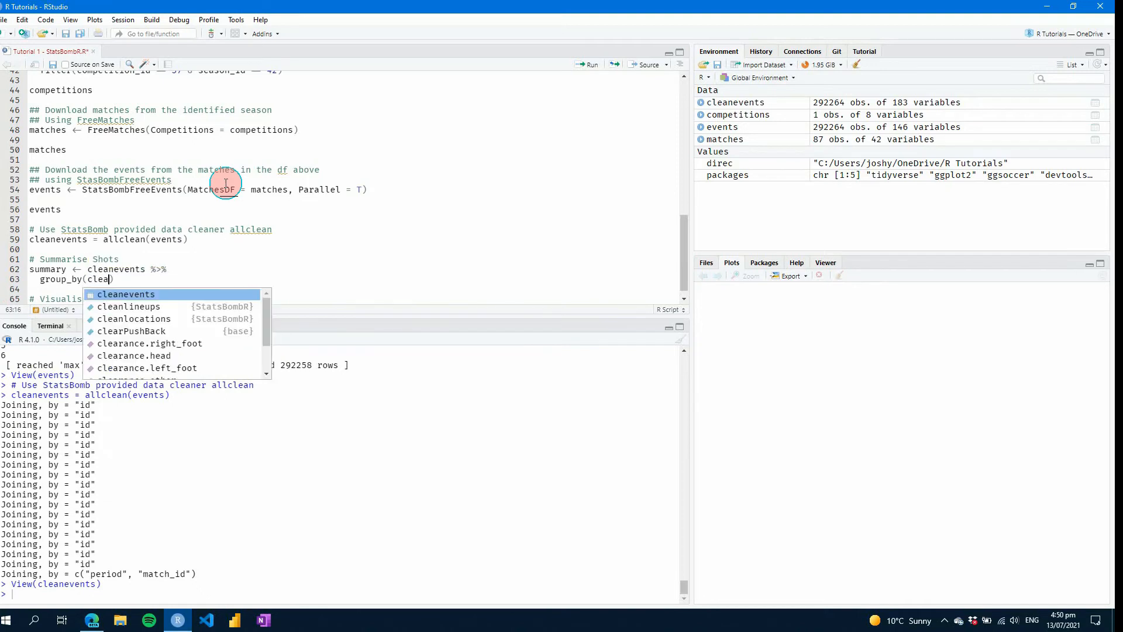
text(events$)
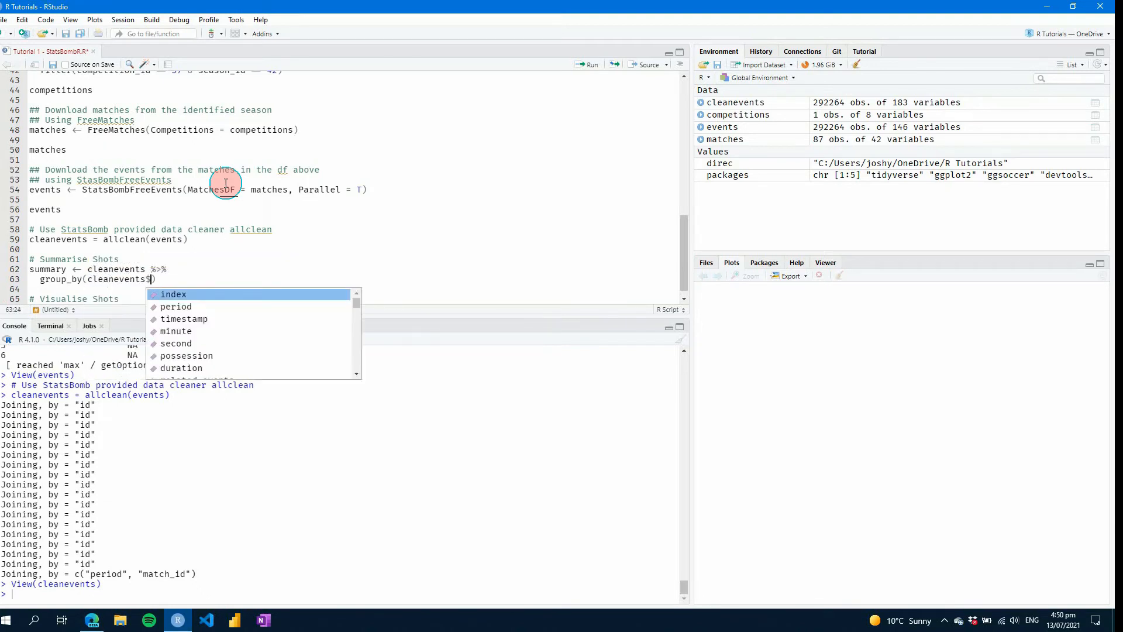
text(t)
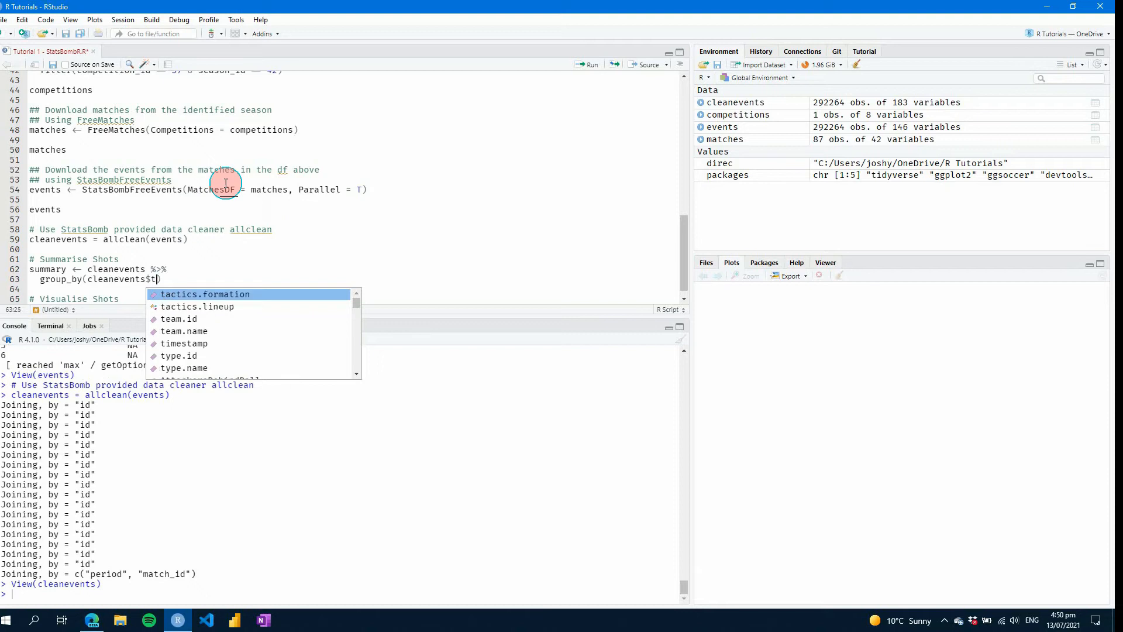
text(eam.nam)
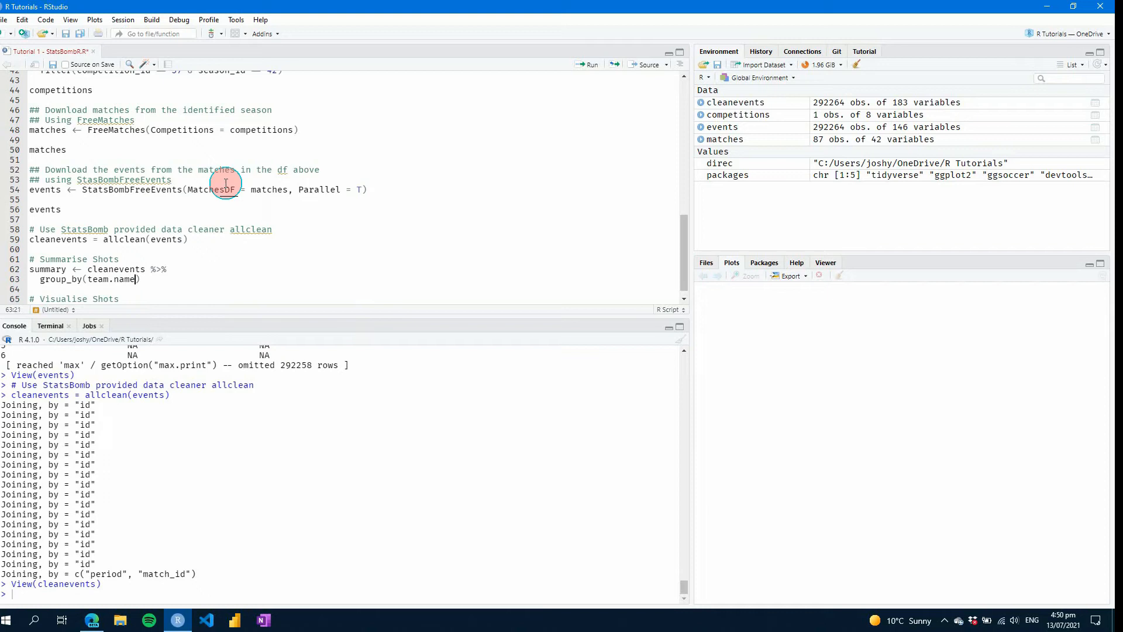
Step: Pipe into summarise with "Shots" = sum(type.name="Shot", na.rm=TRUE)
text(%>%)
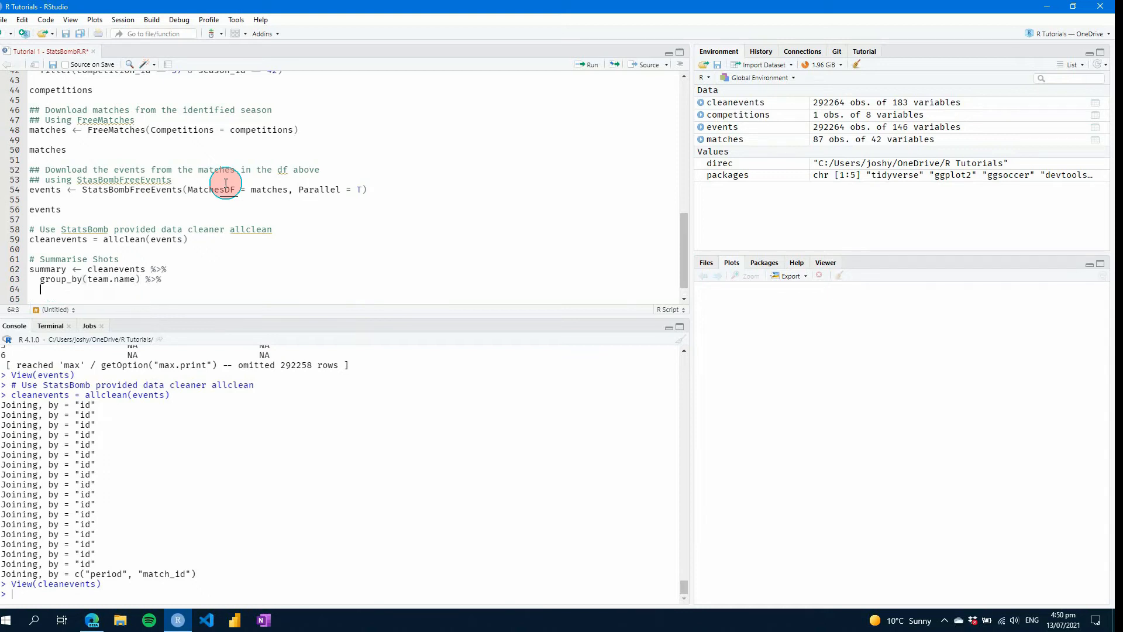
text(summarise()
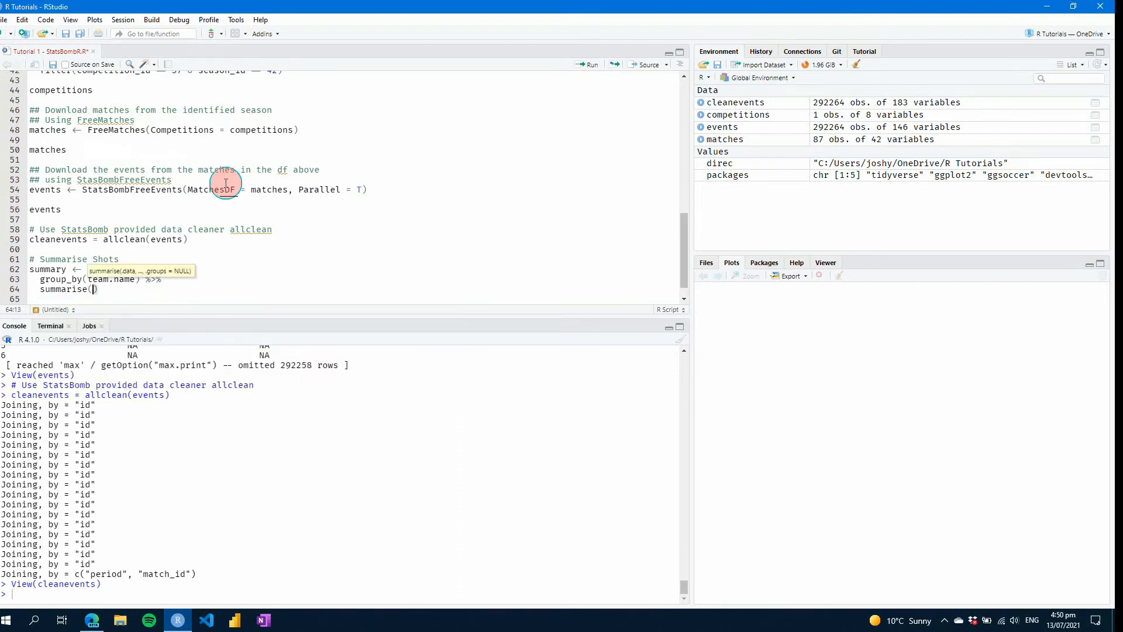
text(")
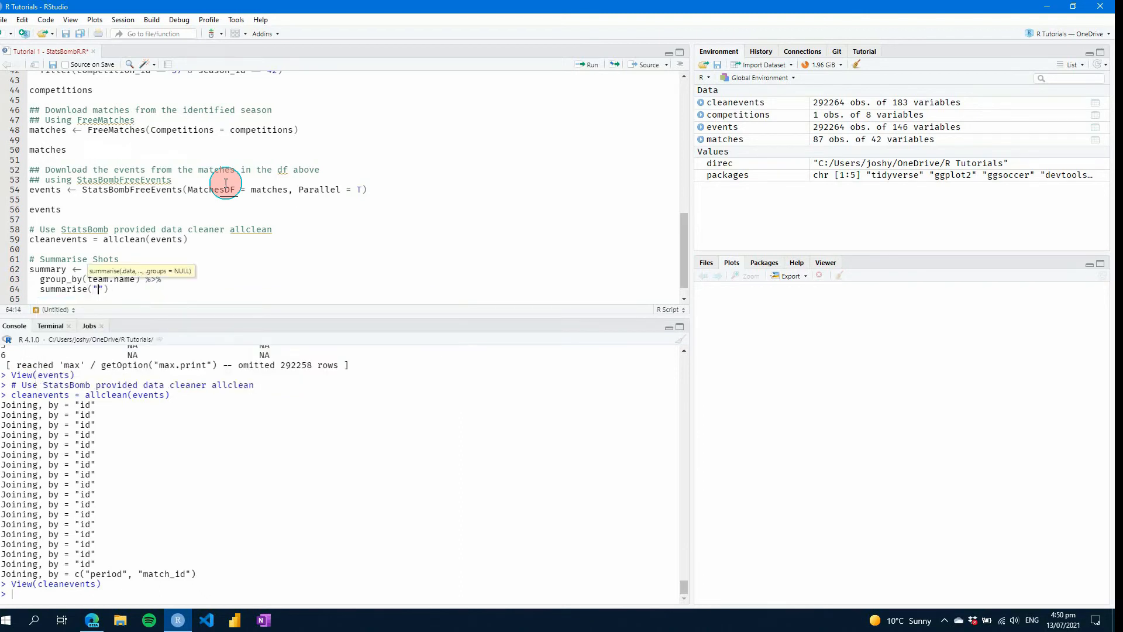
text(Shots)
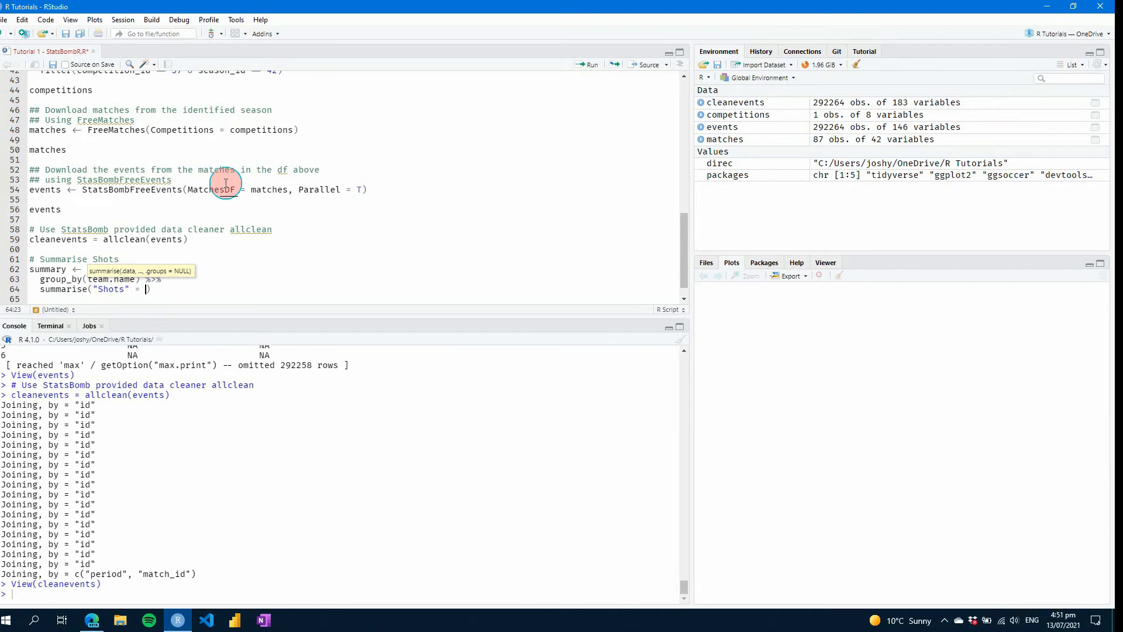
text(sum(type.name)
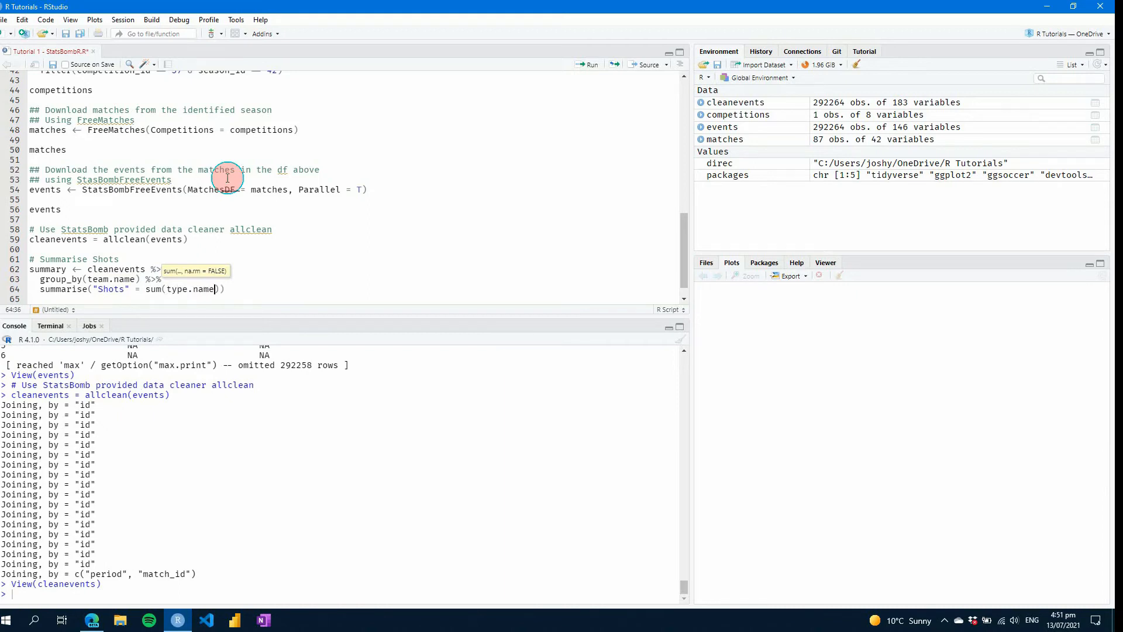
text(="Shot")
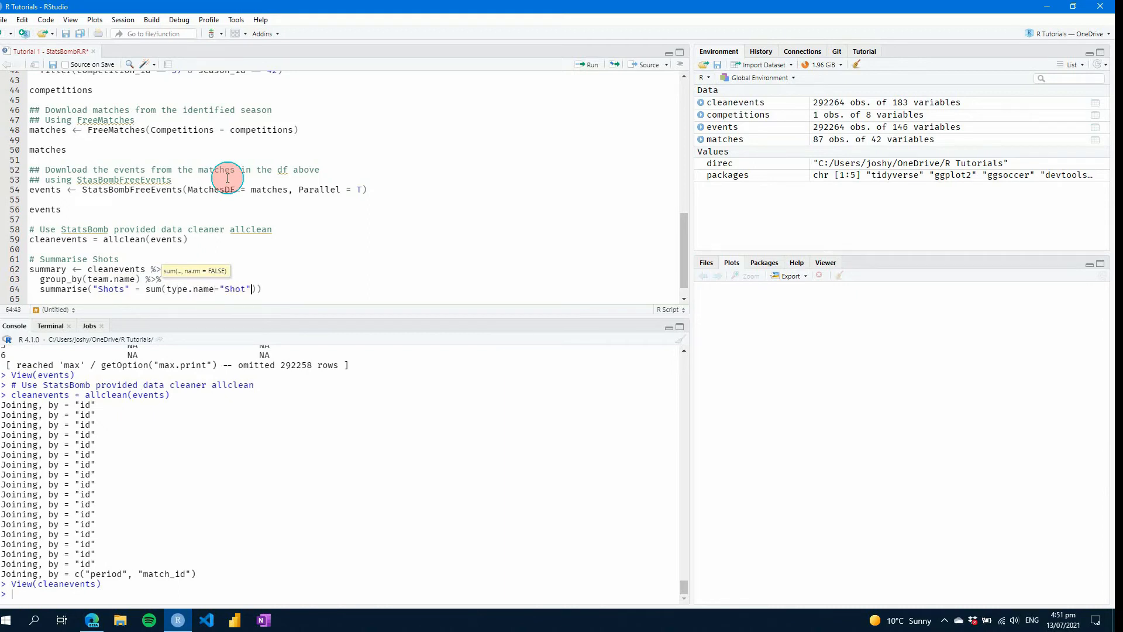
text(, na.rm)
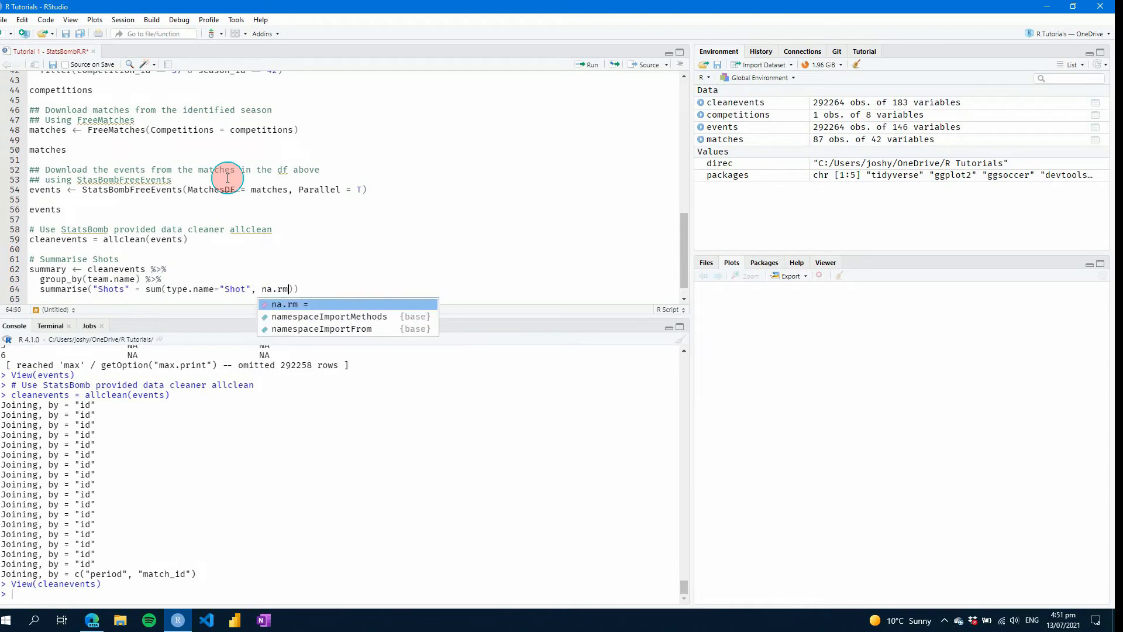
text(=T)
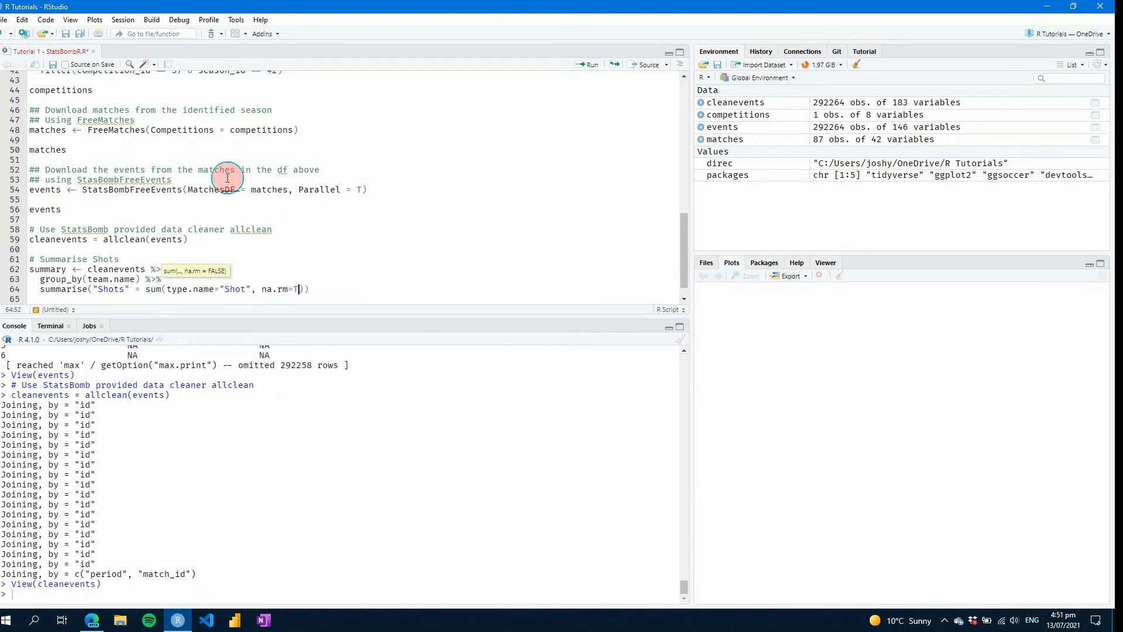
text(RUE)
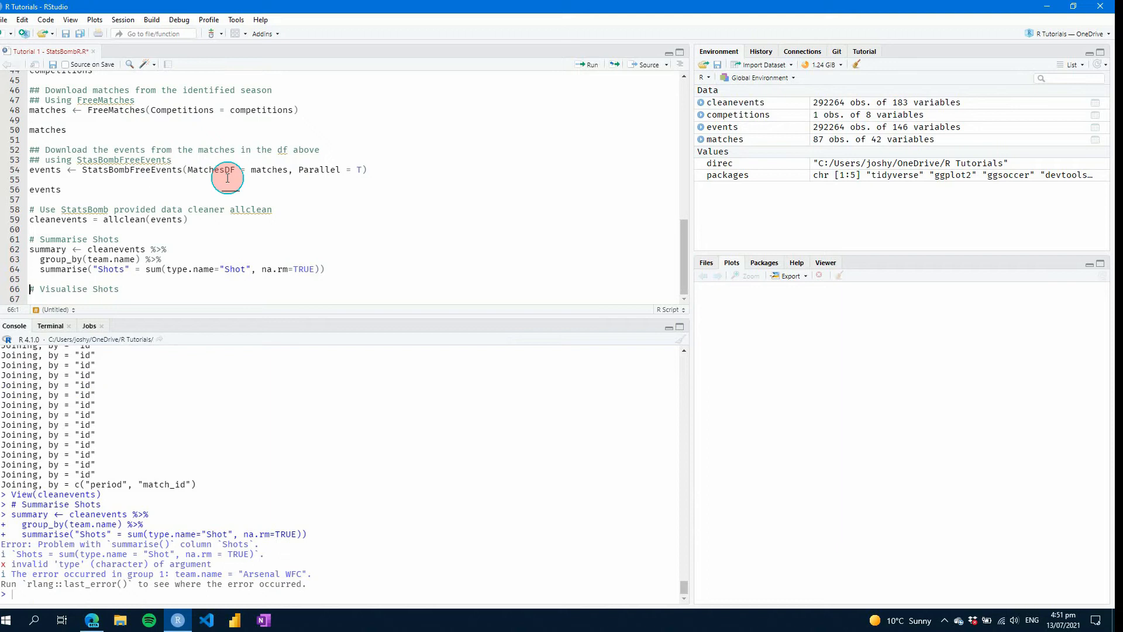
mouse_move(264, 270)
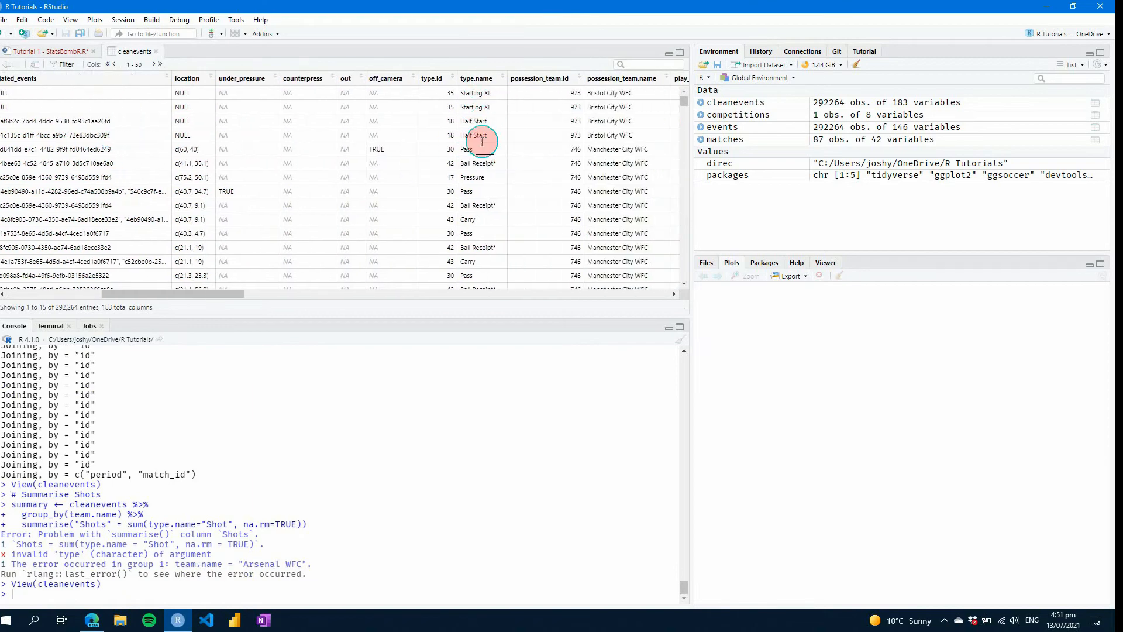
Step: Scroll the cleanevents type.name column, search 'shot' with no rows found, and return to the script
scroll(down, 3)
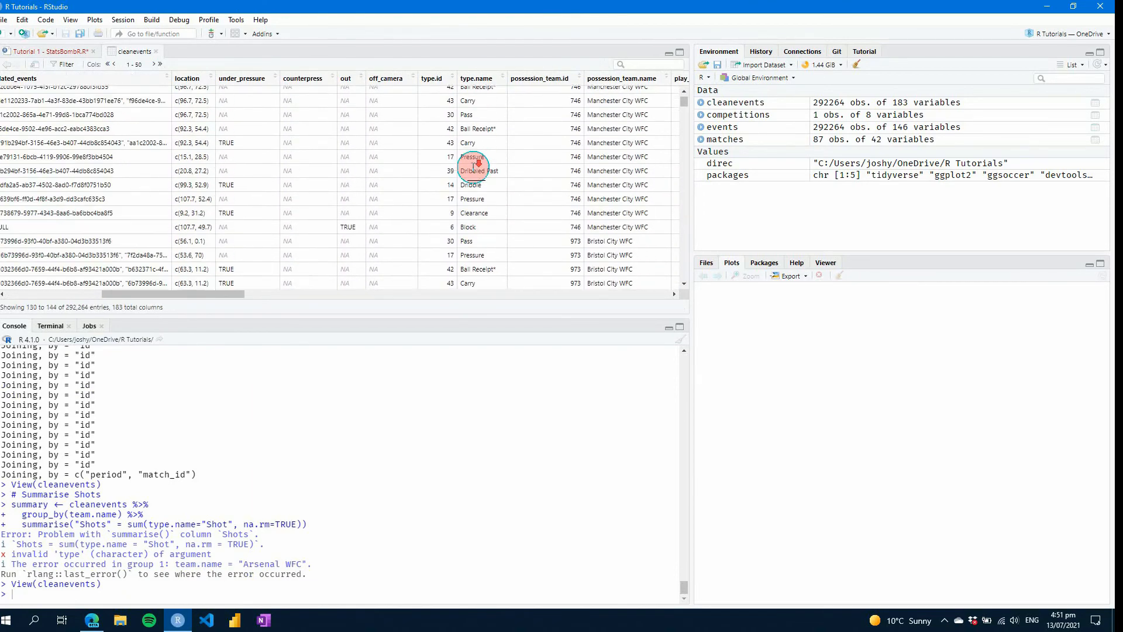
scroll(down, 3)
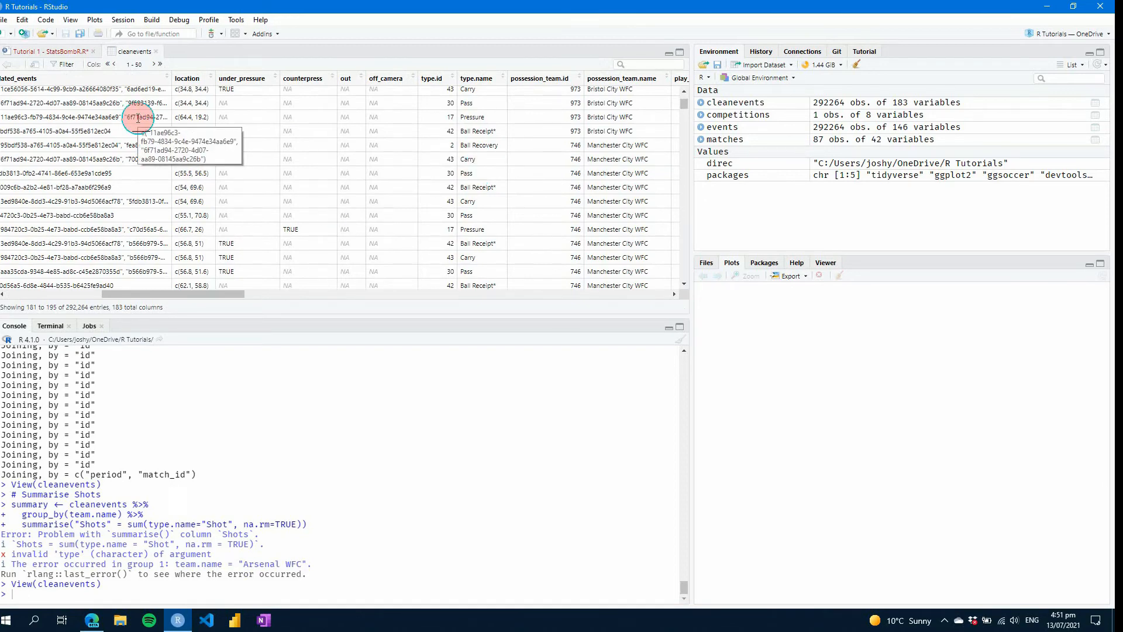
mouse_move(467, 183)
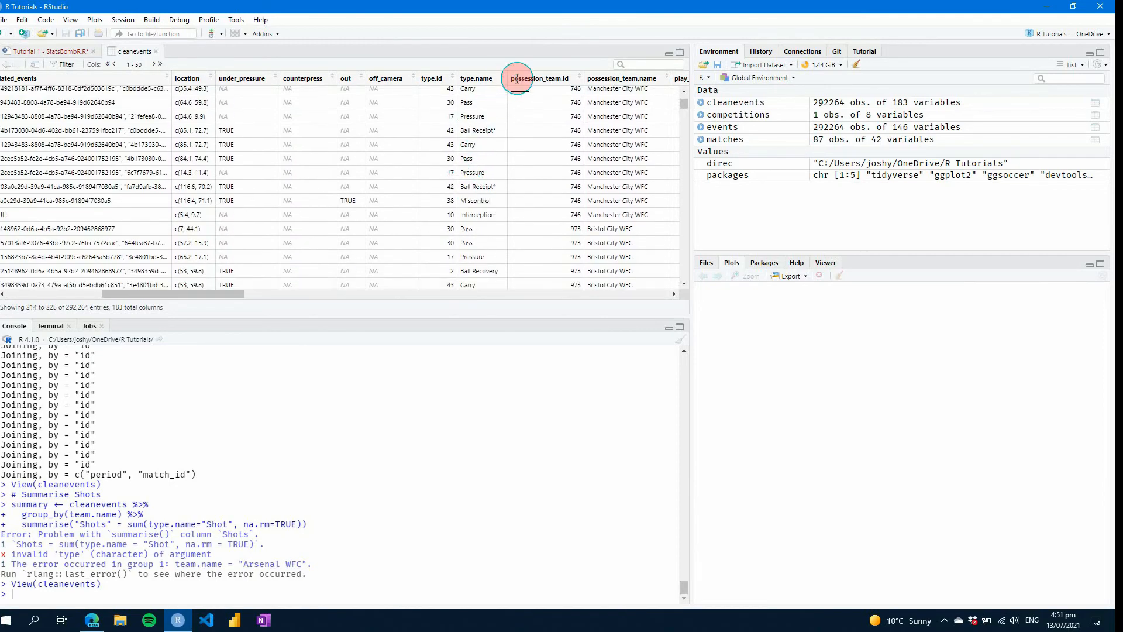
text(shot)
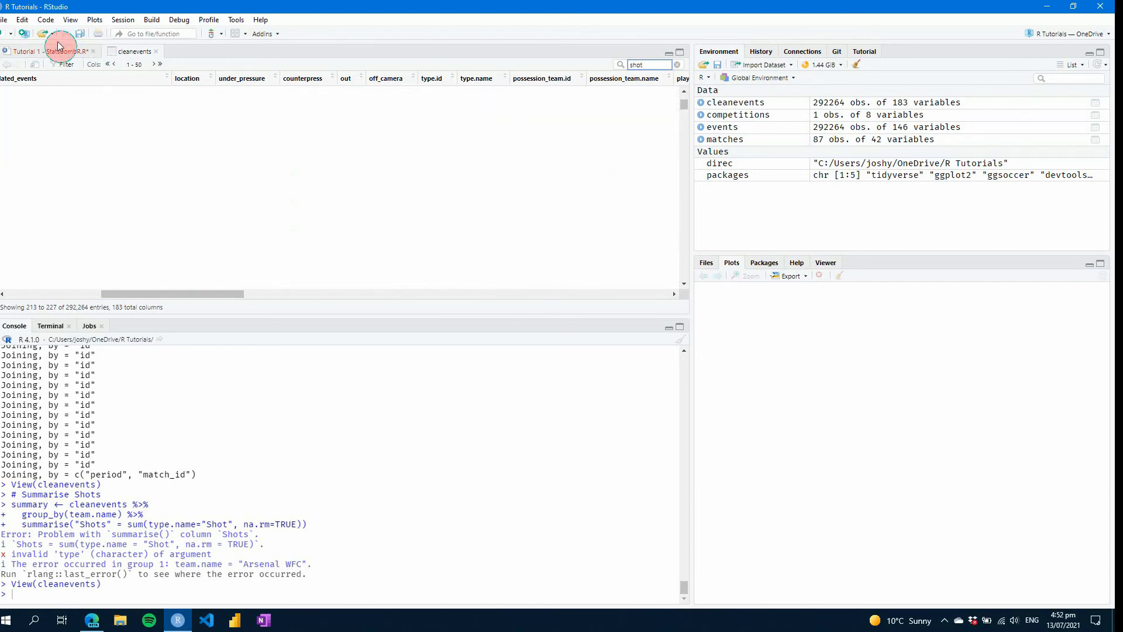
click(32, 50)
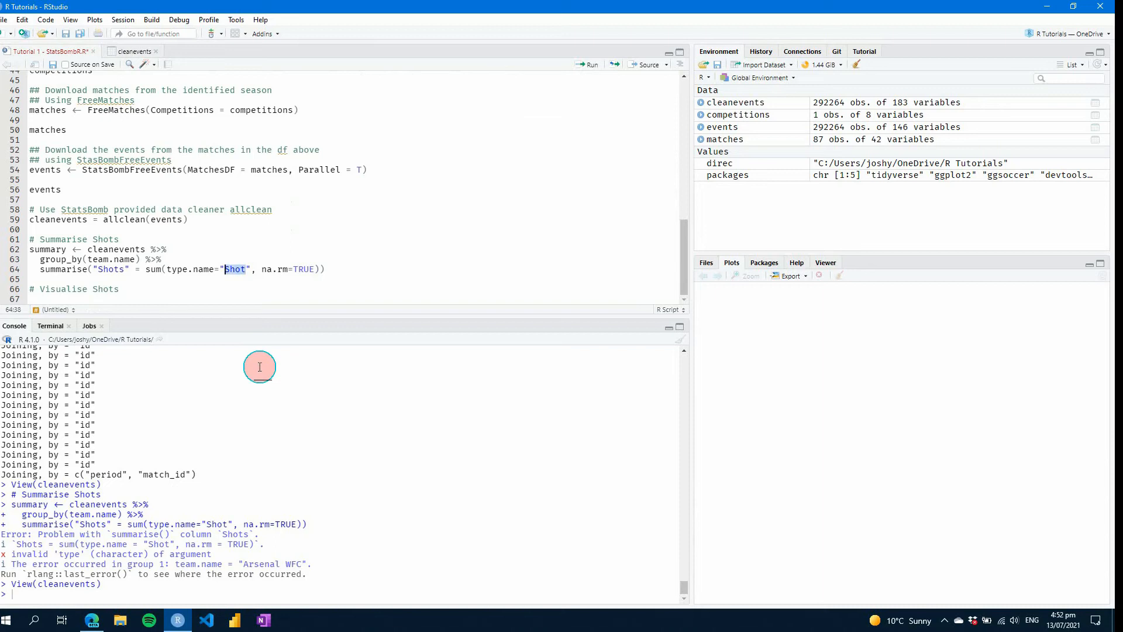
Step: Try "Pass", settle on type.name=="Shot", run the pipeline and print summary for the 12 teams
text(Pass)
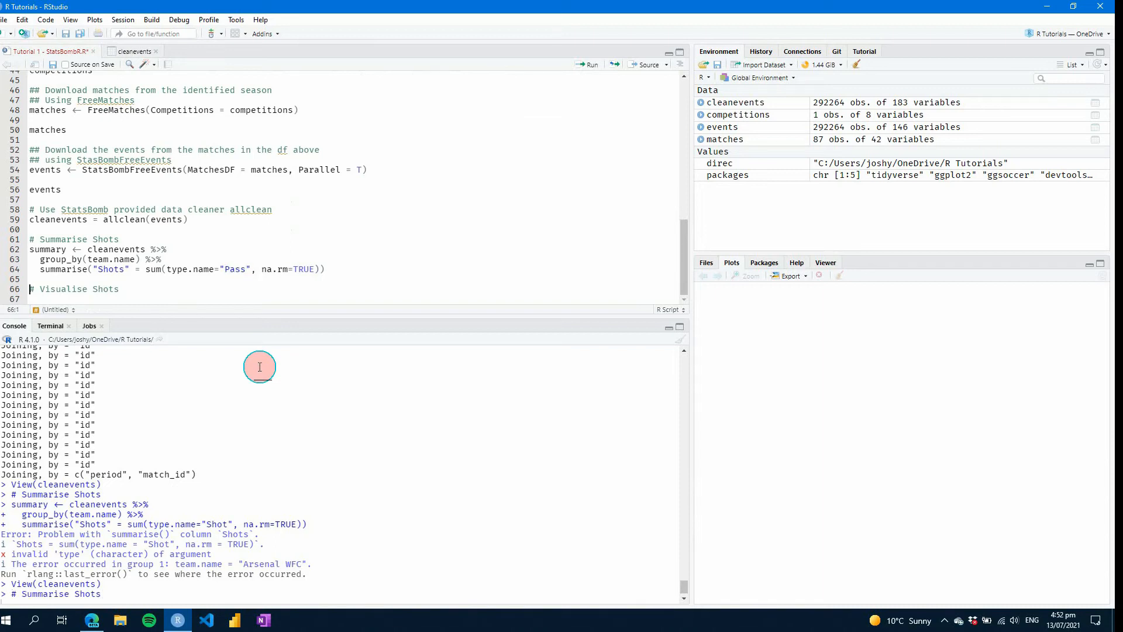
scroll(down, 3)
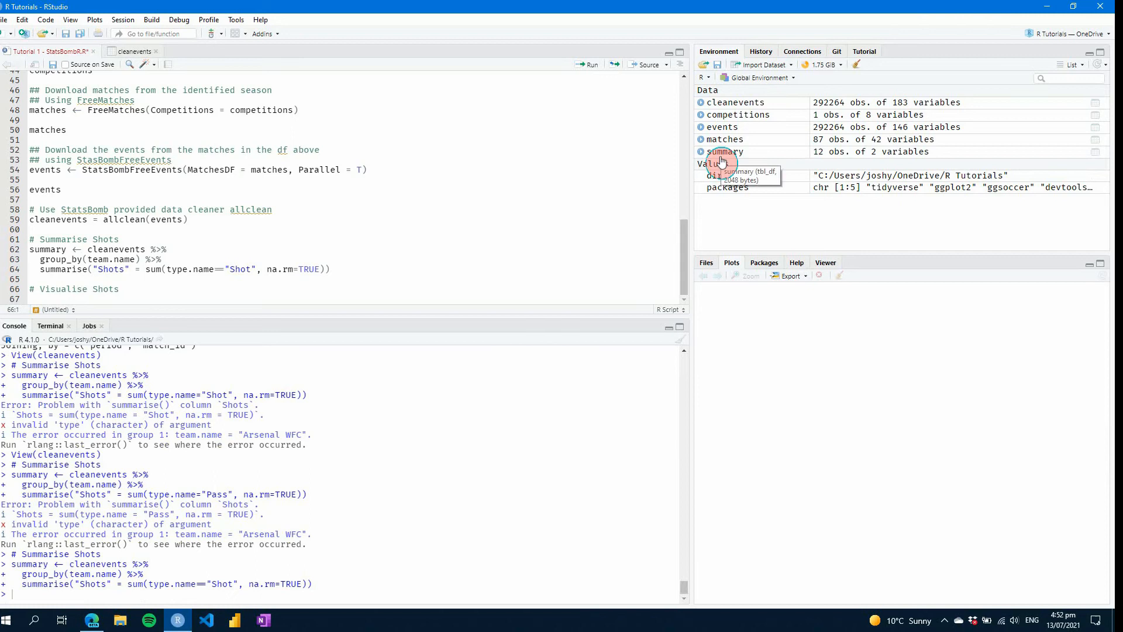
text(summary)
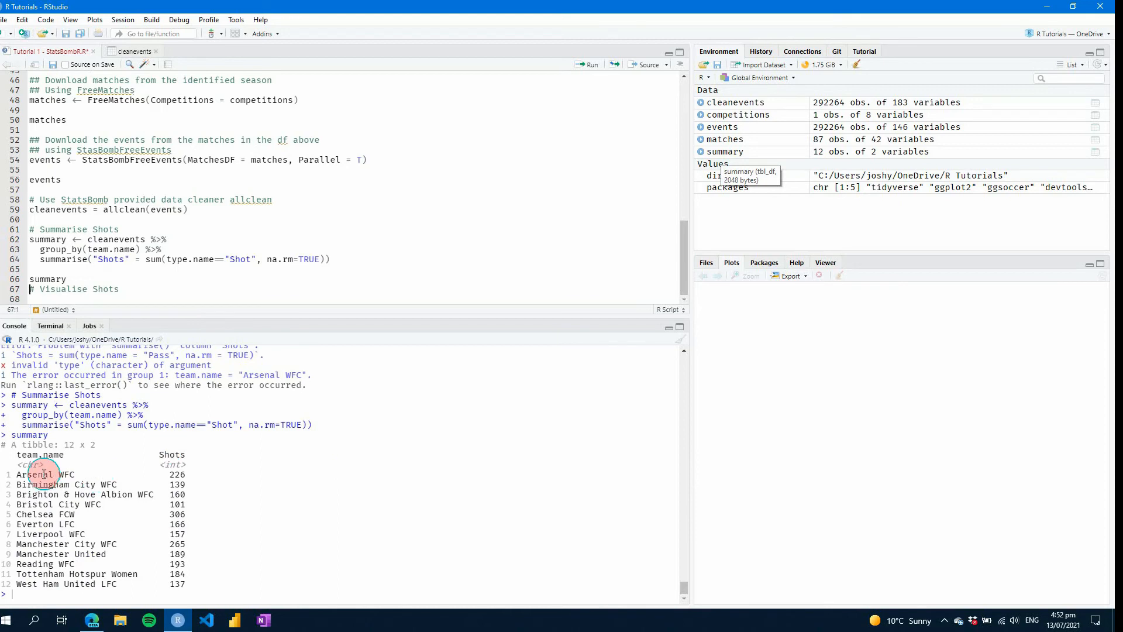
mouse_move(179, 474)
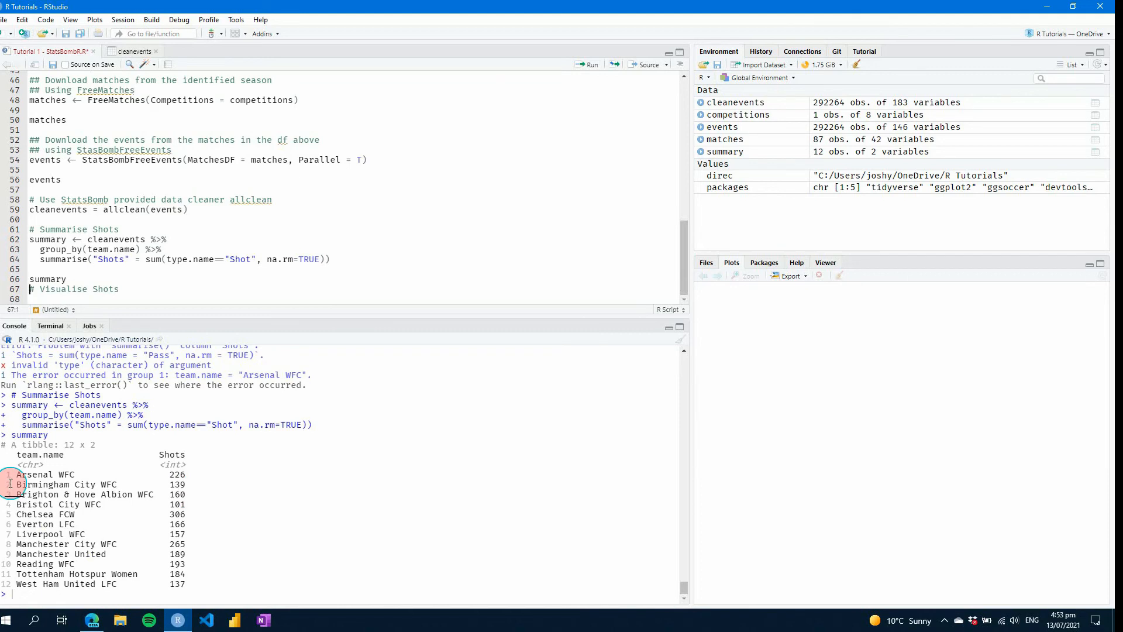
mouse_move(725, 153)
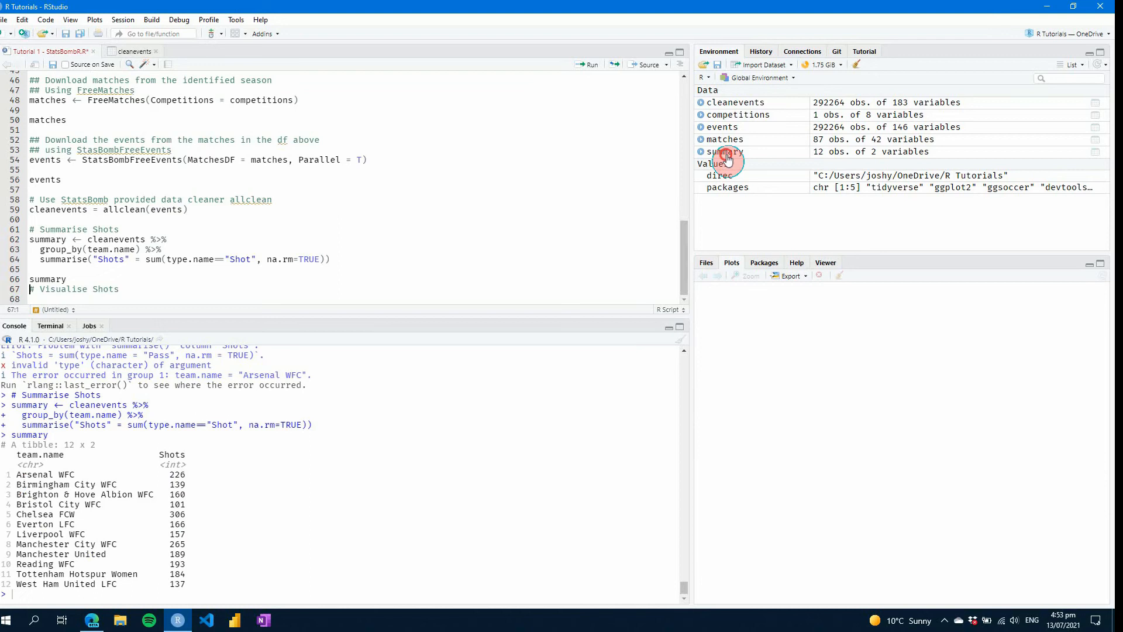
Step: View the summary table and start a blank line under the # Visualise Shots heading
double_click(725, 151)
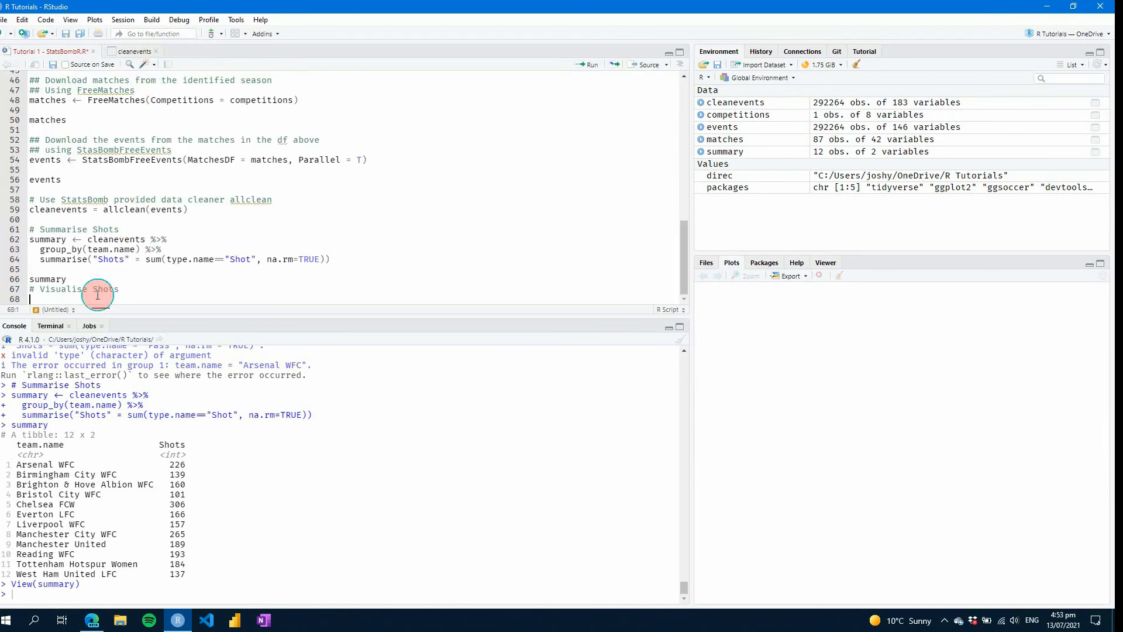
key(enter)
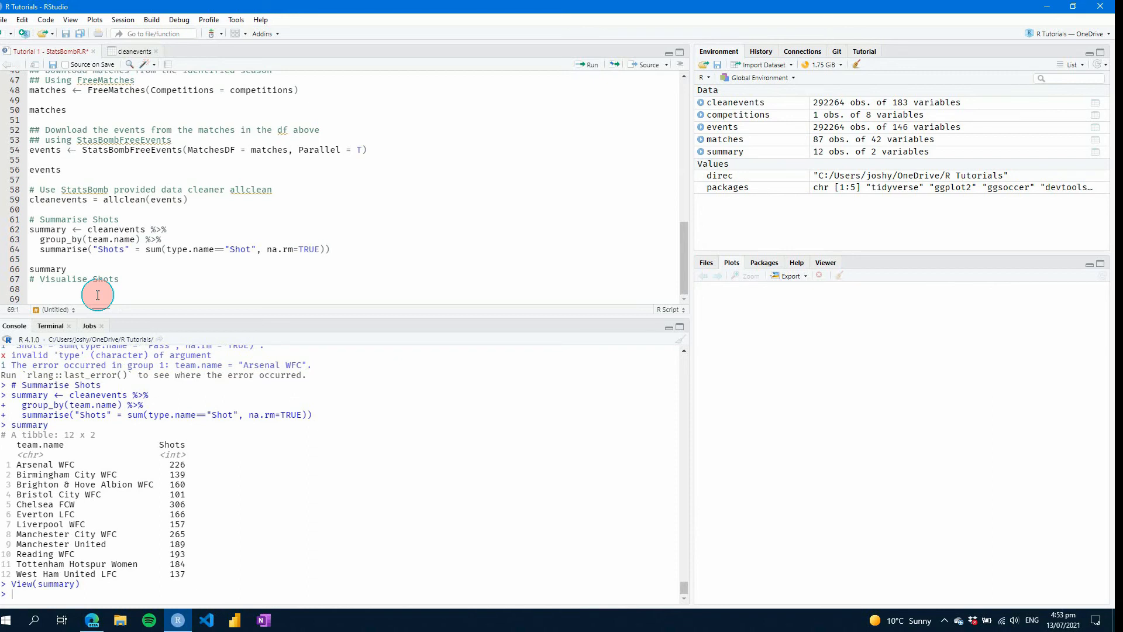
Step: Assign summary_plot from summary piped into ggplot(aes(x=team.name, y=Shots))
text(ggplot()
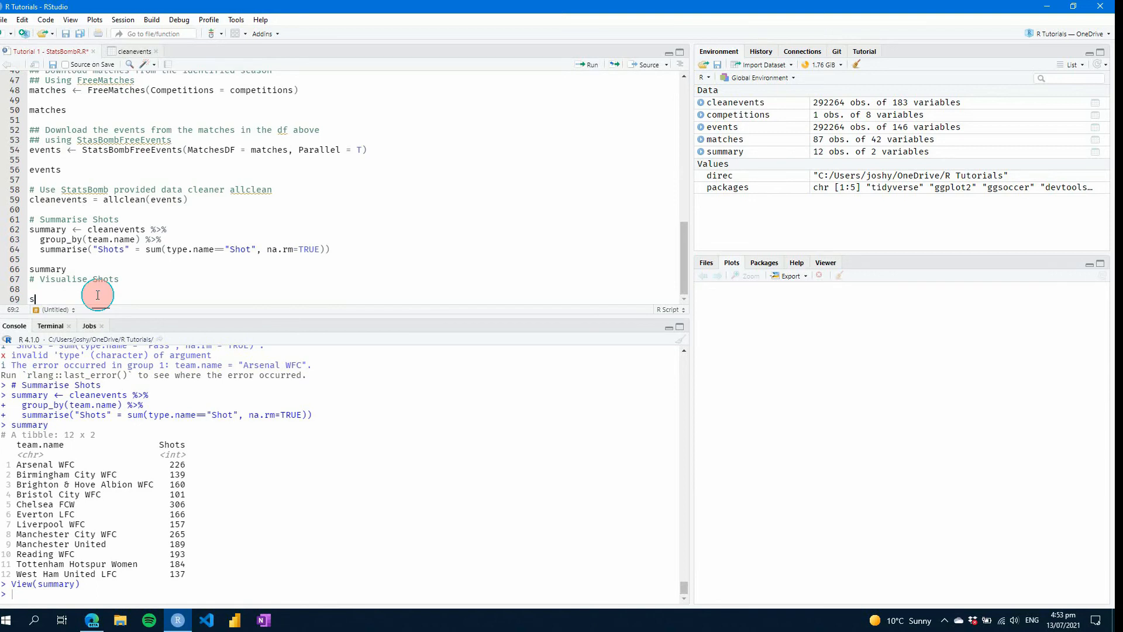
text(umary)
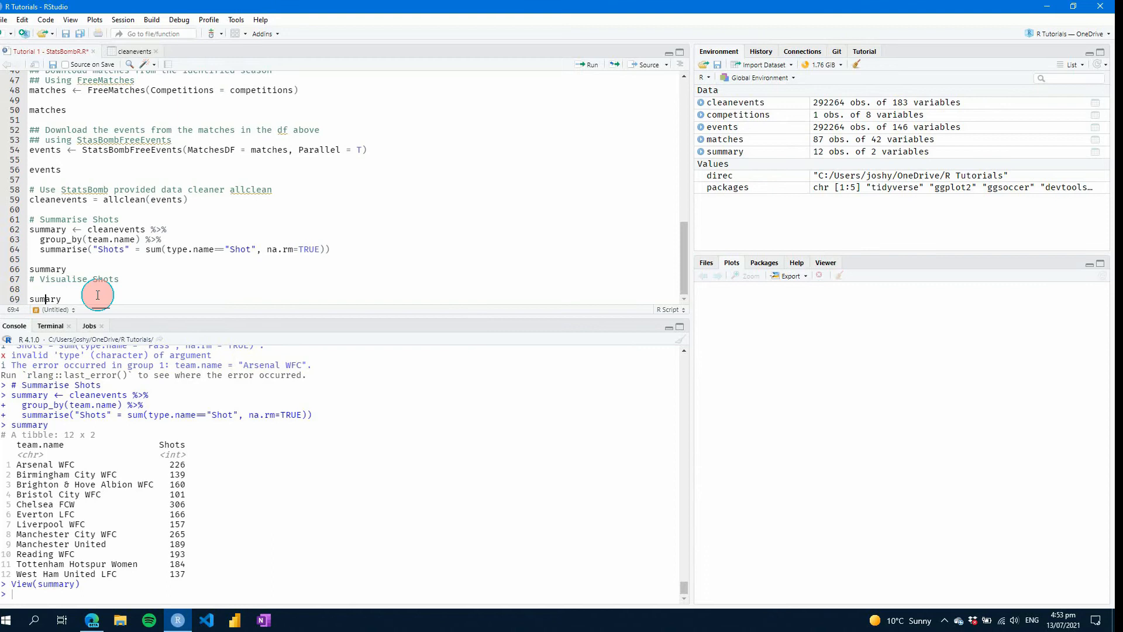
text(<-)
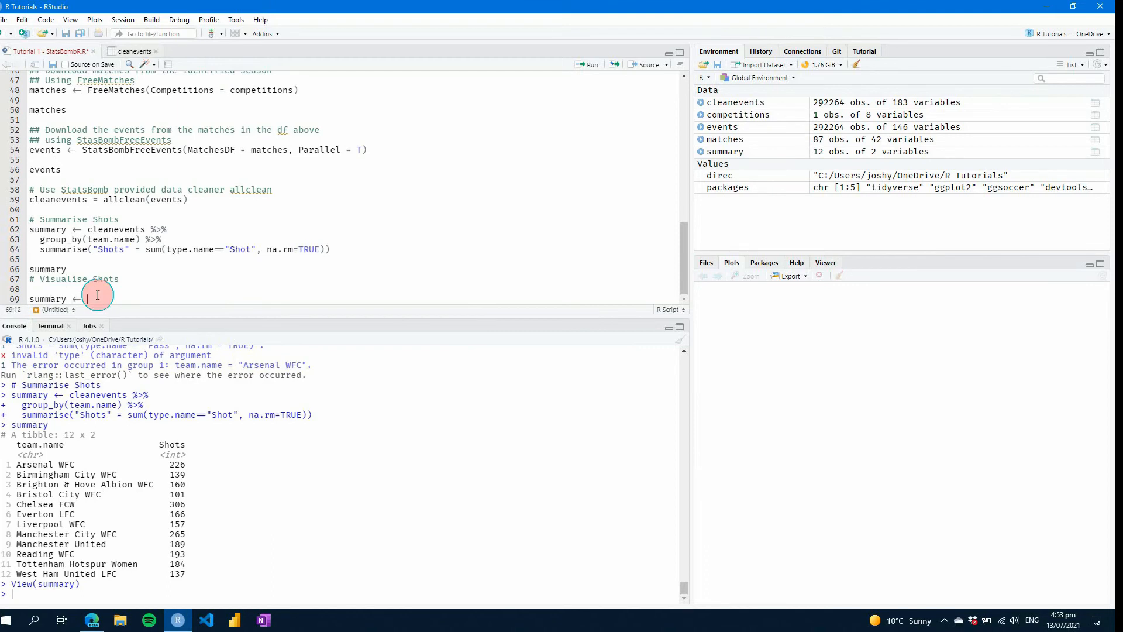
text(summary_ <-)
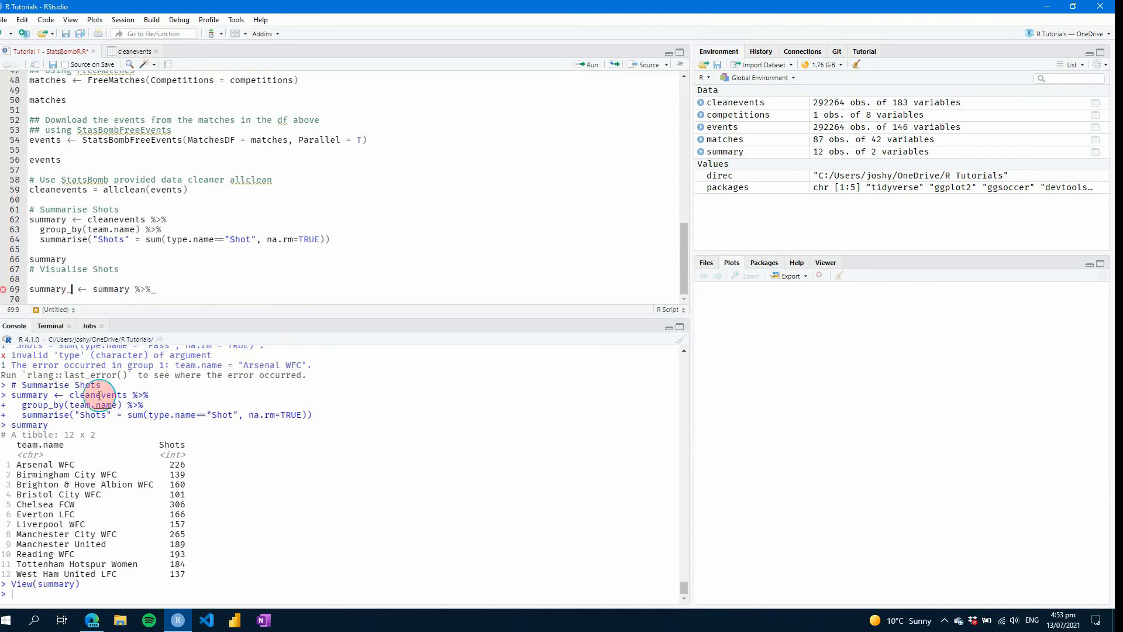
text(plot)
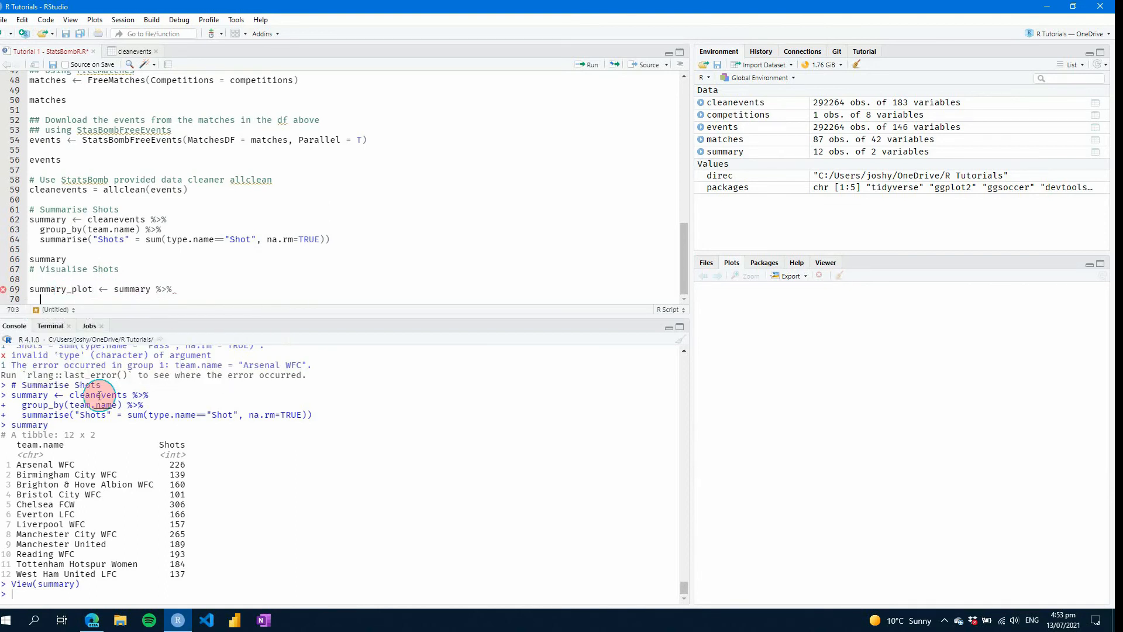
text(ggplot(a) +)
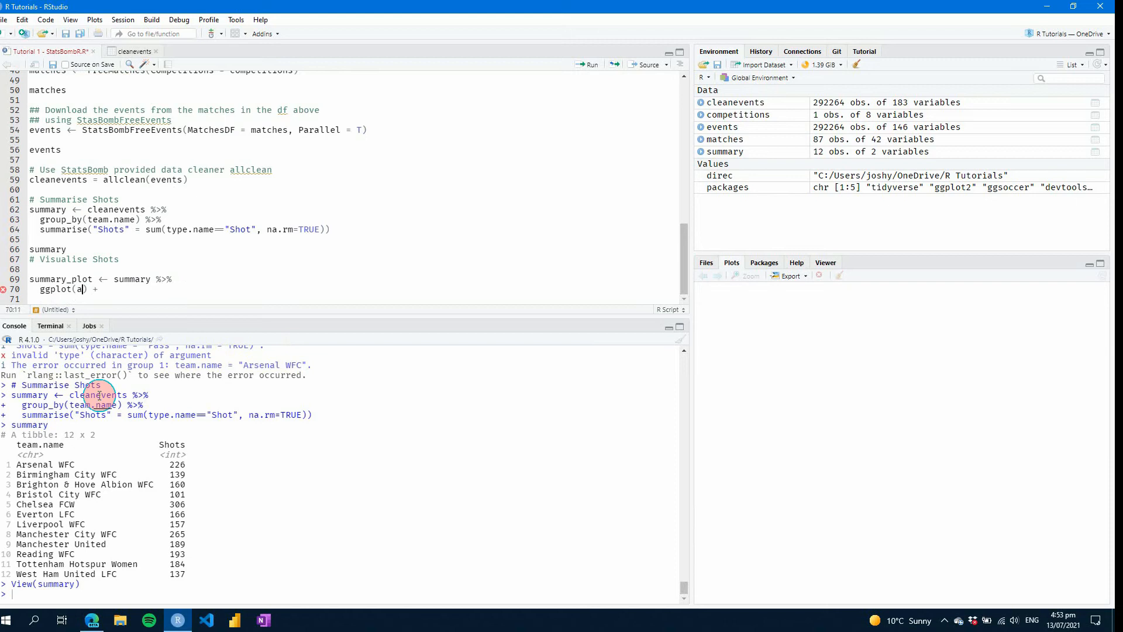
text(es()
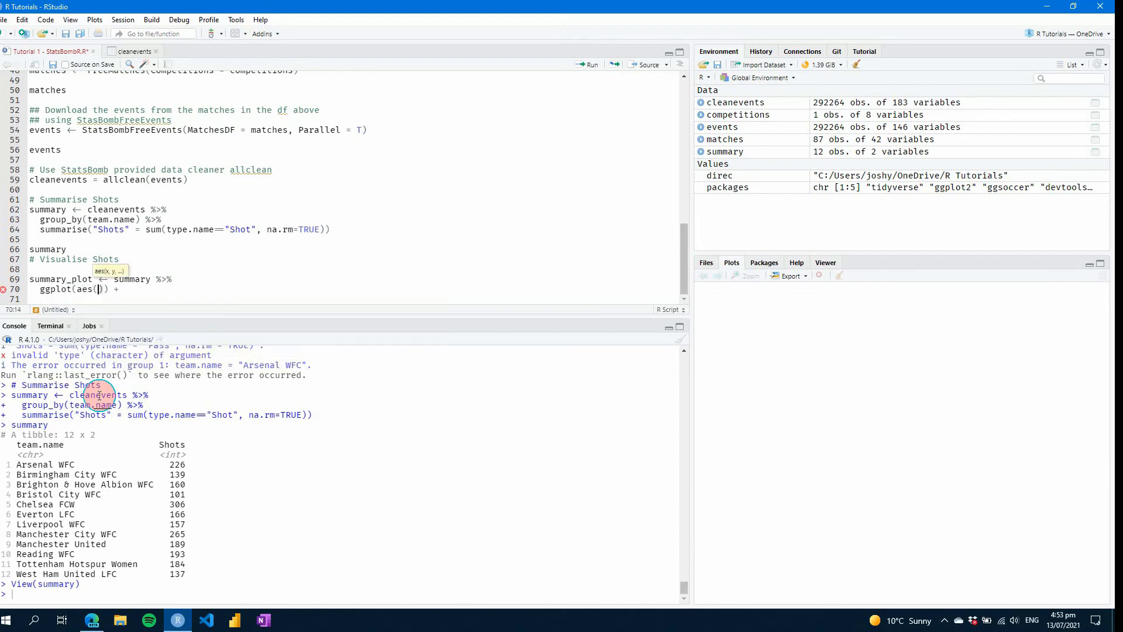
text(x)
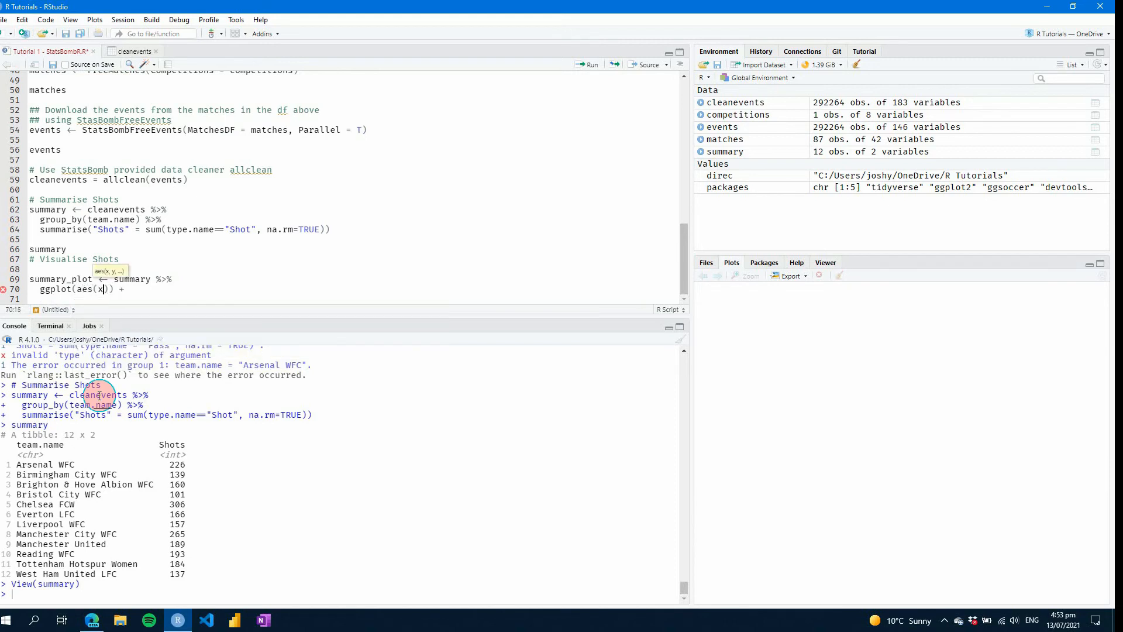
text(=team.name,)
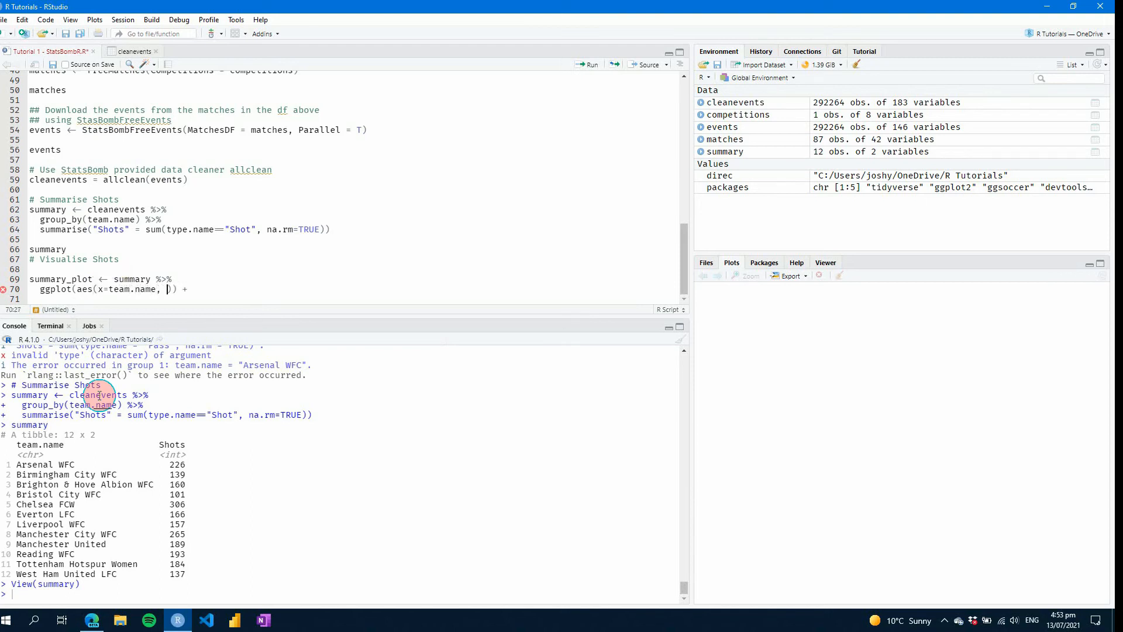
text(y=)
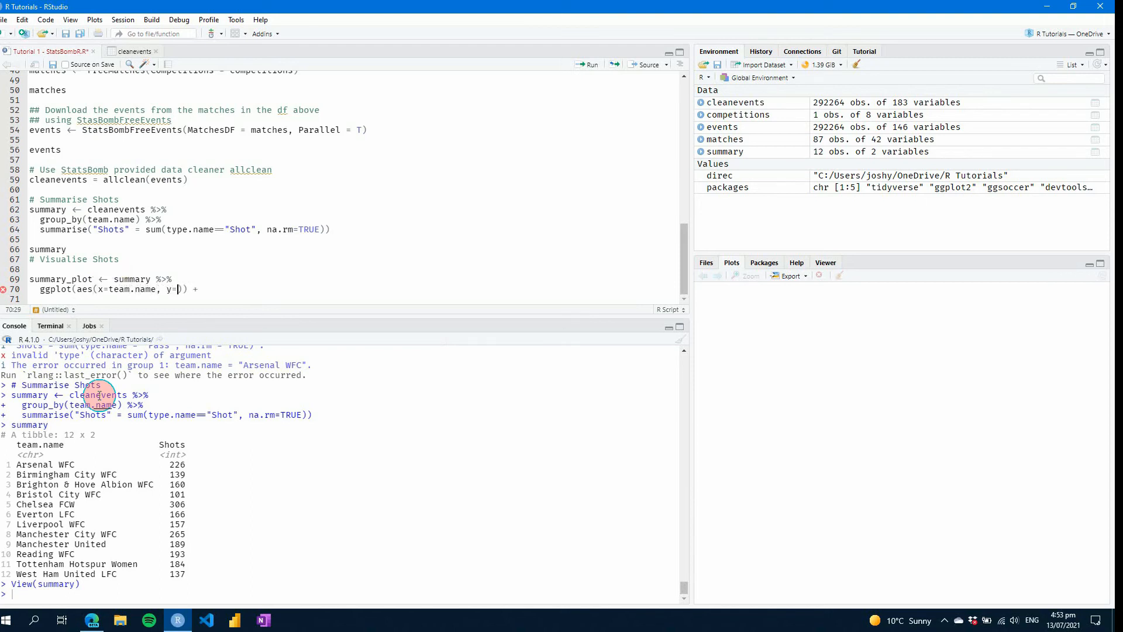
text(Shots)
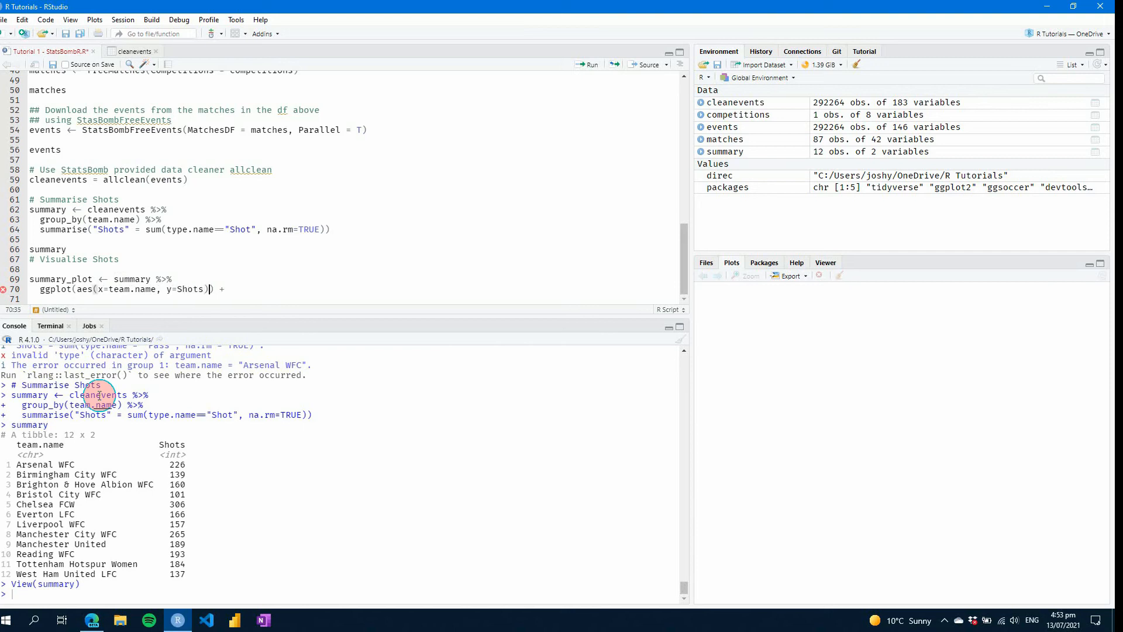
Step: Add geom_bar(stat="identity"), run the code and display summary_plot as a grey bar chart
text(geom_bar()
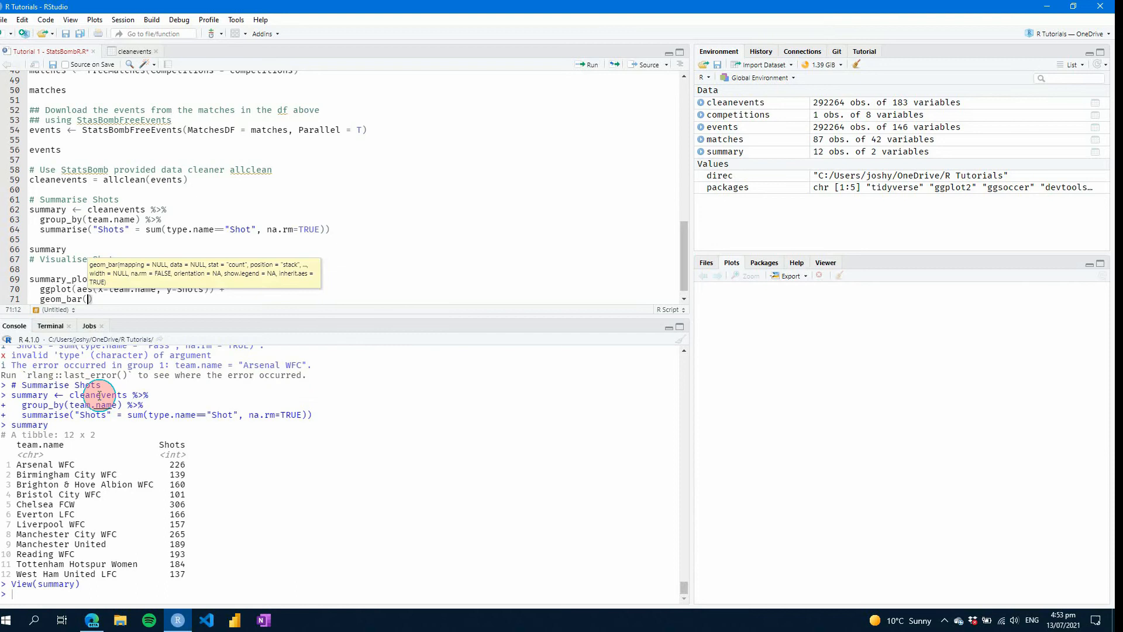
text(s)
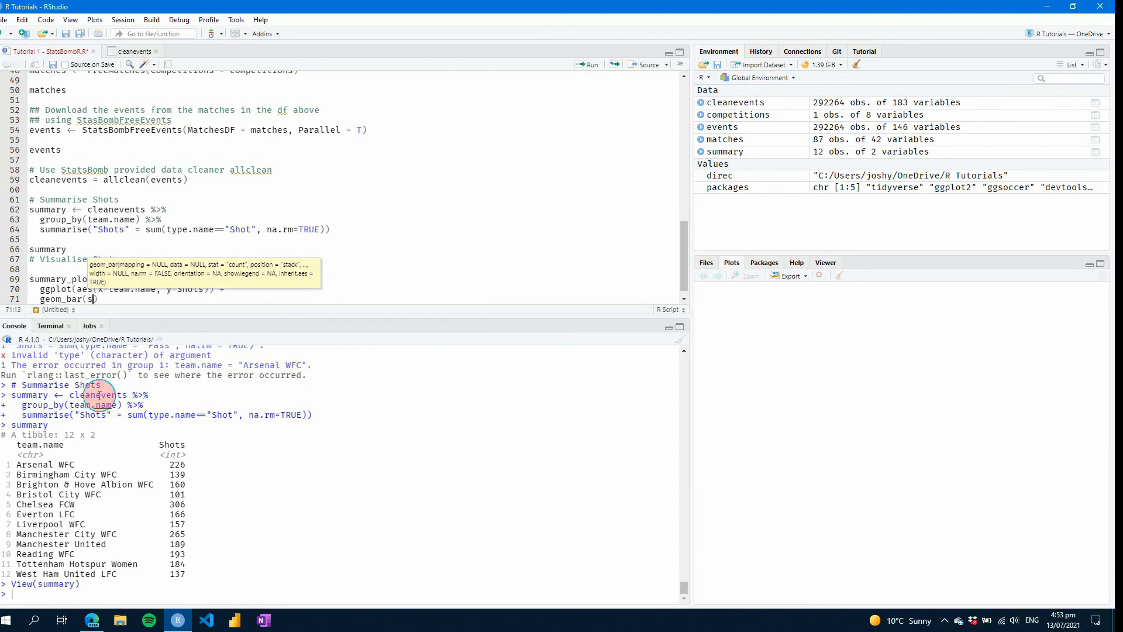
text(tat)
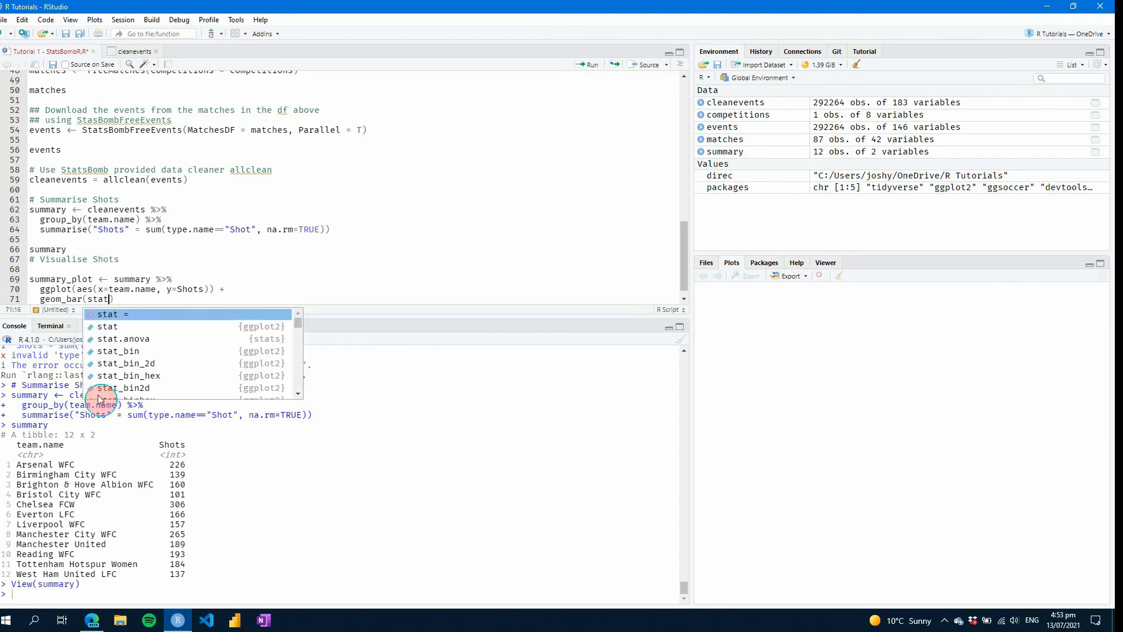
text(="identity")
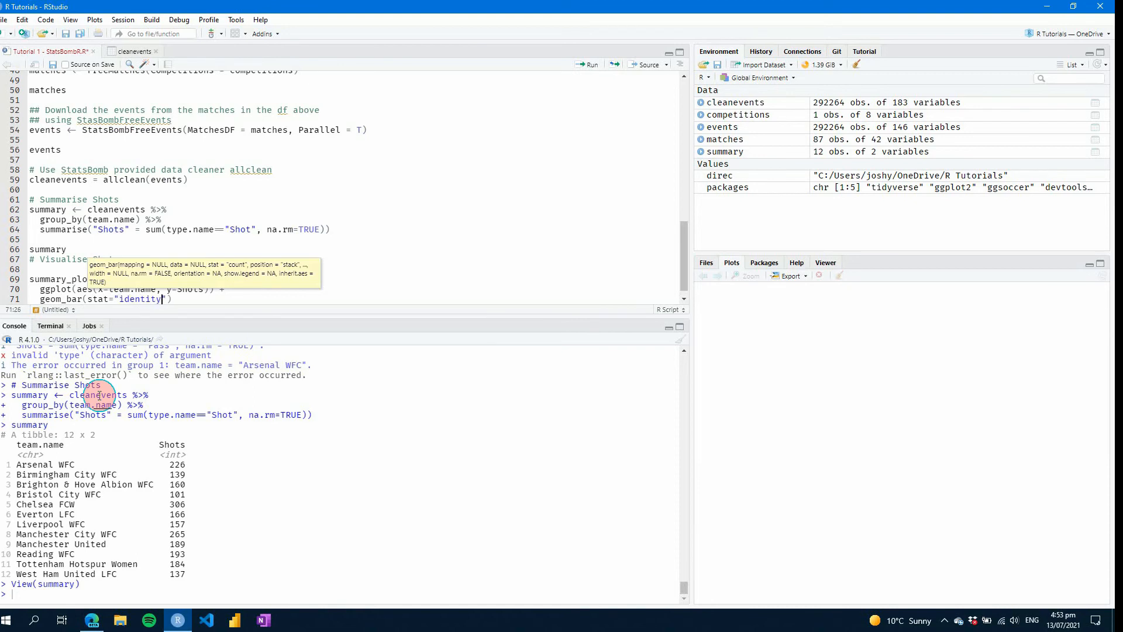
click(587, 63)
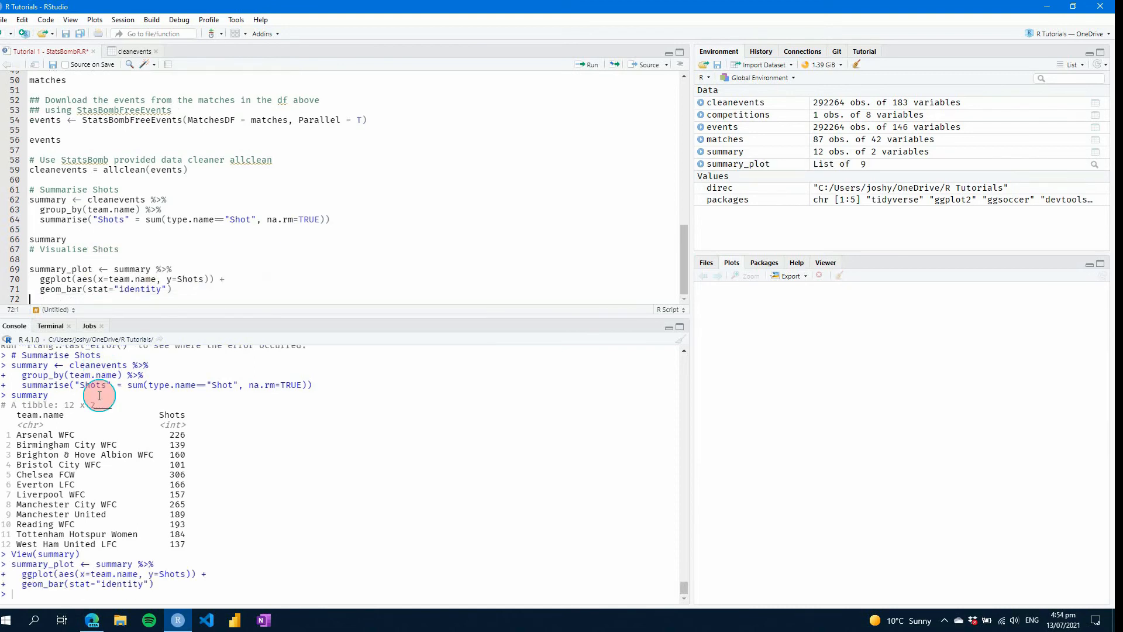
text(summary)
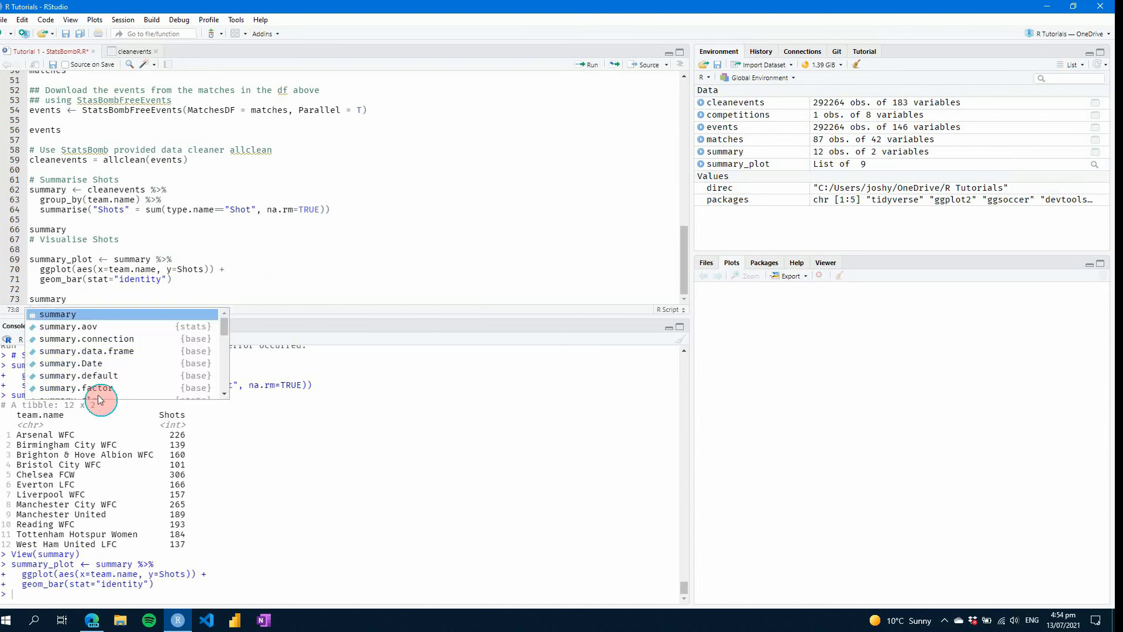
text(_plot)
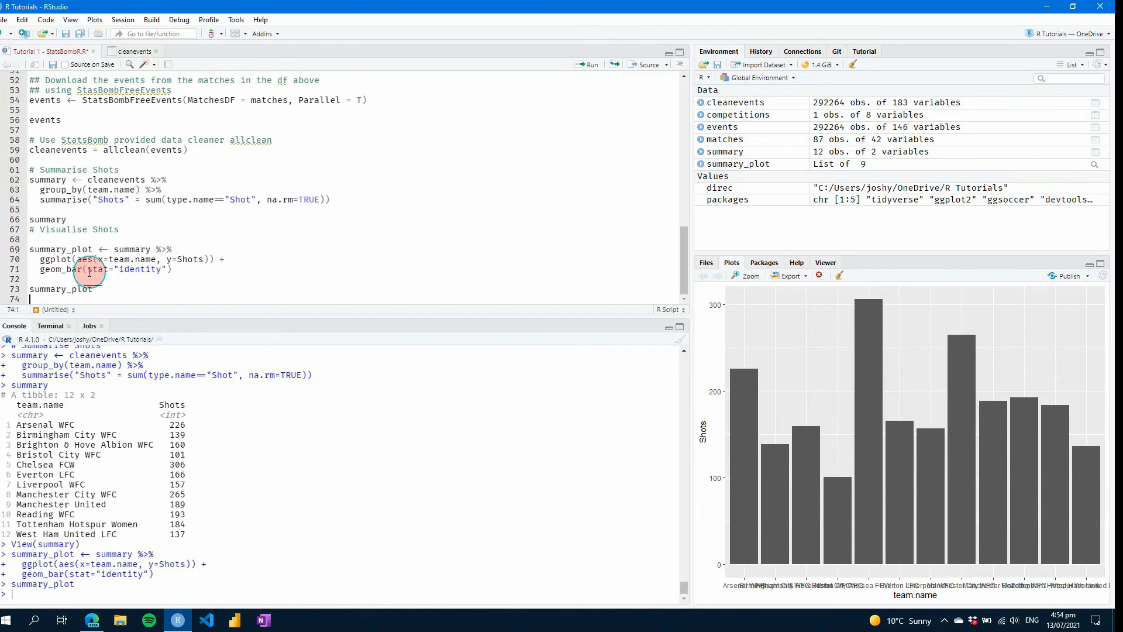
Step: Add aes(fill=team.name) in geom_bar for coloured bars with a legend, then apply theme_classic()
text(aes())
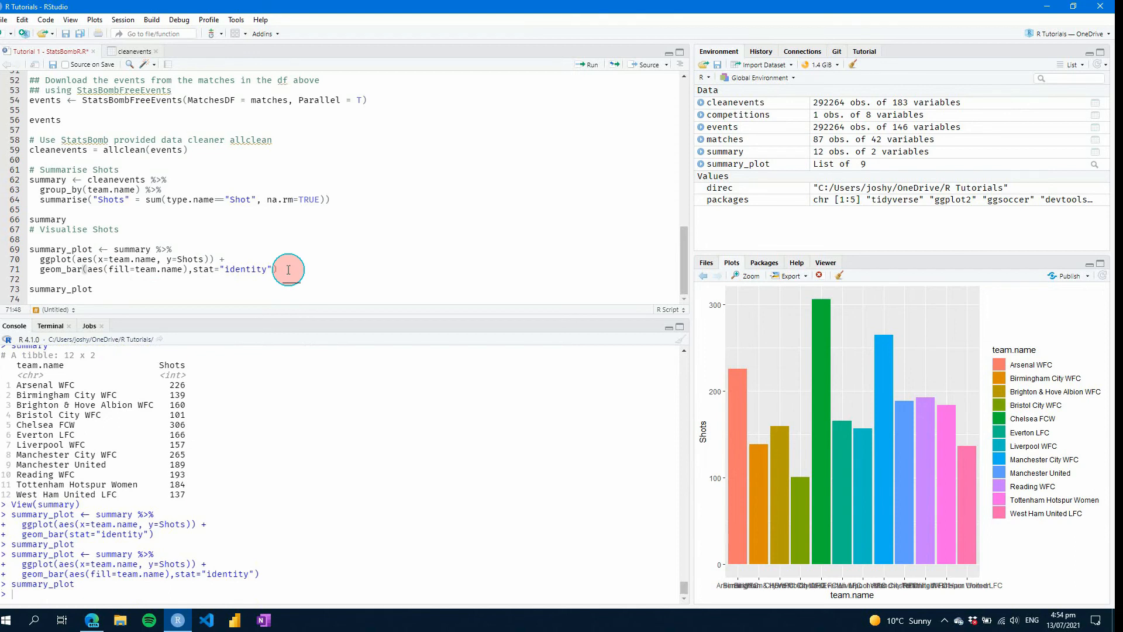
text(theme)
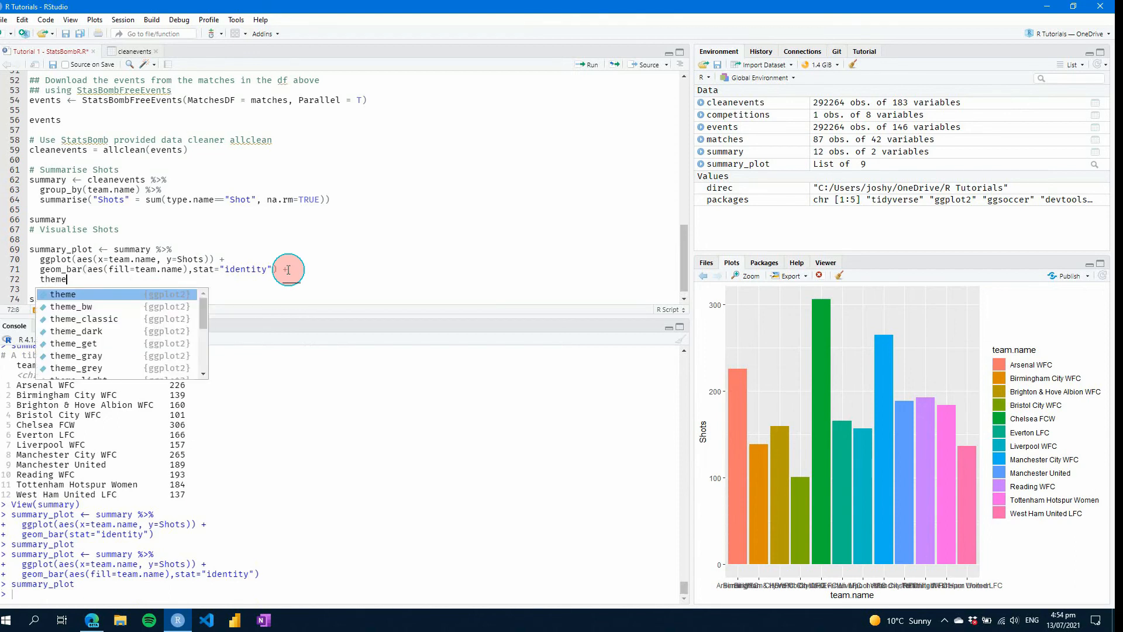
click(84, 318)
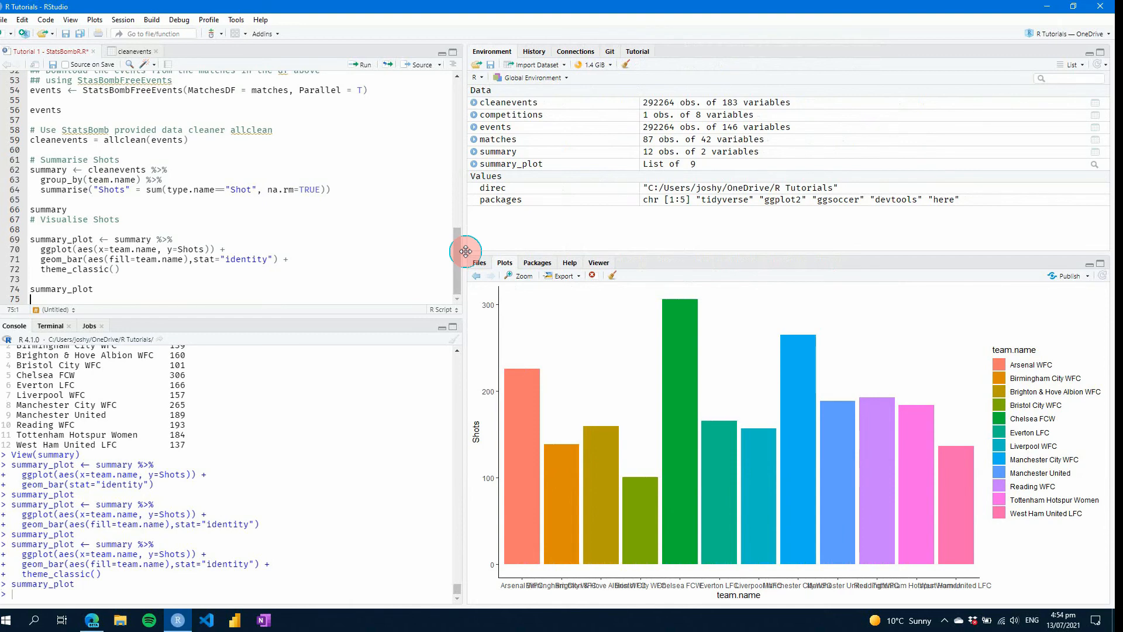
mouse_move(773, 379)
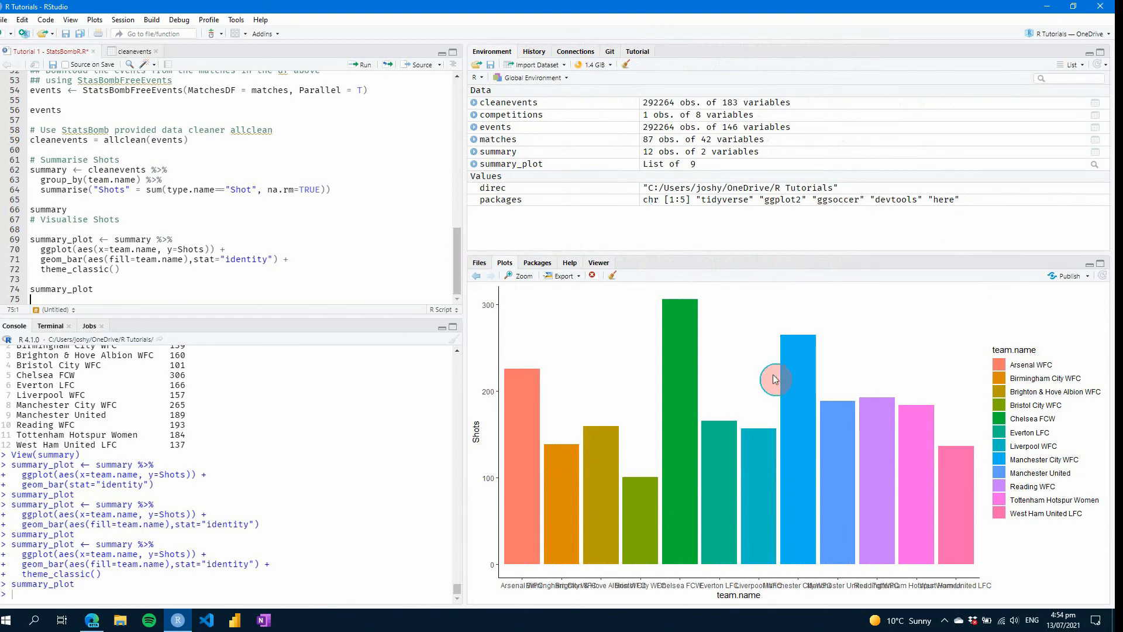
mouse_move(690, 391)
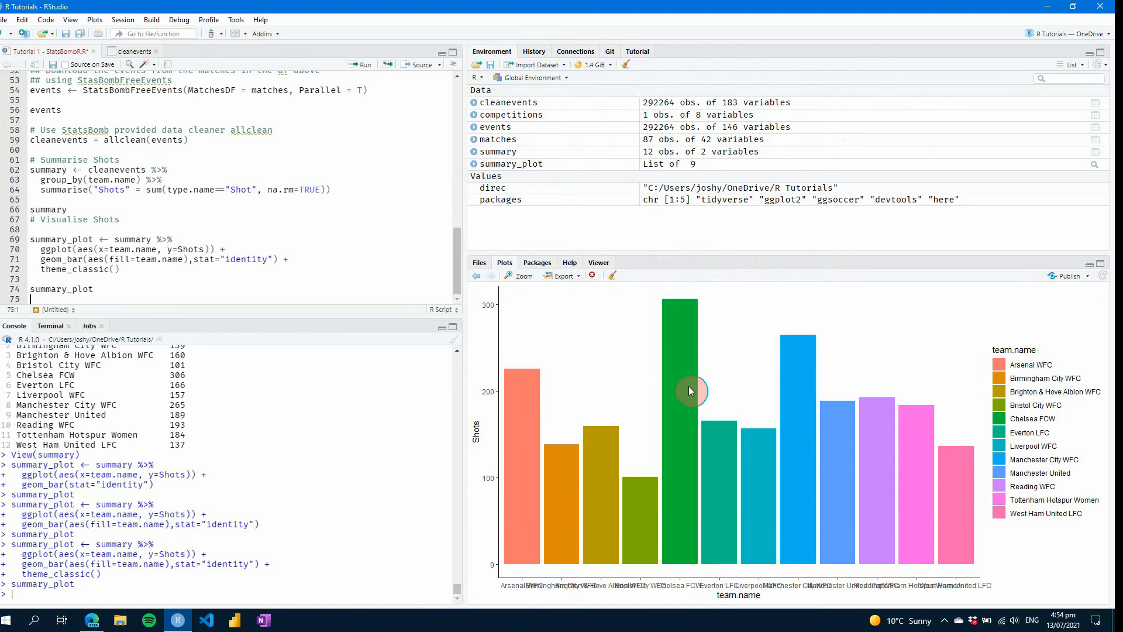
mouse_move(793, 398)
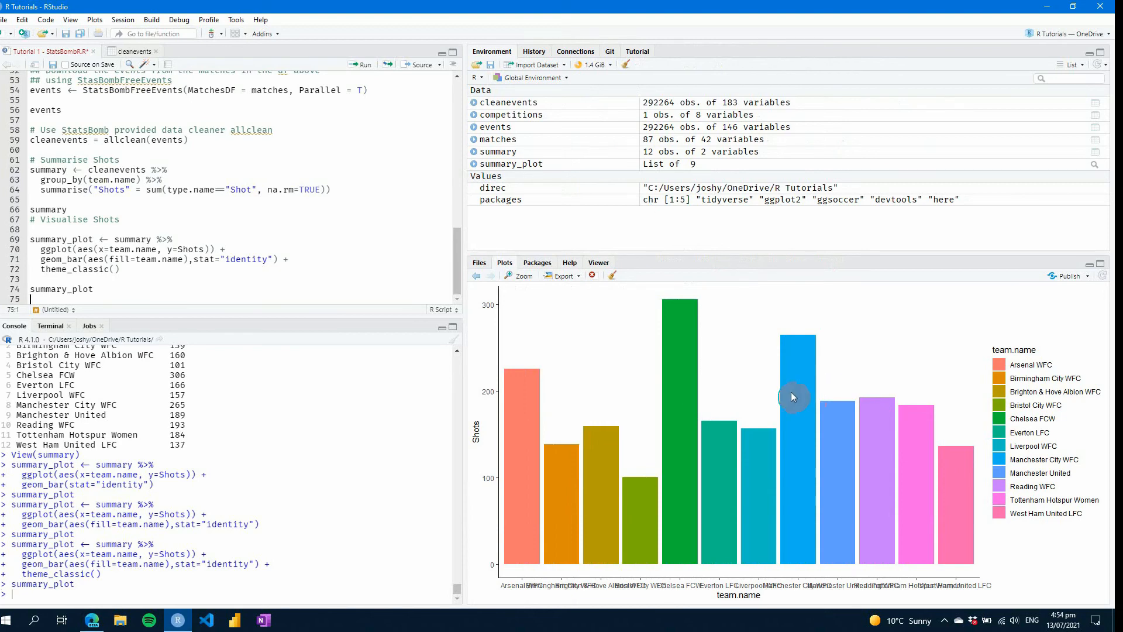
mouse_move(539, 412)
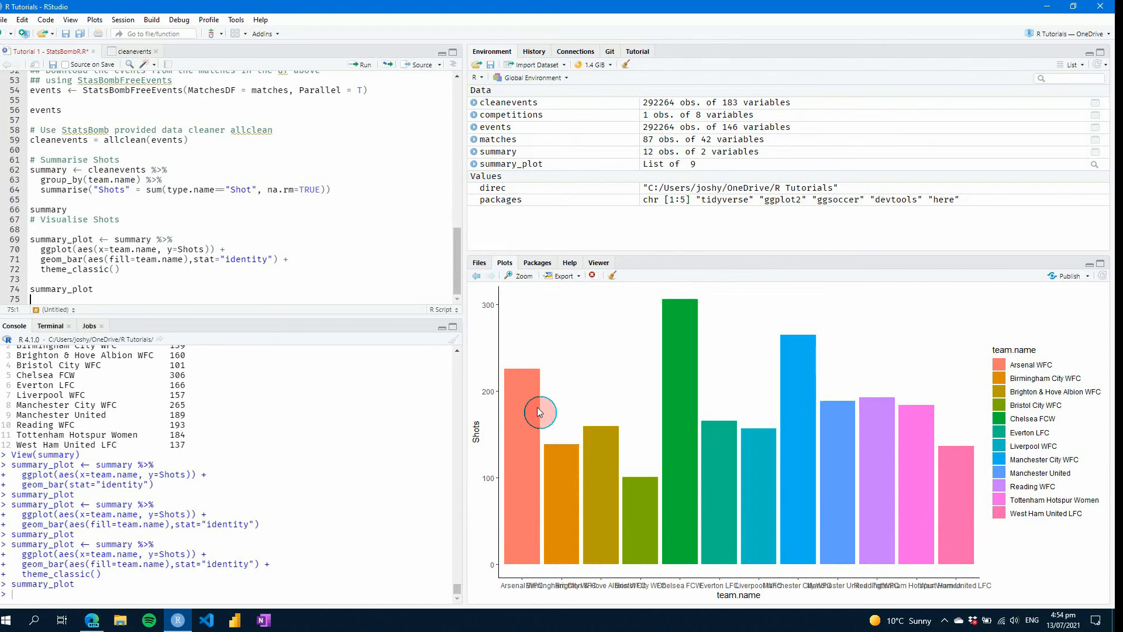